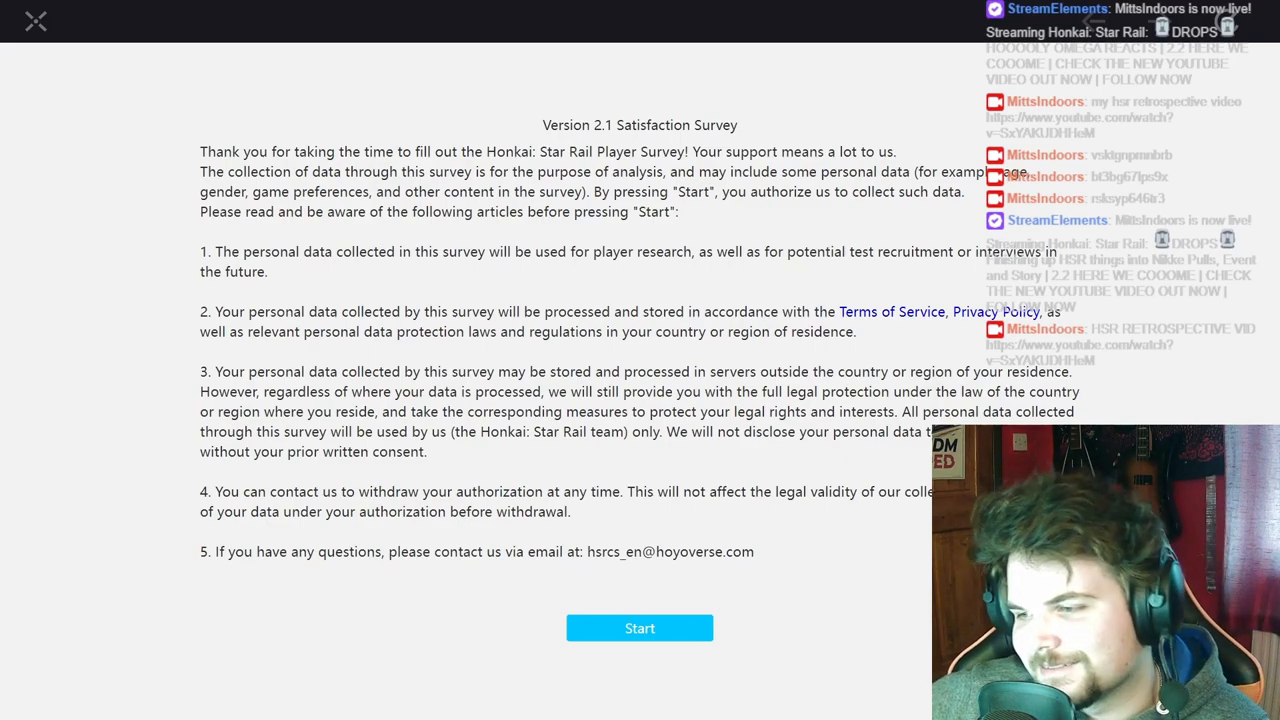
- Start the survey, pick a birth year and answer the gender question
{"action": "left_click", "coordinate": [639, 627]}
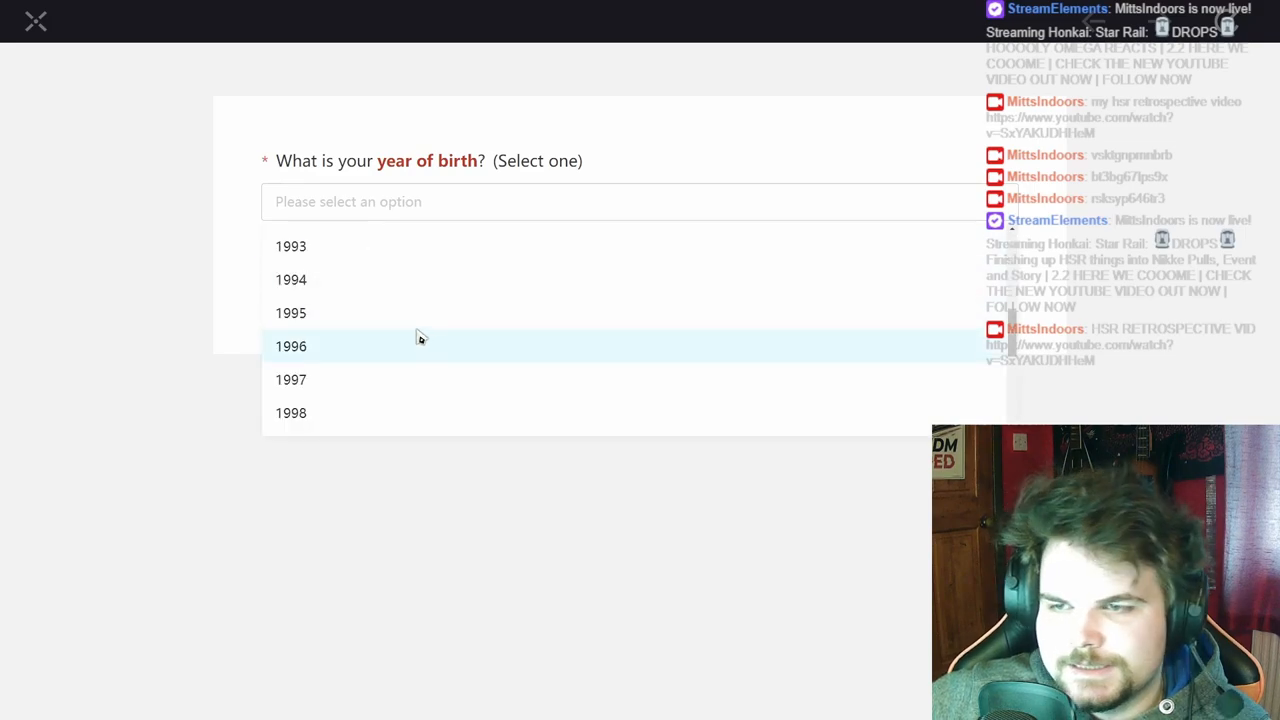
{"action": "left_click", "coordinate": [291, 346]}
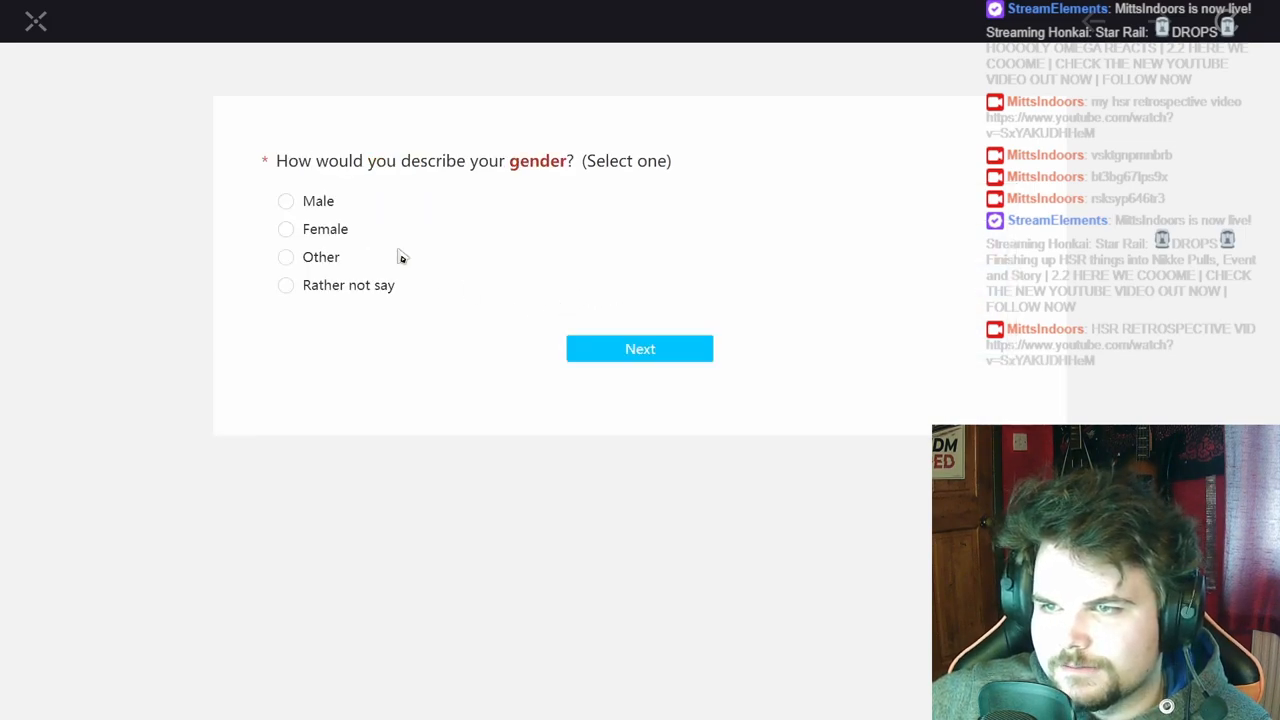
{"action": "left_click", "coordinate": [639, 348]}
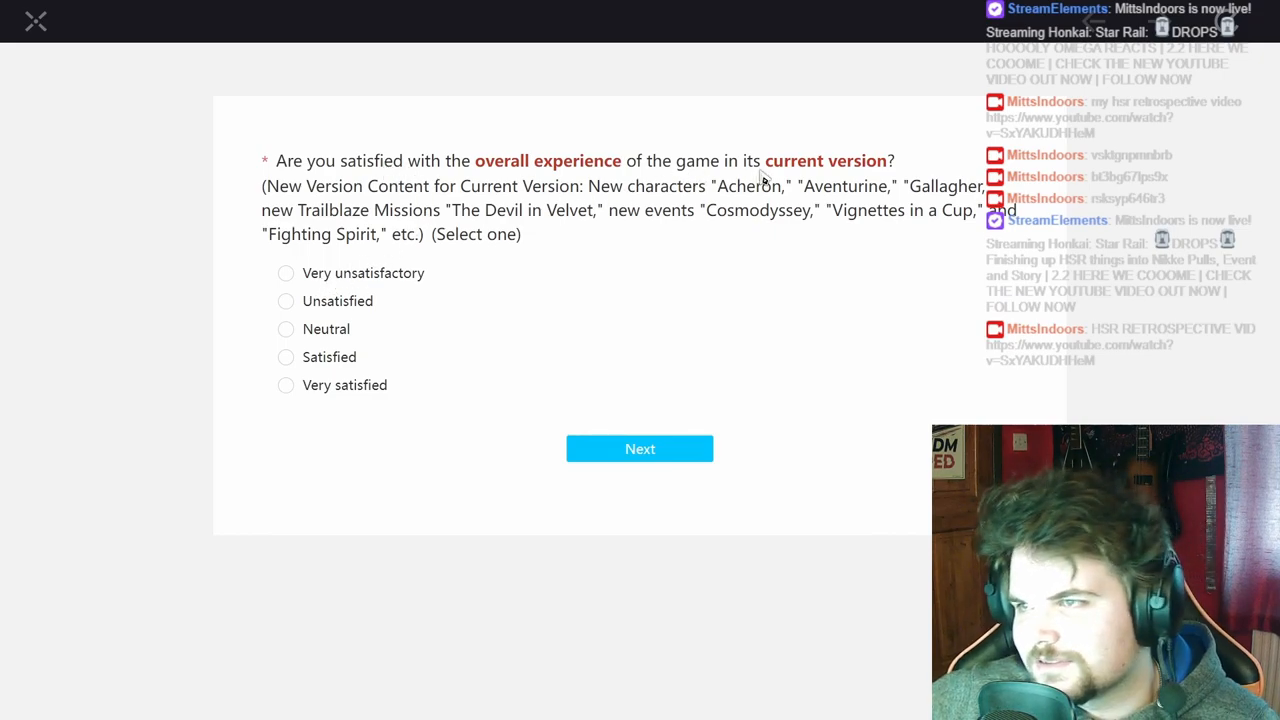
{"action": "mouse_move", "coordinate": [753, 193]}
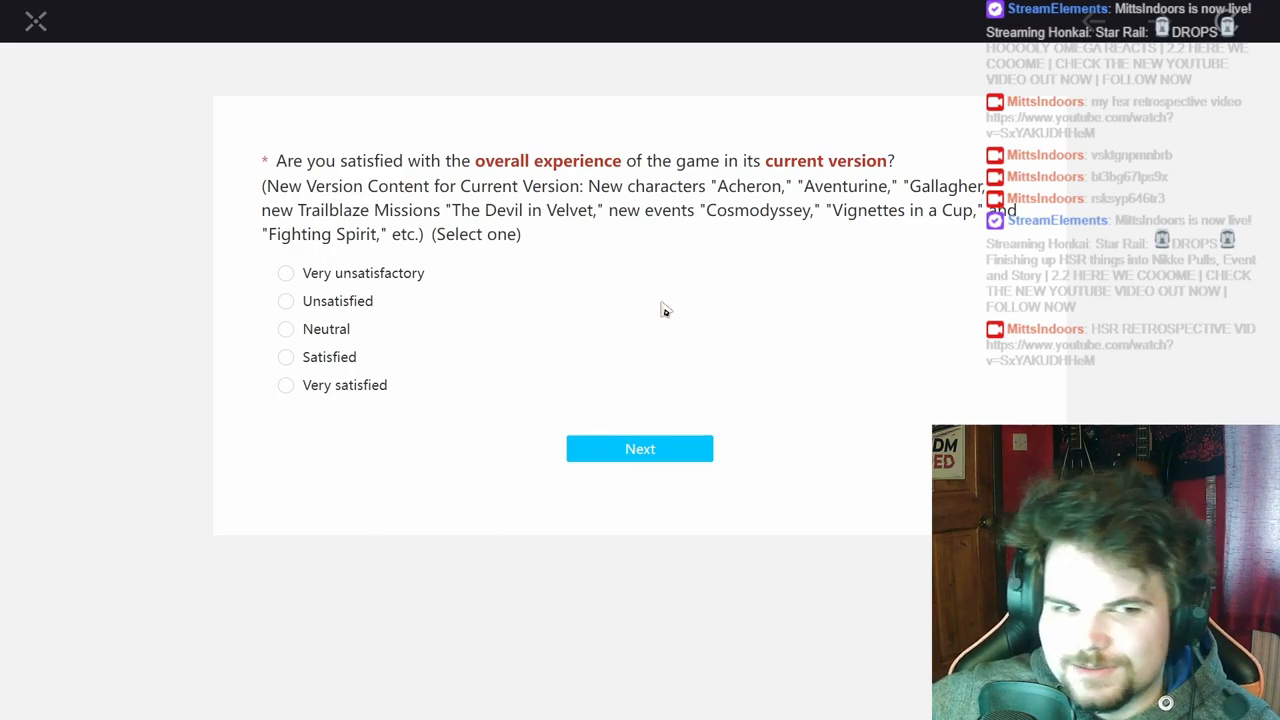
{"action": "mouse_move", "coordinate": [606, 350]}
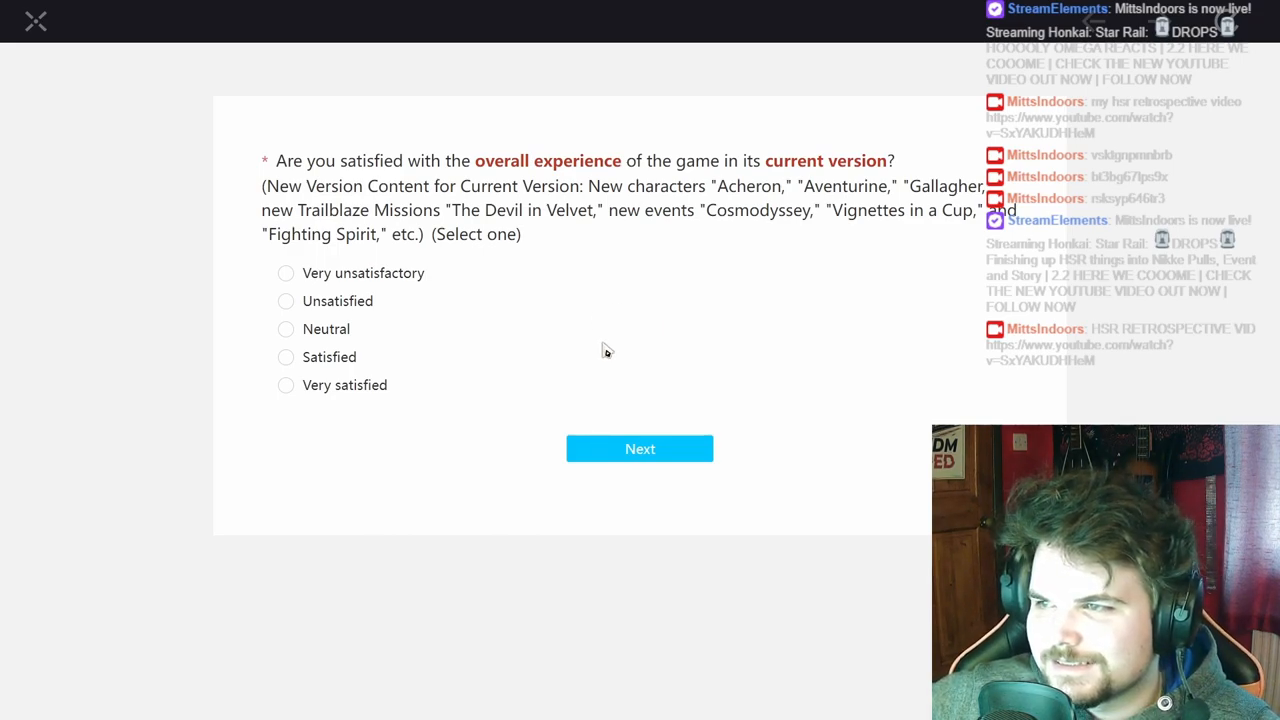
{"action": "mouse_move", "coordinate": [612, 349]}
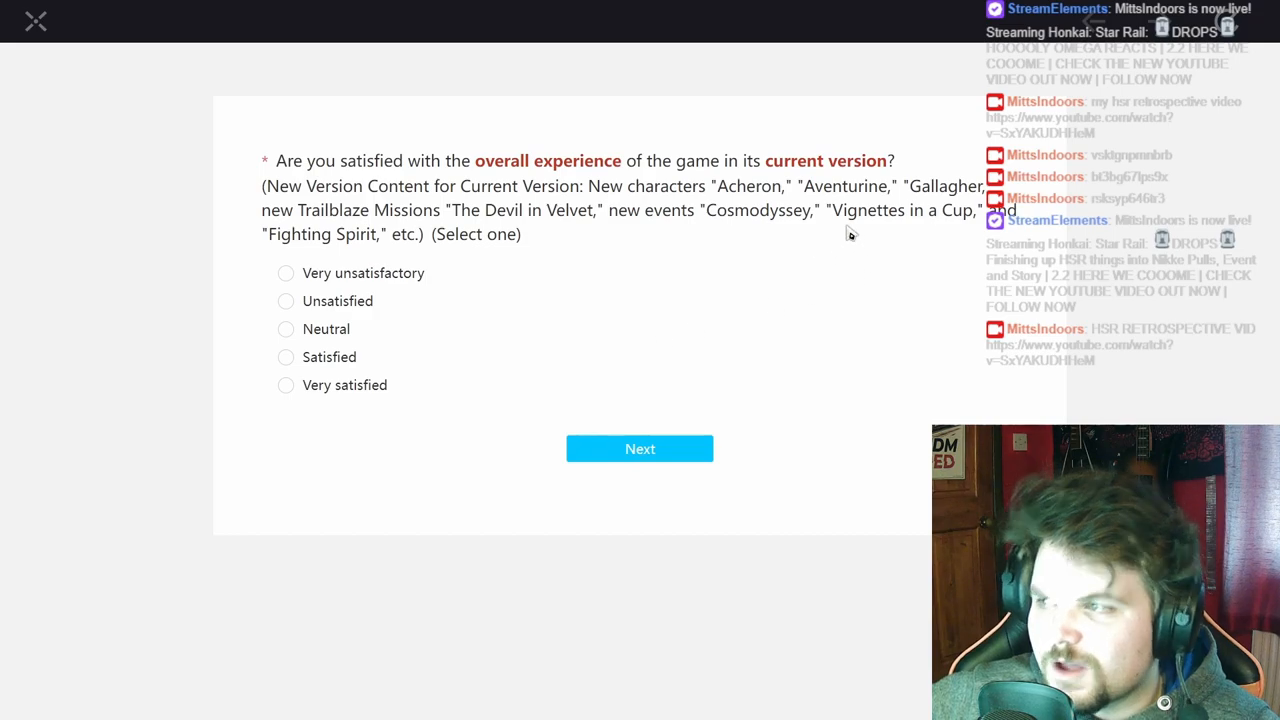
{"action": "mouse_move", "coordinate": [877, 238]}
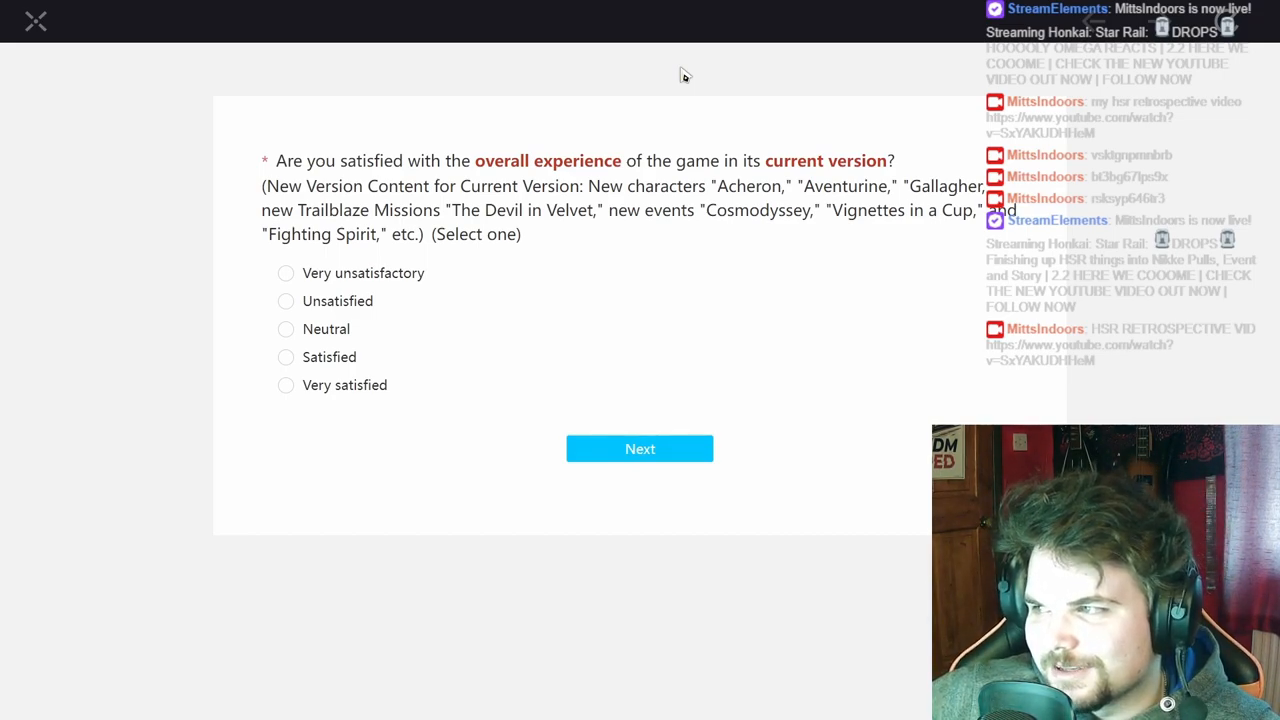
{"action": "mouse_move", "coordinate": [963, 240]}
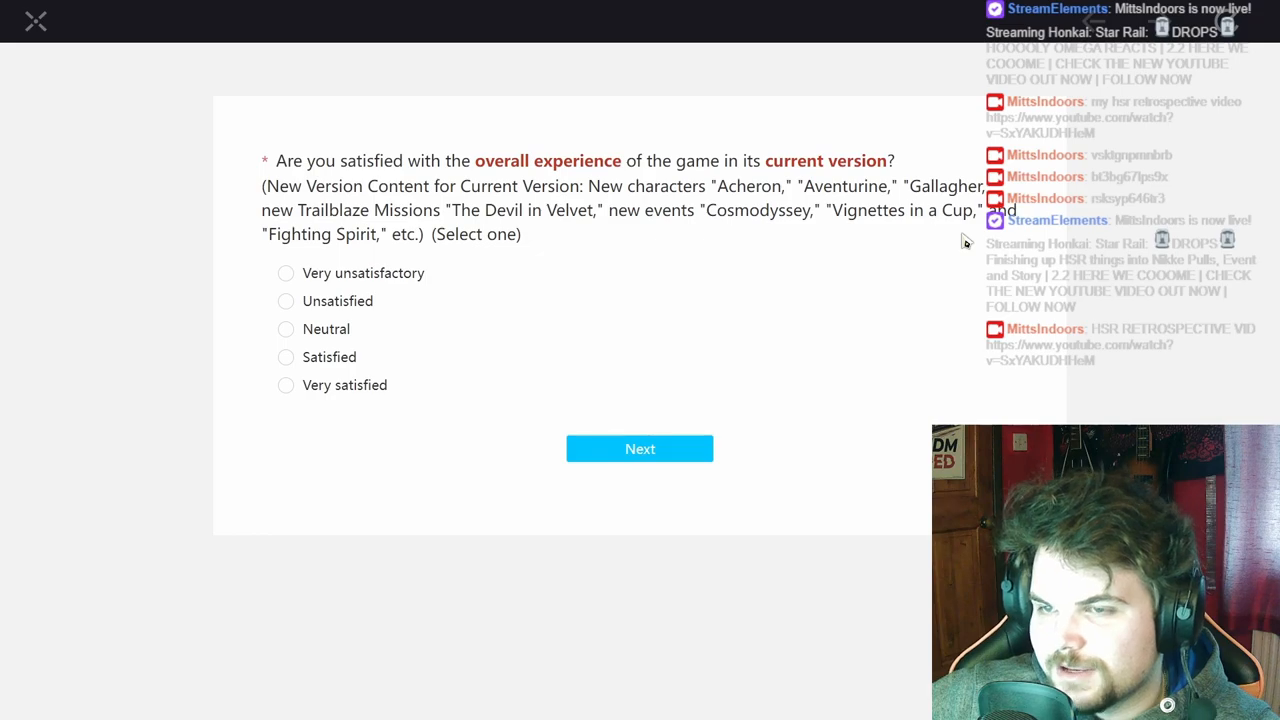
{"action": "mouse_move", "coordinate": [324, 252]}
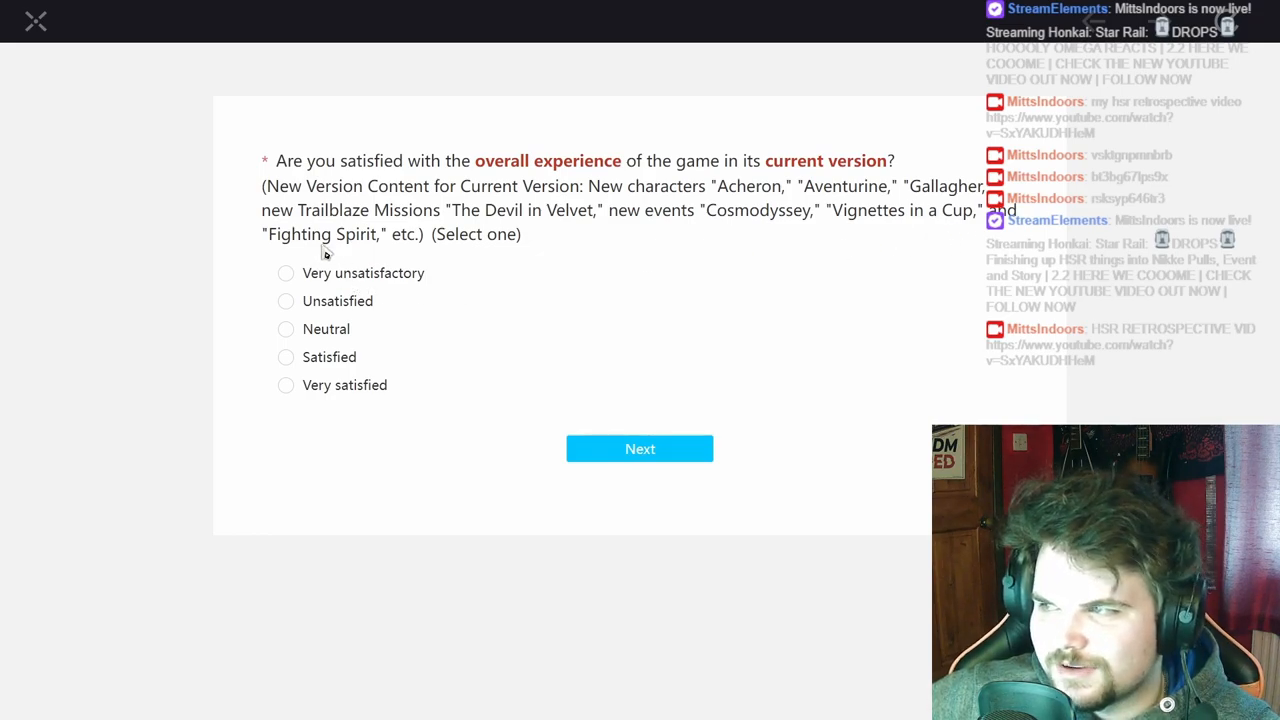
{"action": "mouse_move", "coordinate": [472, 297]}
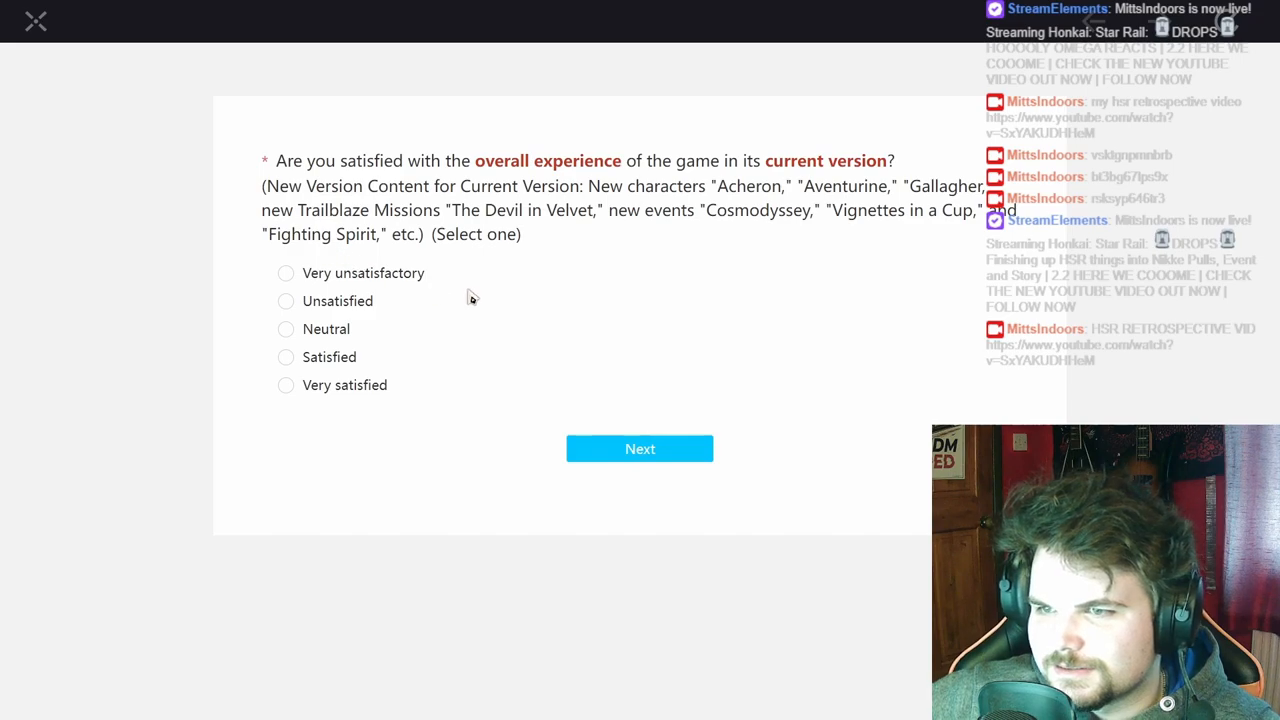
- Submit the overall-experience answer, then rate Gallagher Satisfied and Aventurine 'I don't care / I don't remember'
{"action": "left_click", "coordinate": [639, 448]}
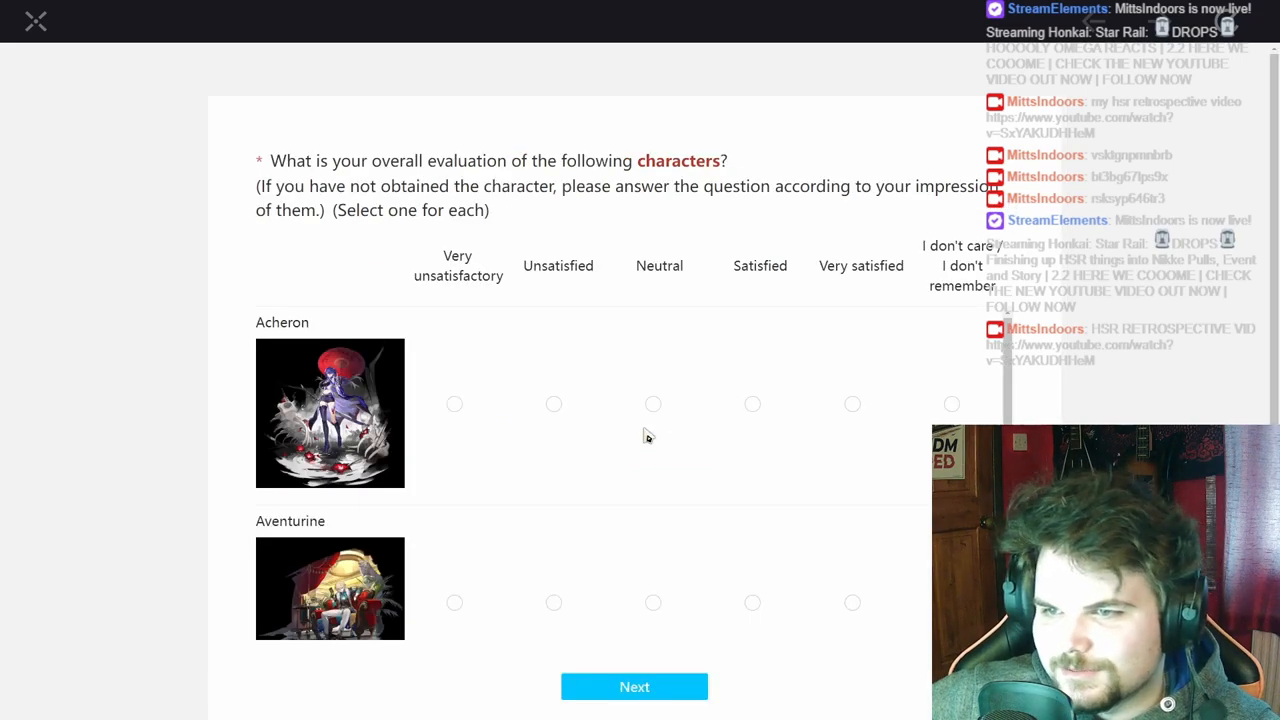
{"action": "scroll", "scroll_direction": "down", "scroll_amount": 3}
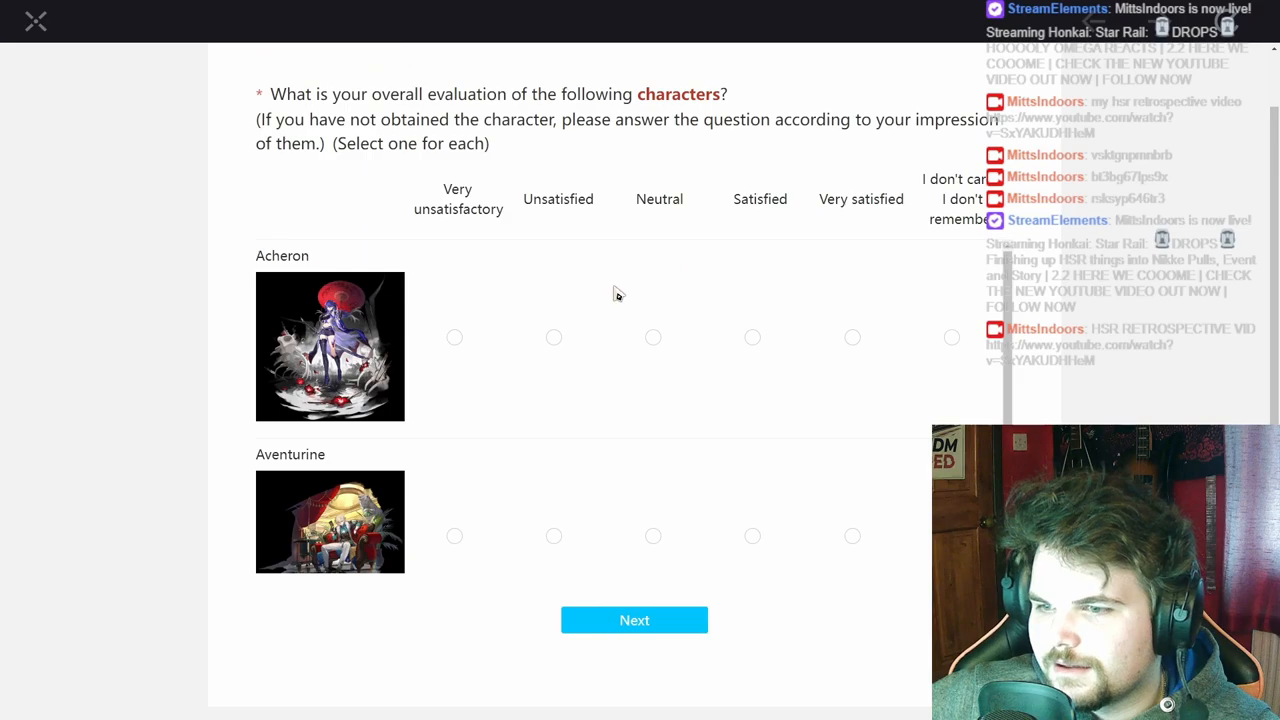
{"action": "scroll", "scroll_direction": "down", "scroll_amount": 3}
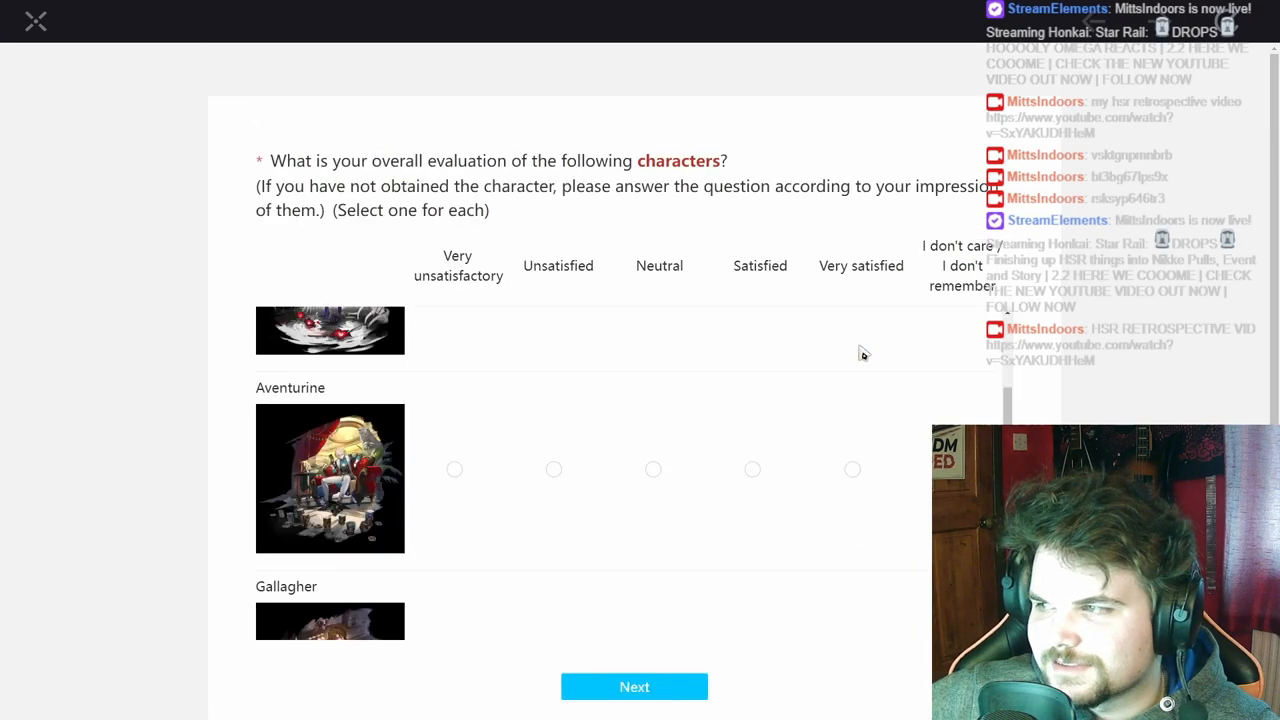
{"action": "scroll", "scroll_direction": "down", "scroll_amount": 3}
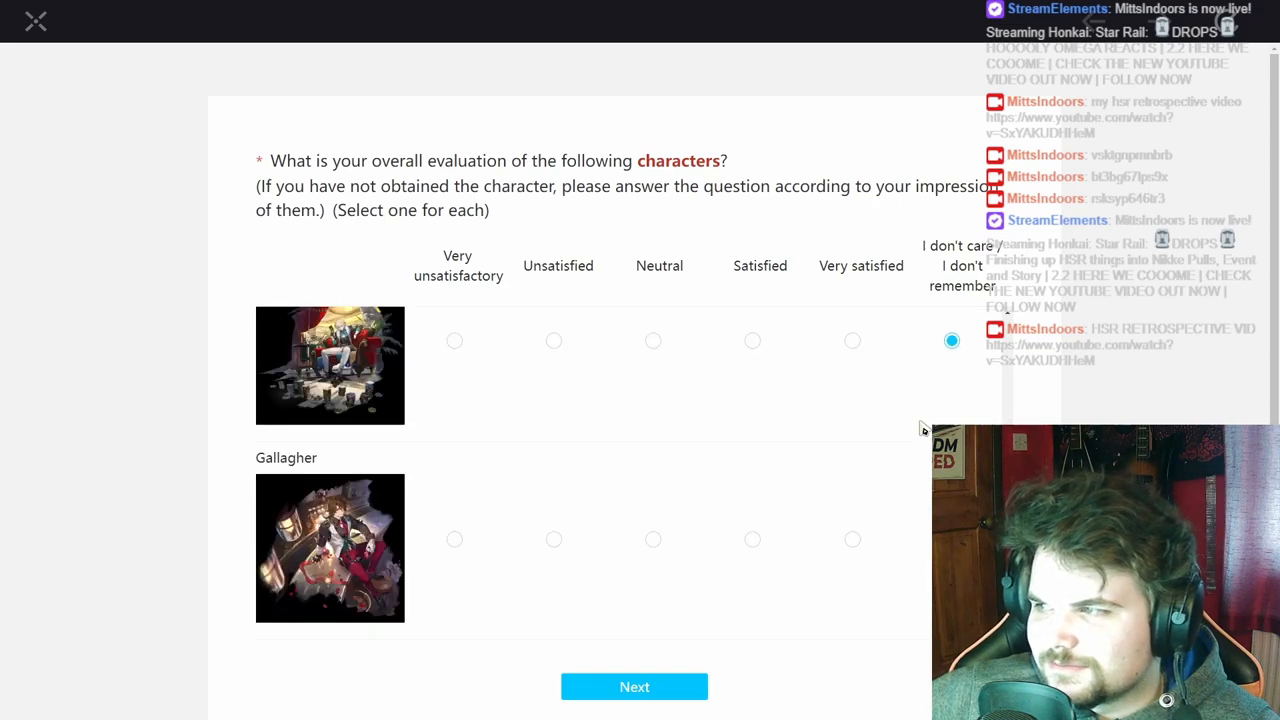
{"action": "mouse_move", "coordinate": [867, 471]}
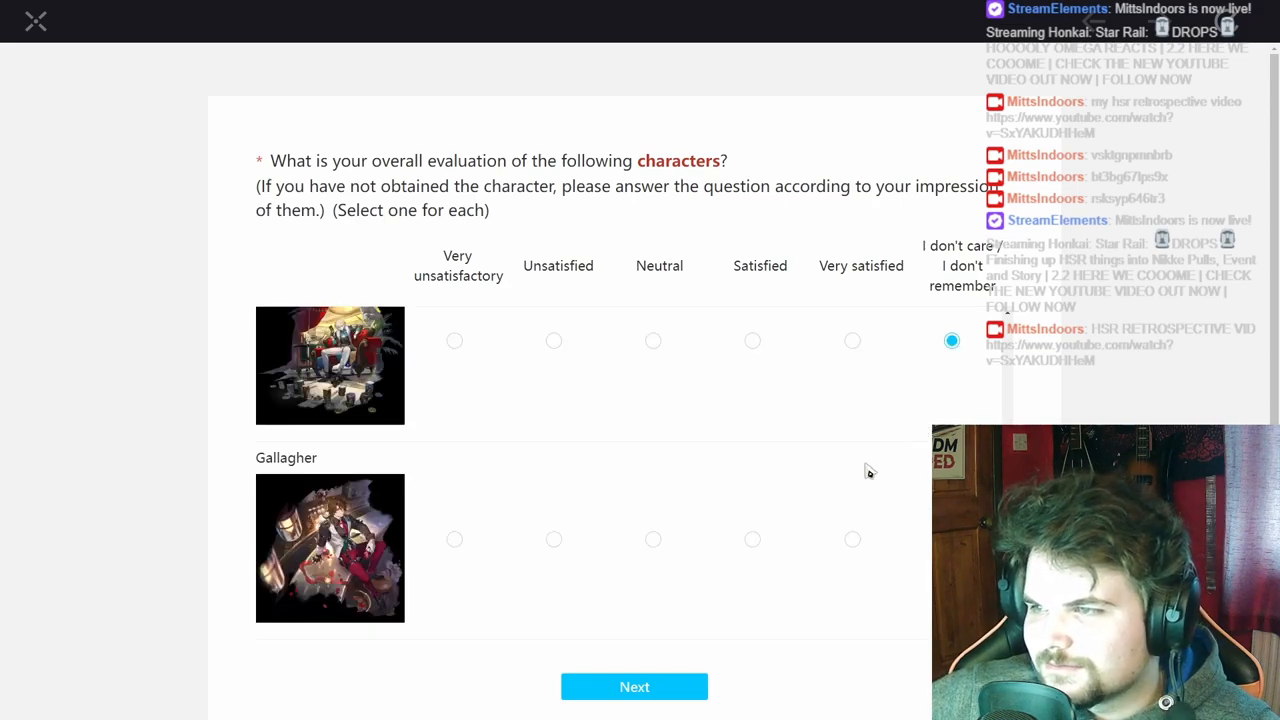
{"action": "mouse_move", "coordinate": [857, 475]}
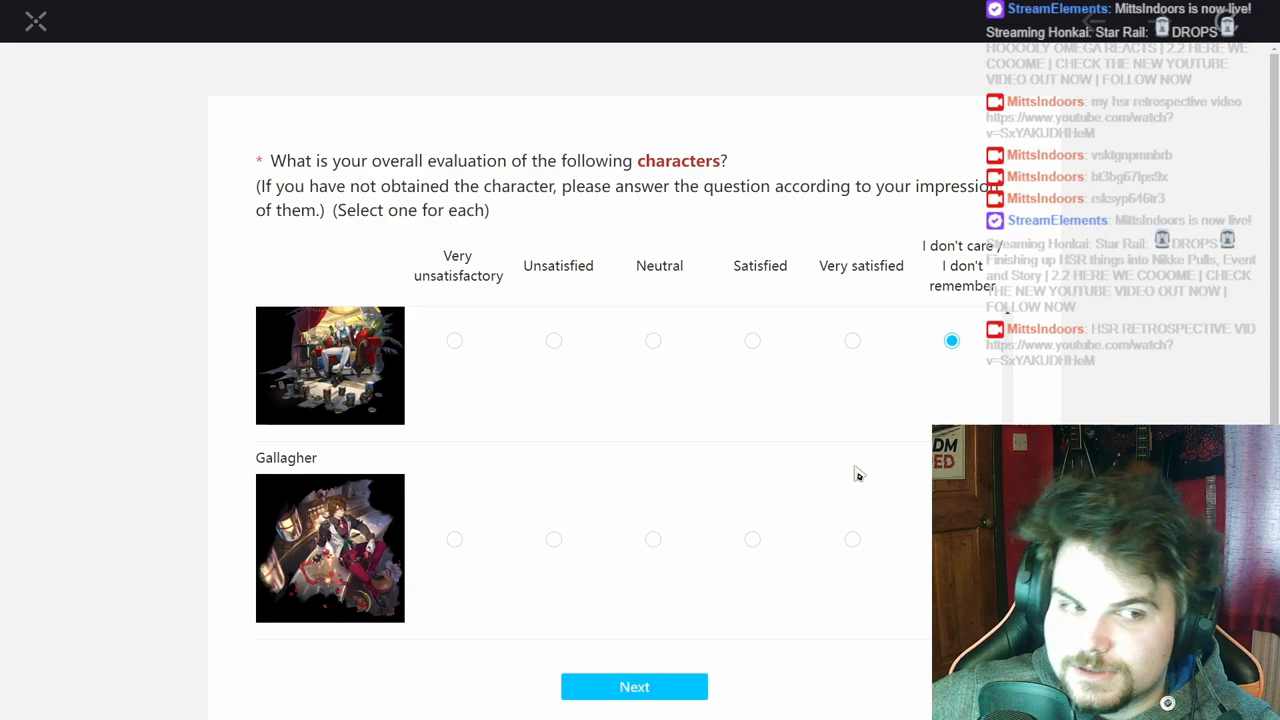
{"action": "mouse_move", "coordinate": [768, 495]}
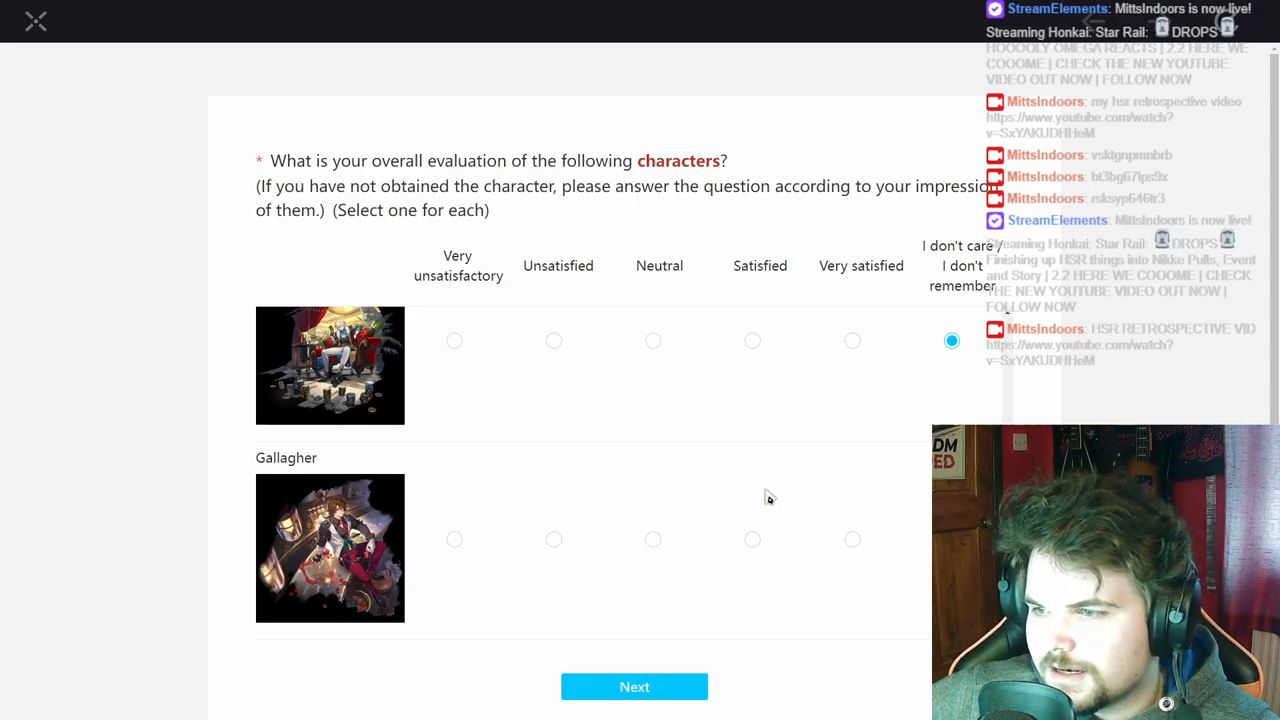
{"action": "left_click", "coordinate": [652, 539]}
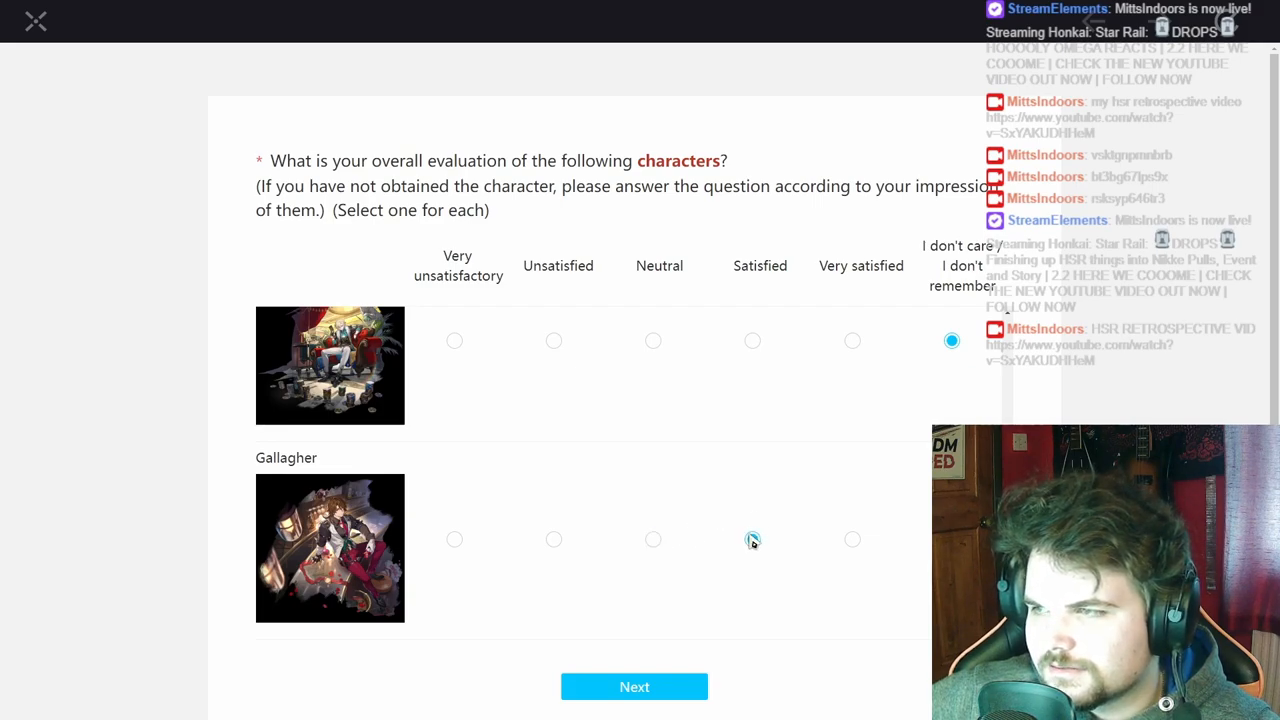
{"action": "left_click", "coordinate": [752, 539]}
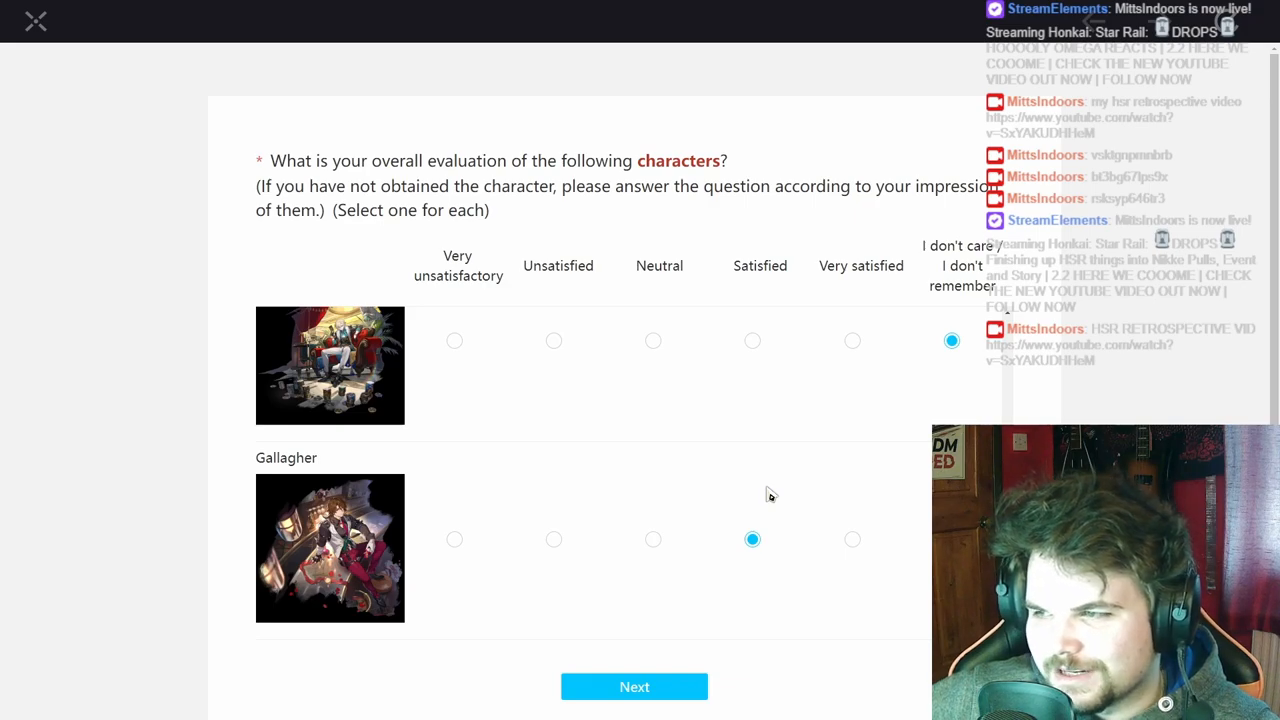
{"action": "mouse_move", "coordinate": [763, 515]}
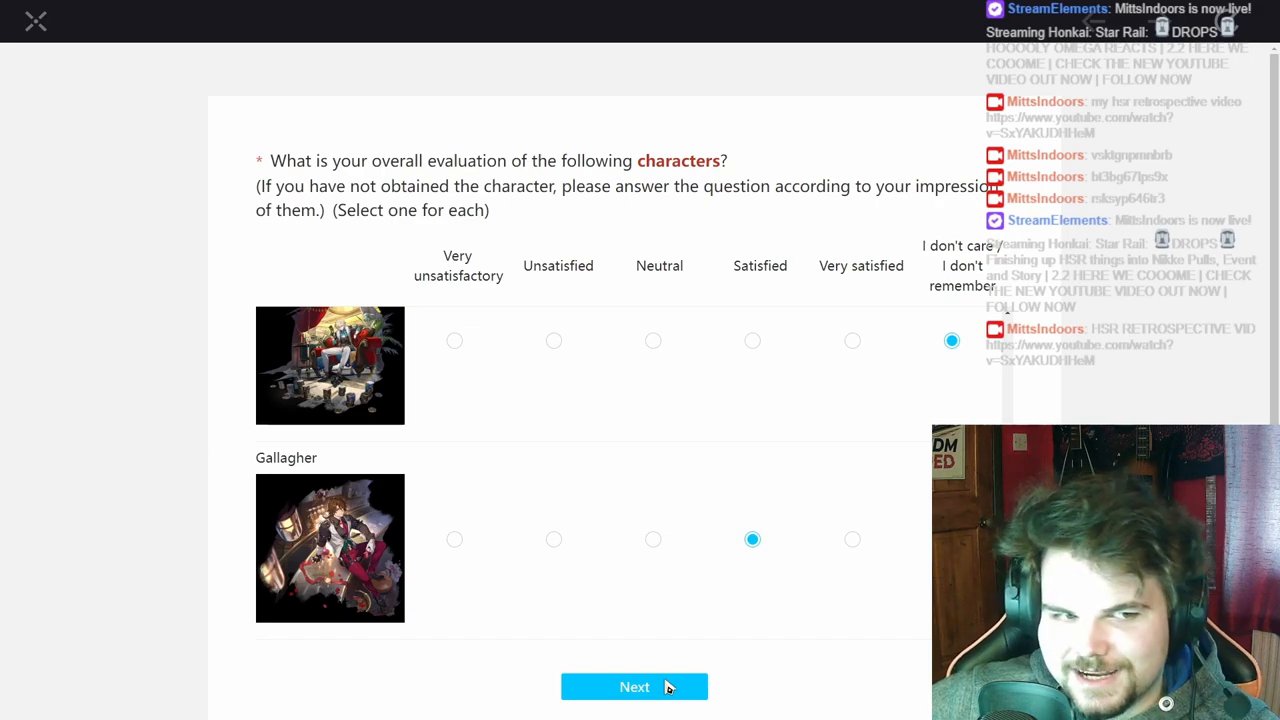
- Rate Acheron's character visuals and voice-over Very satisfied and submit
{"action": "left_click", "coordinate": [634, 687]}
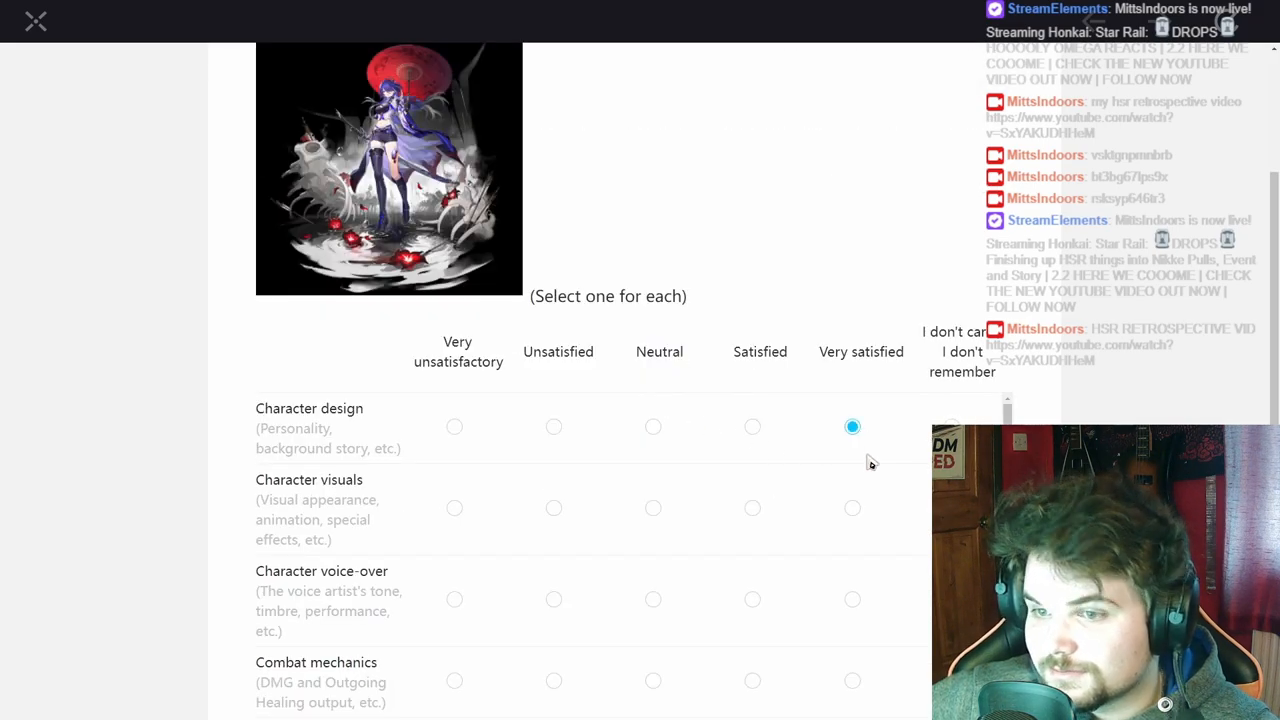
{"action": "left_click", "coordinate": [852, 508]}
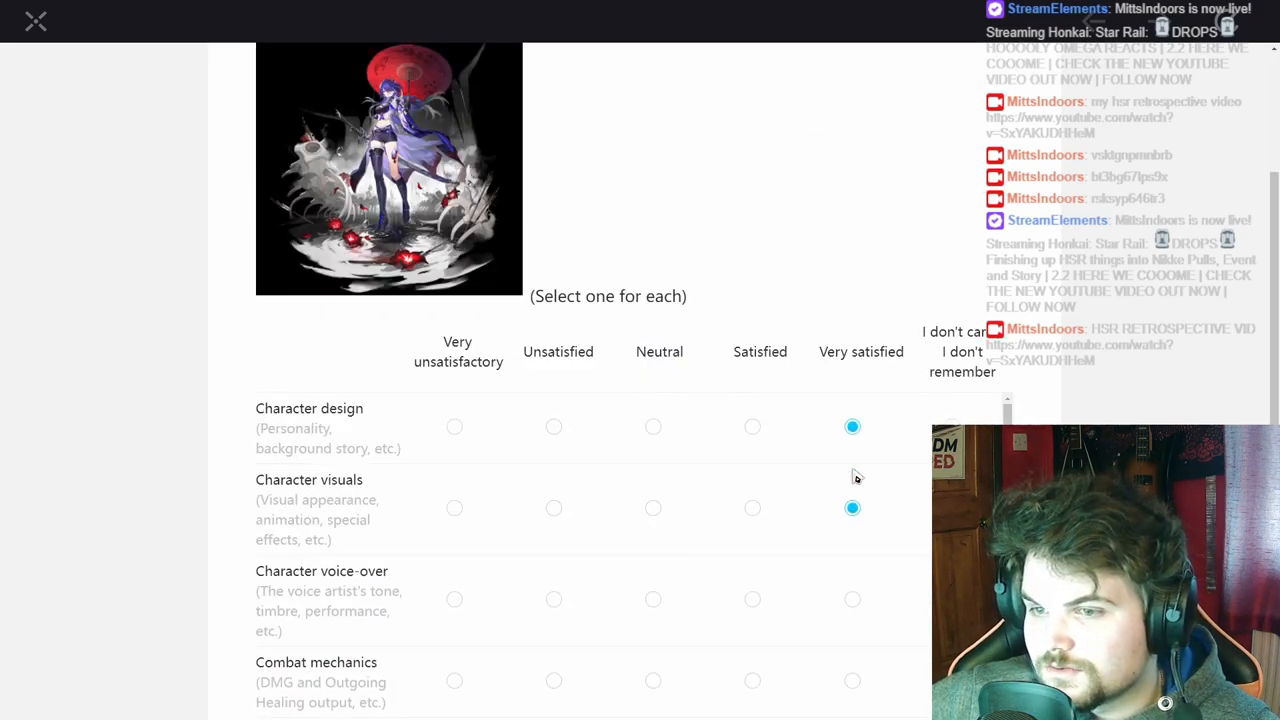
{"action": "scroll", "scroll_direction": "down", "scroll_amount": 3}
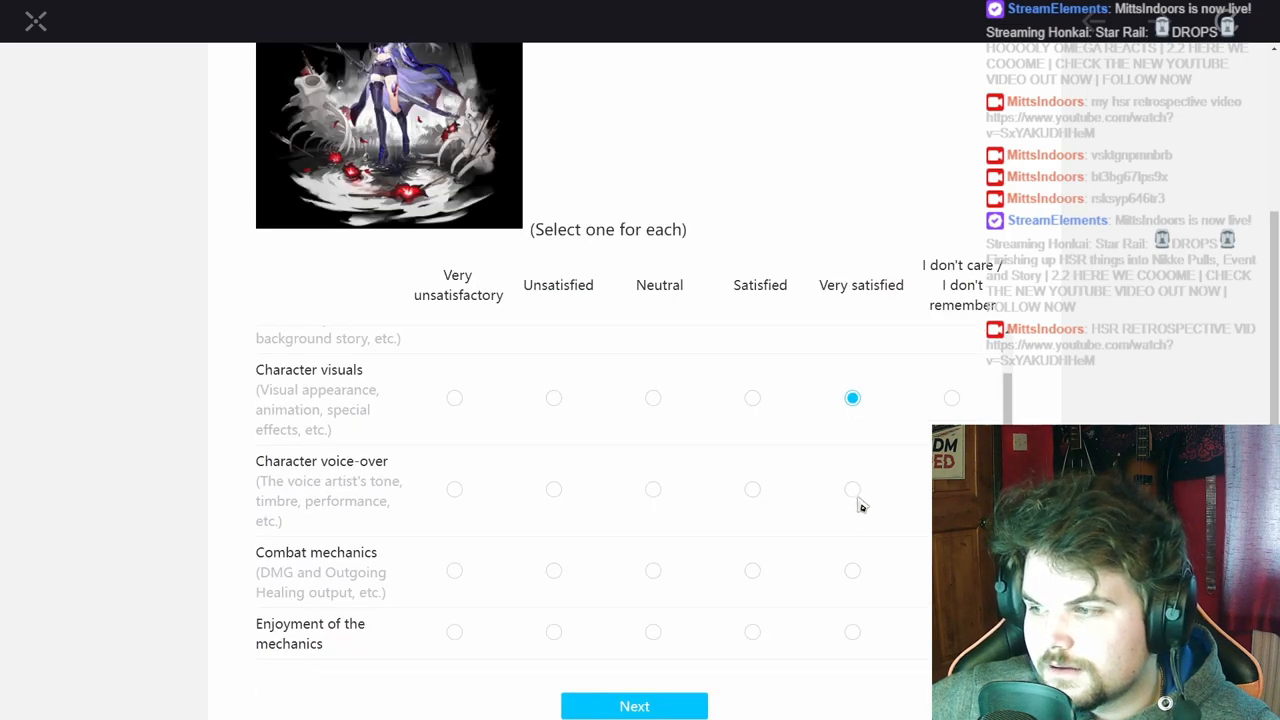
{"action": "left_click", "coordinate": [852, 489]}
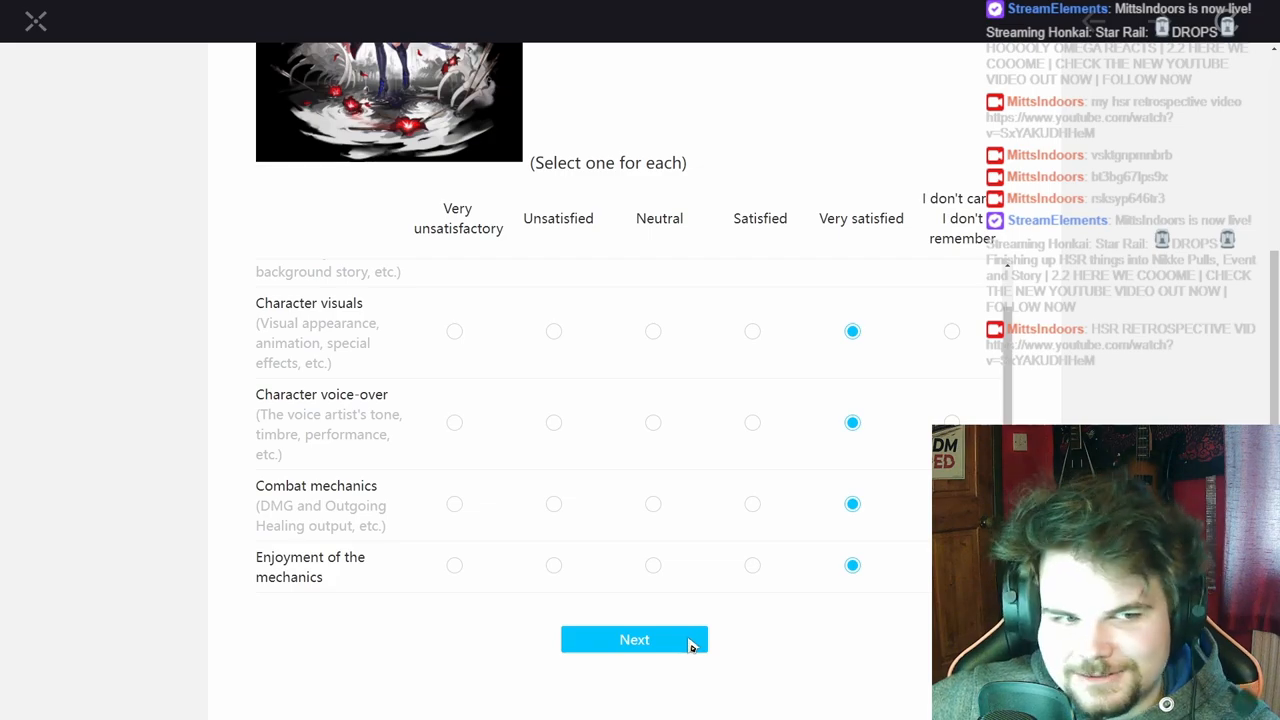
{"action": "left_click", "coordinate": [634, 639]}
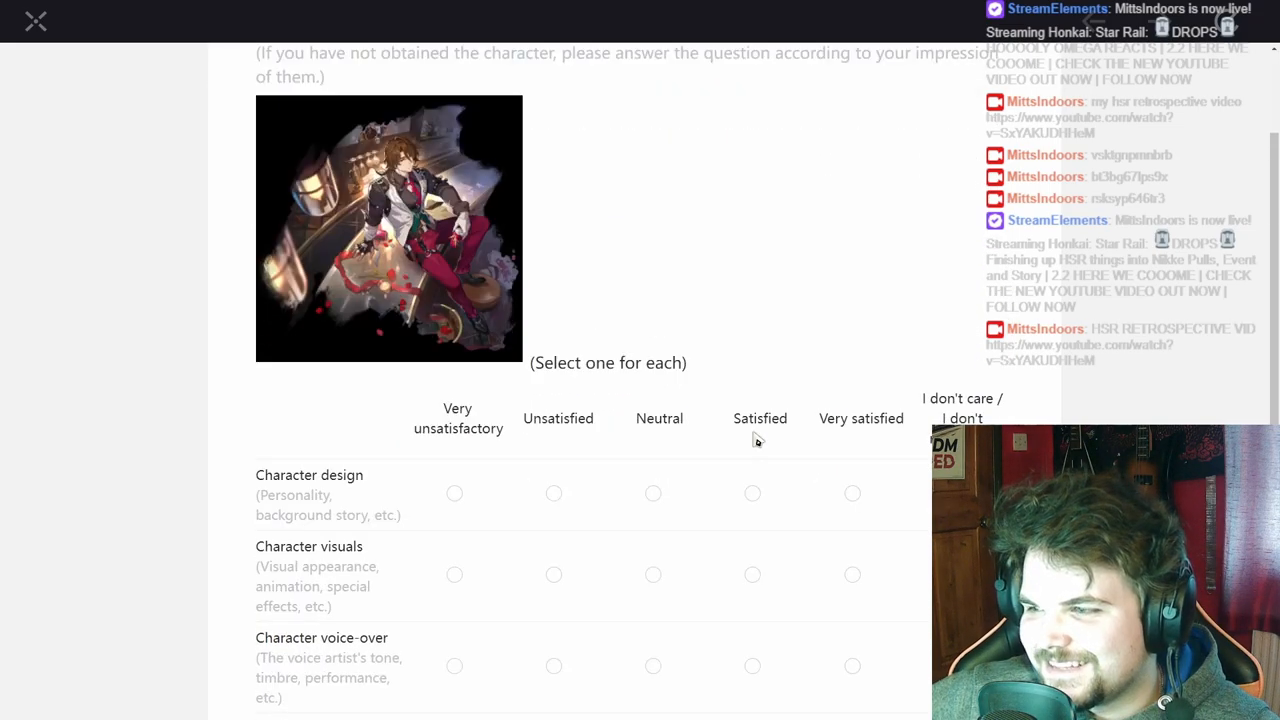
{"action": "mouse_move", "coordinate": [850, 512]}
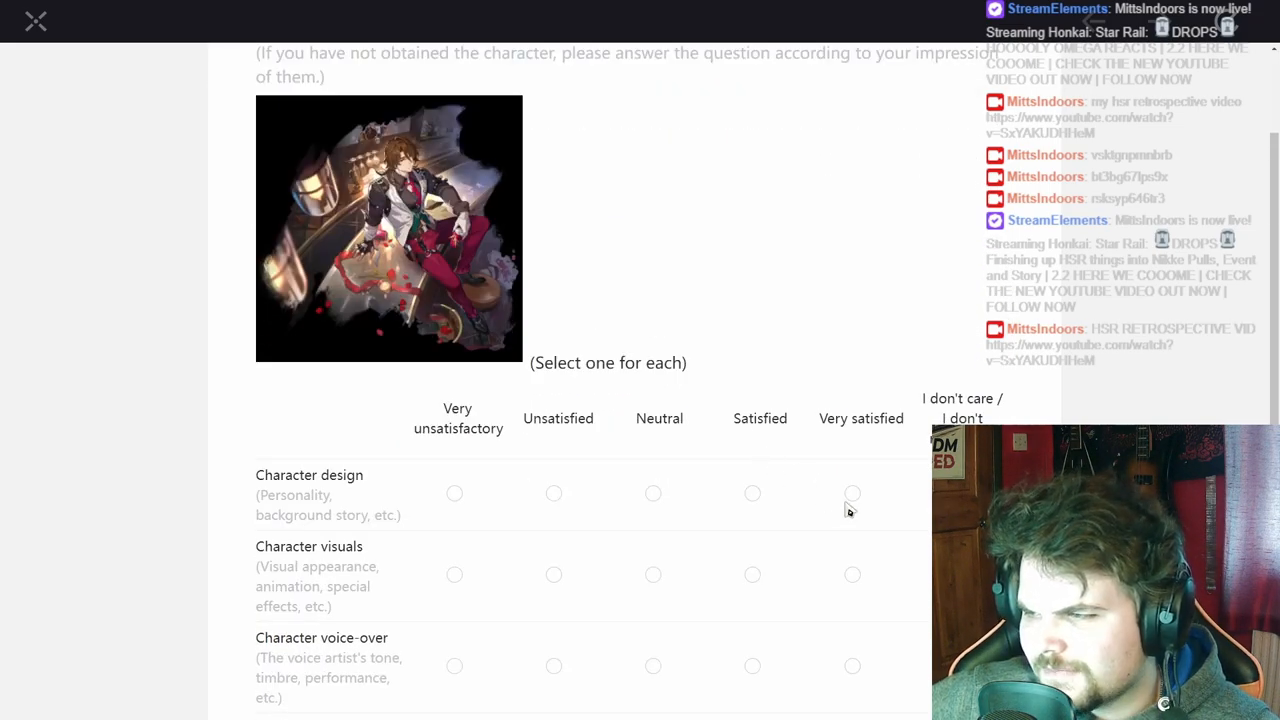
- Rate Gallagher's character design Very satisfied and voice-over Satisfied
{"action": "left_click", "coordinate": [852, 493]}
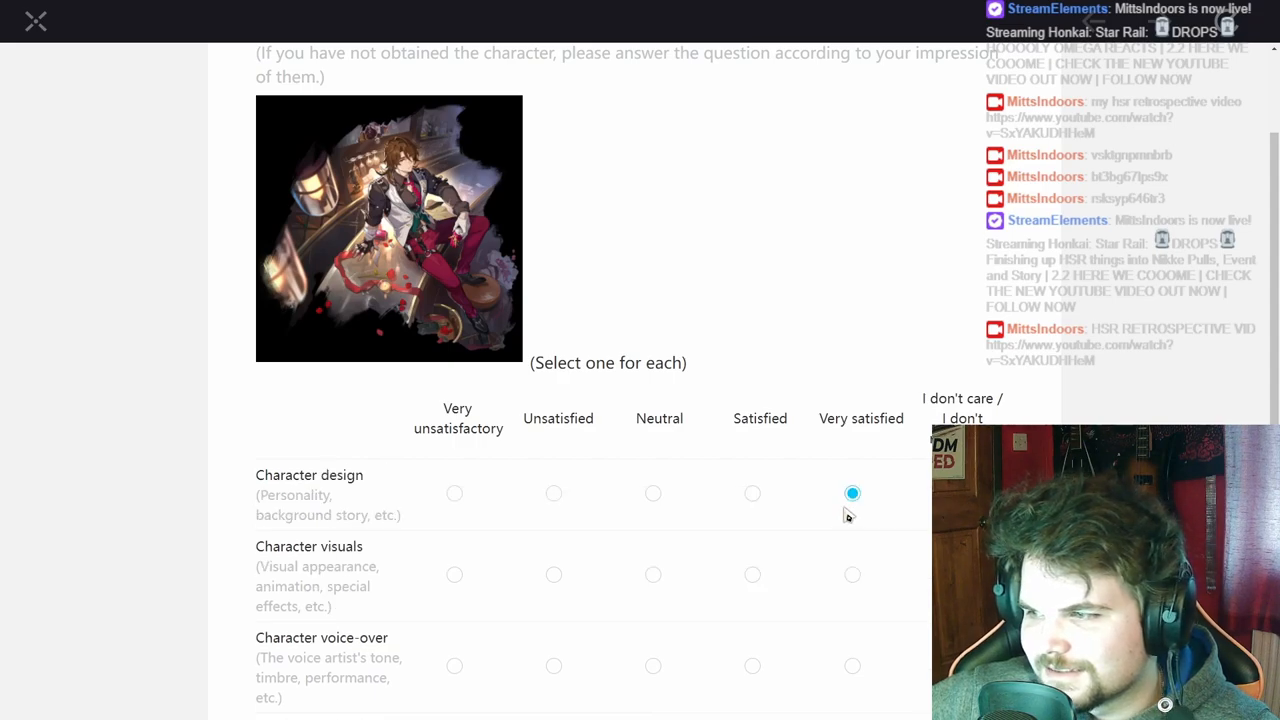
{"action": "left_click", "coordinate": [752, 575]}
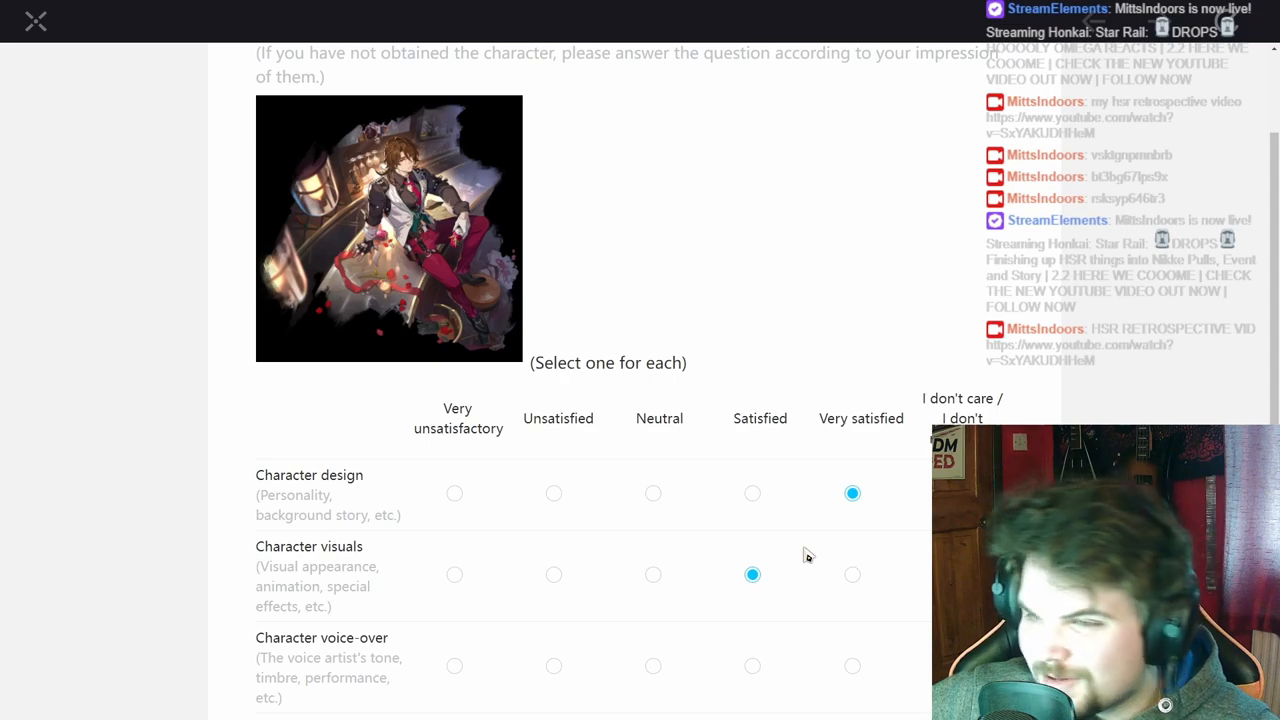
{"action": "scroll", "scroll_direction": "down", "scroll_amount": 3}
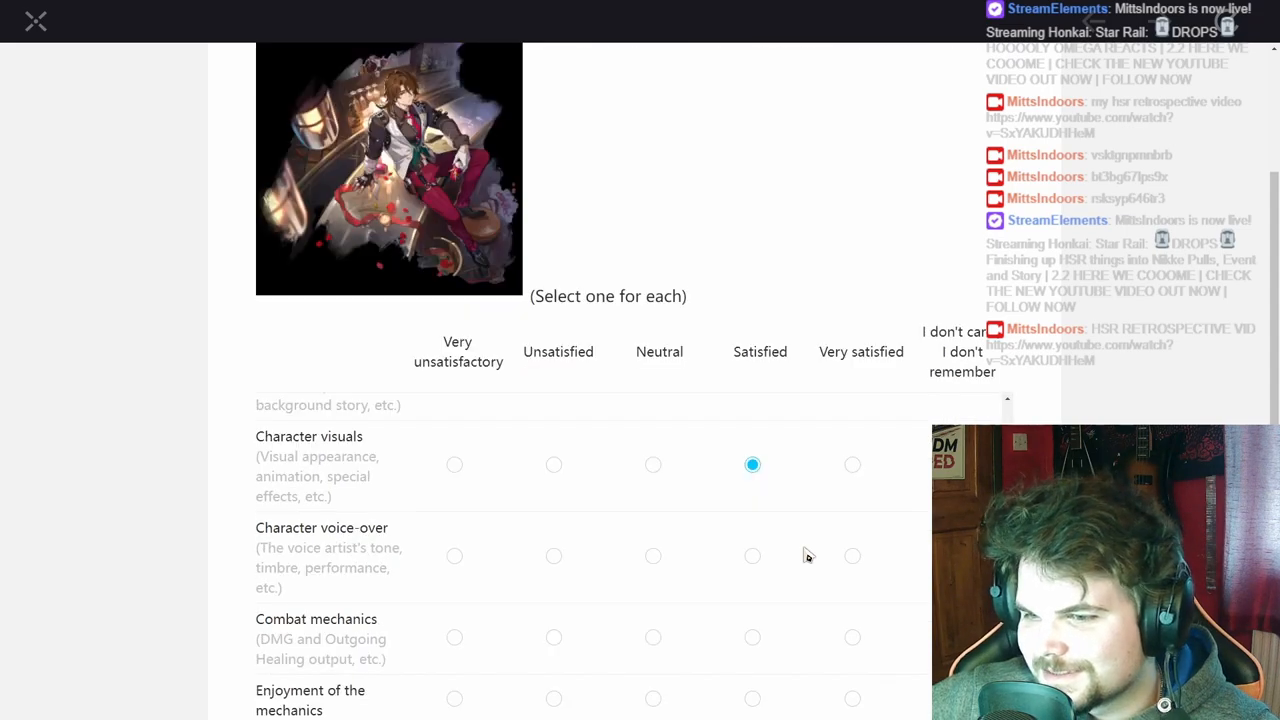
{"action": "left_click", "coordinate": [752, 556]}
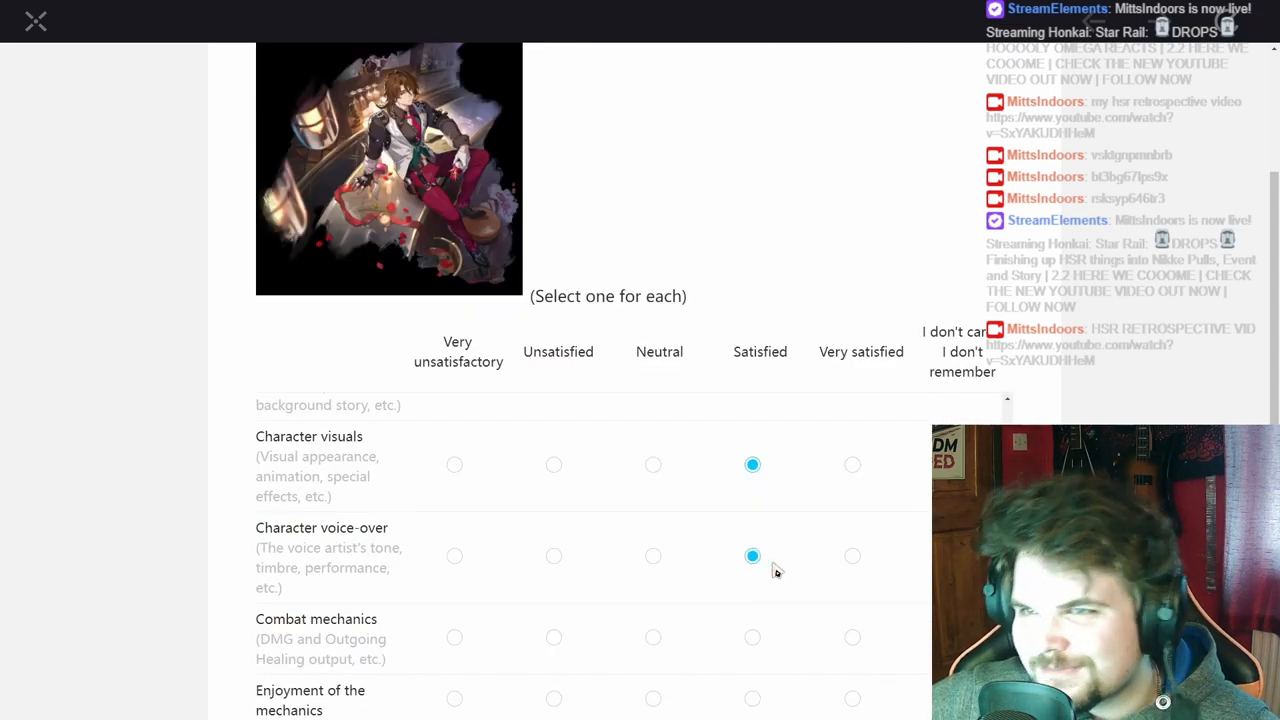
{"action": "mouse_move", "coordinate": [788, 555]}
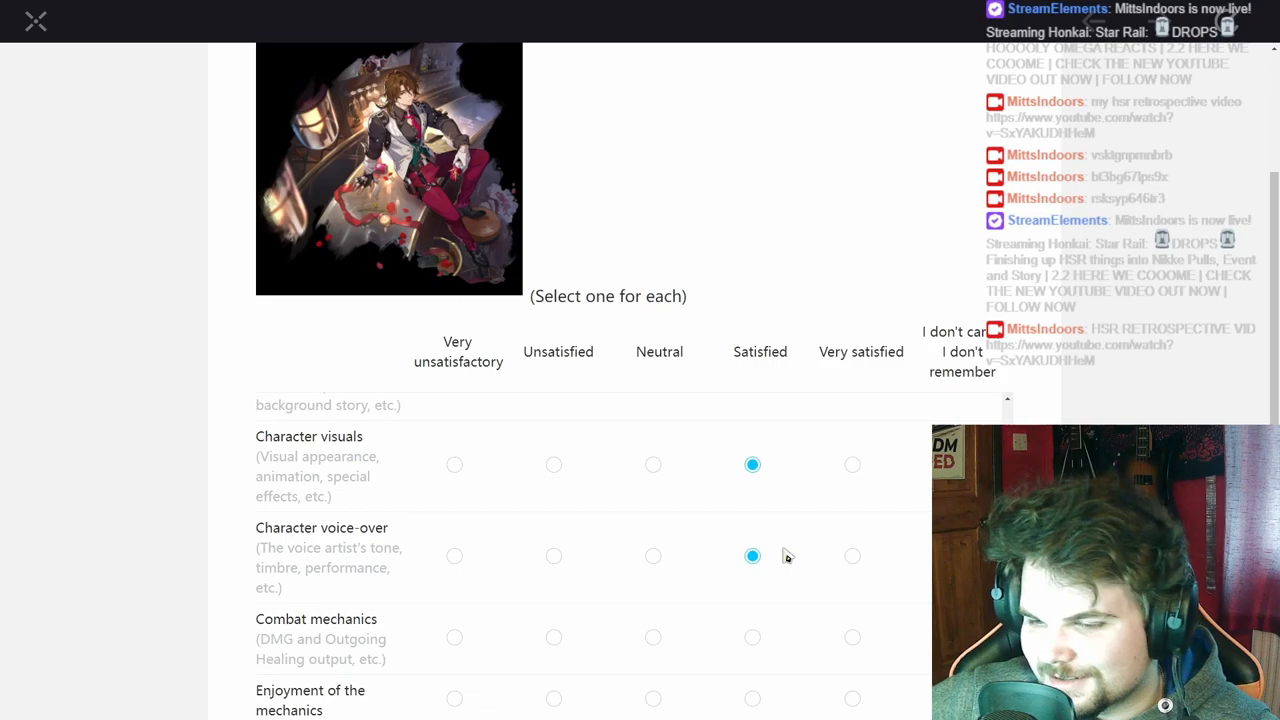
- Rate Combat mechanics Satisfied and Enjoyment of the mechanics Neutral
{"action": "scroll", "scroll_direction": "down", "scroll_amount": 3}
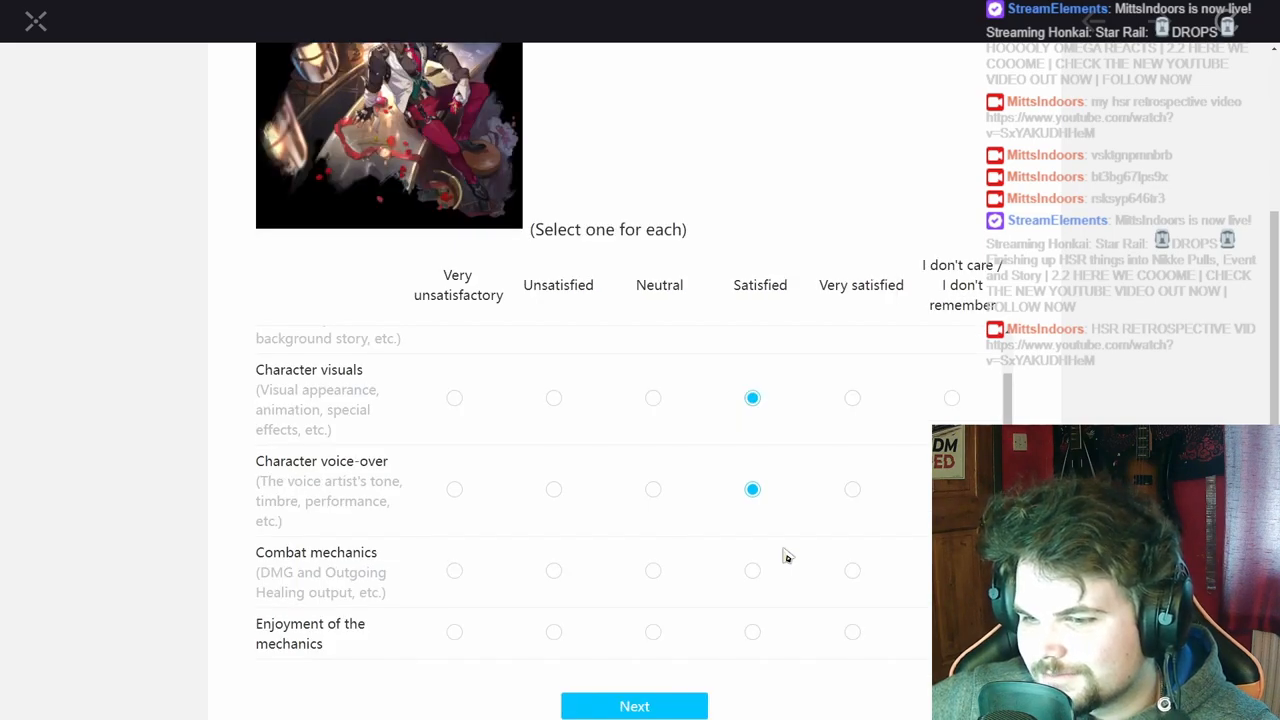
{"action": "scroll", "scroll_direction": "down", "scroll_amount": 3}
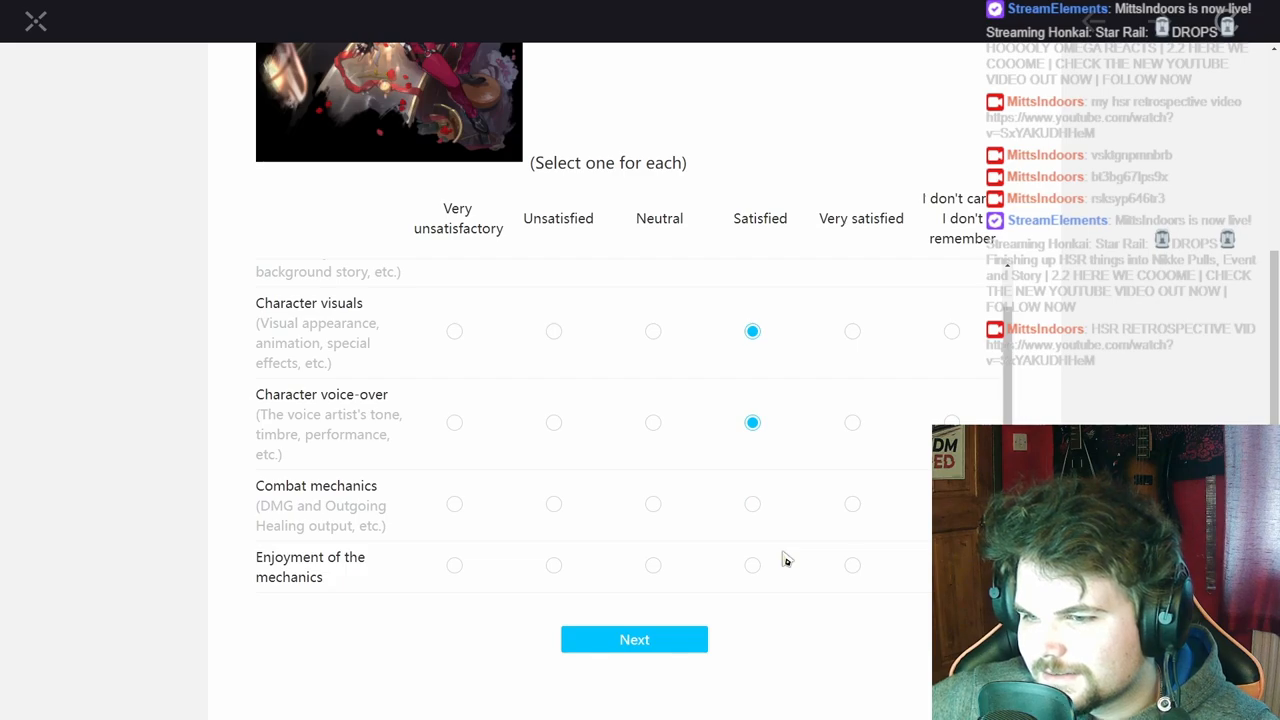
{"action": "left_click", "coordinate": [752, 503]}
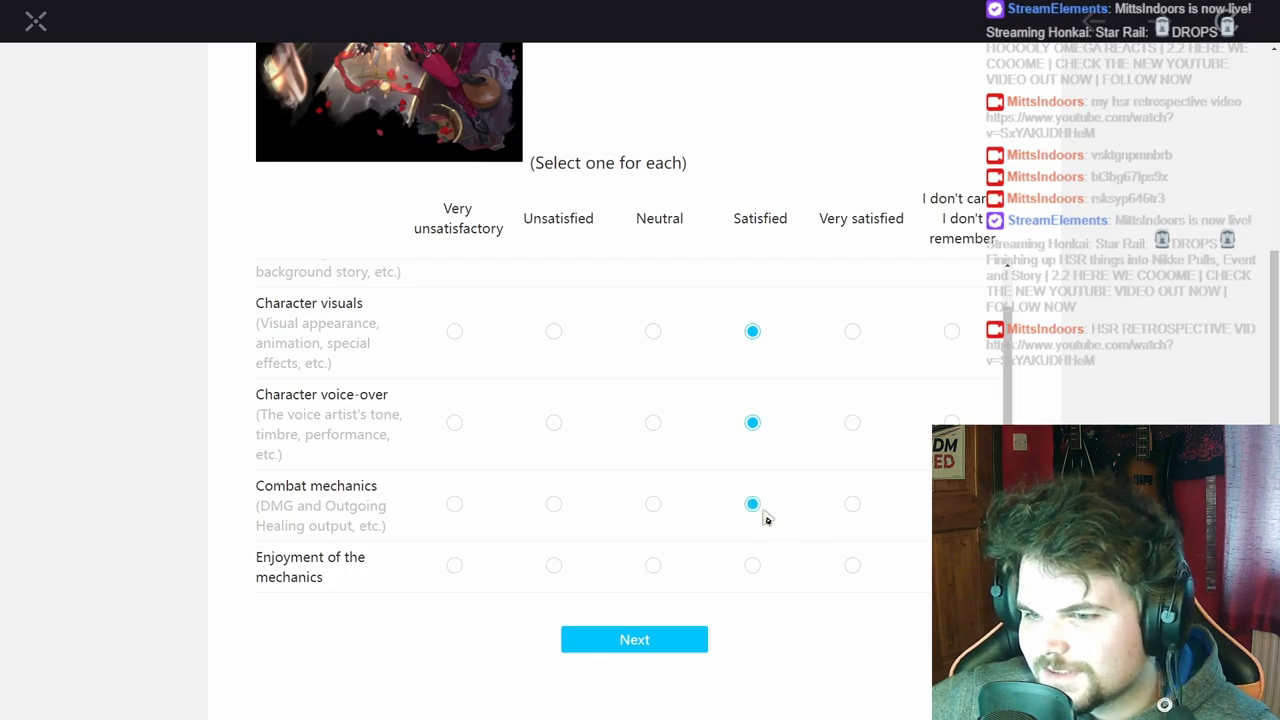
{"action": "mouse_move", "coordinate": [660, 571]}
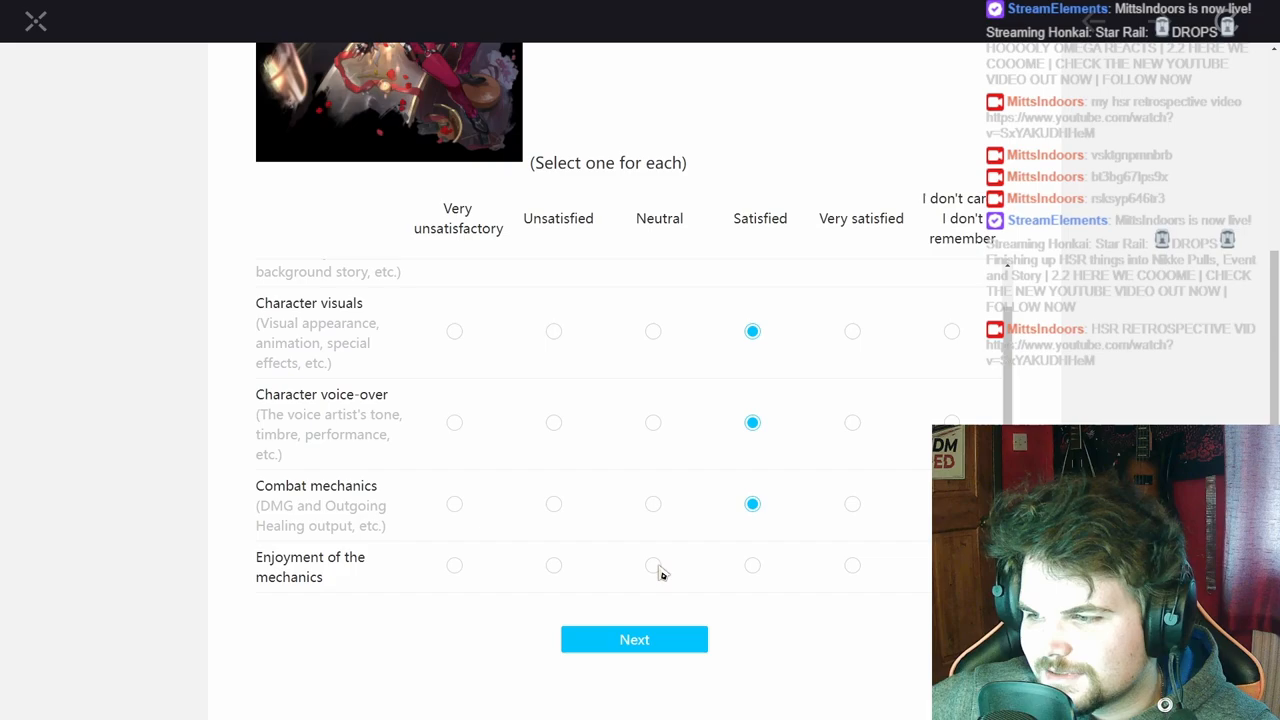
{"action": "left_click", "coordinate": [653, 565]}
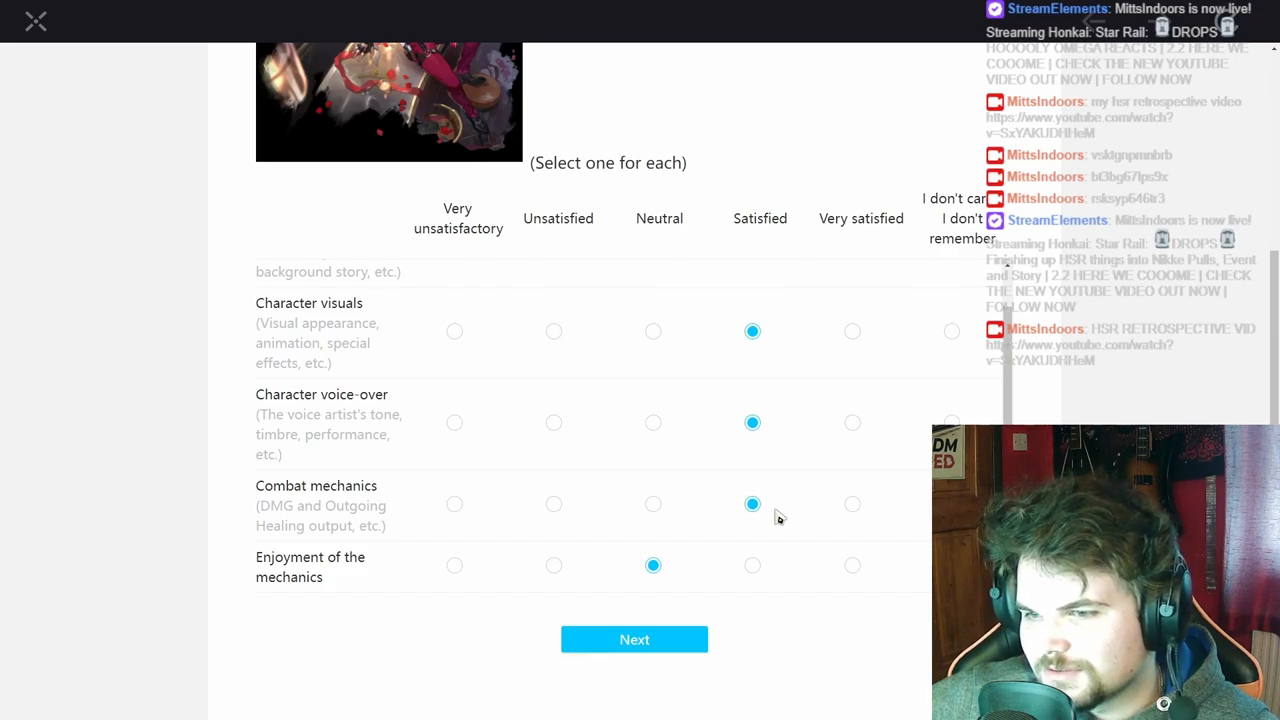
{"action": "mouse_move", "coordinate": [706, 616]}
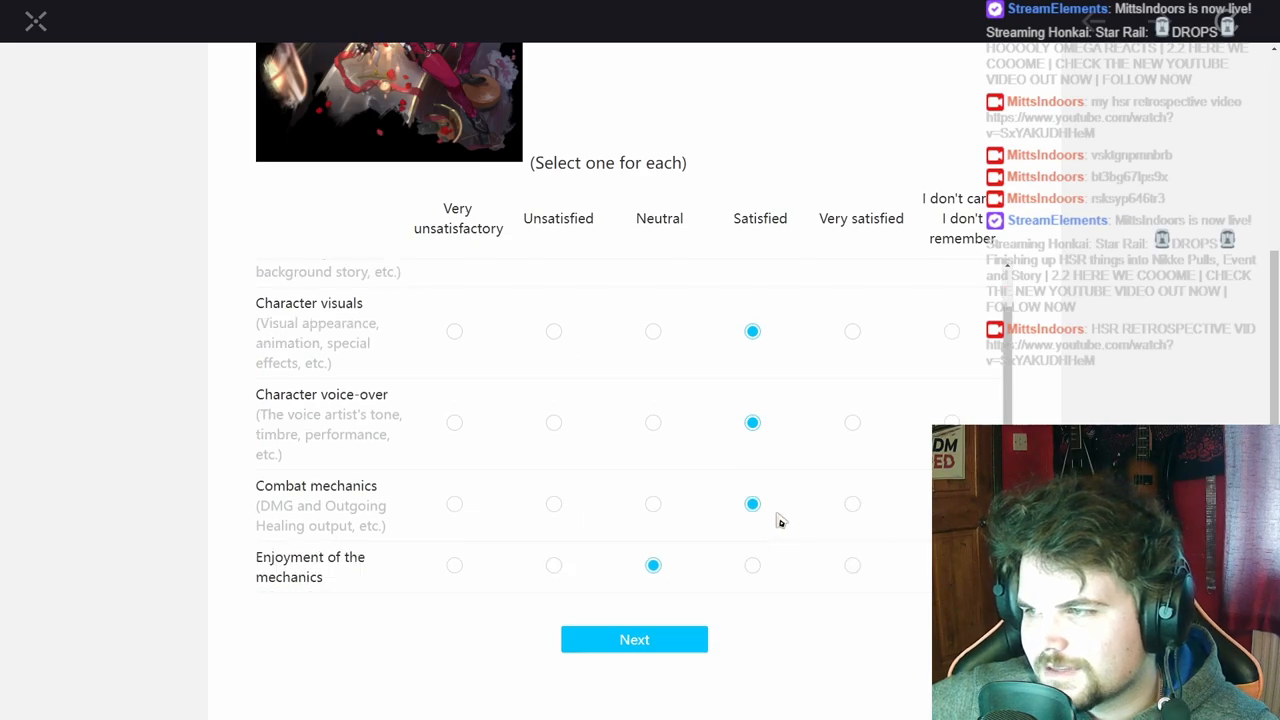
- Mark all Trailblaze Missions as played and rate them Very satisfied overall
{"action": "left_click", "coordinate": [634, 639]}
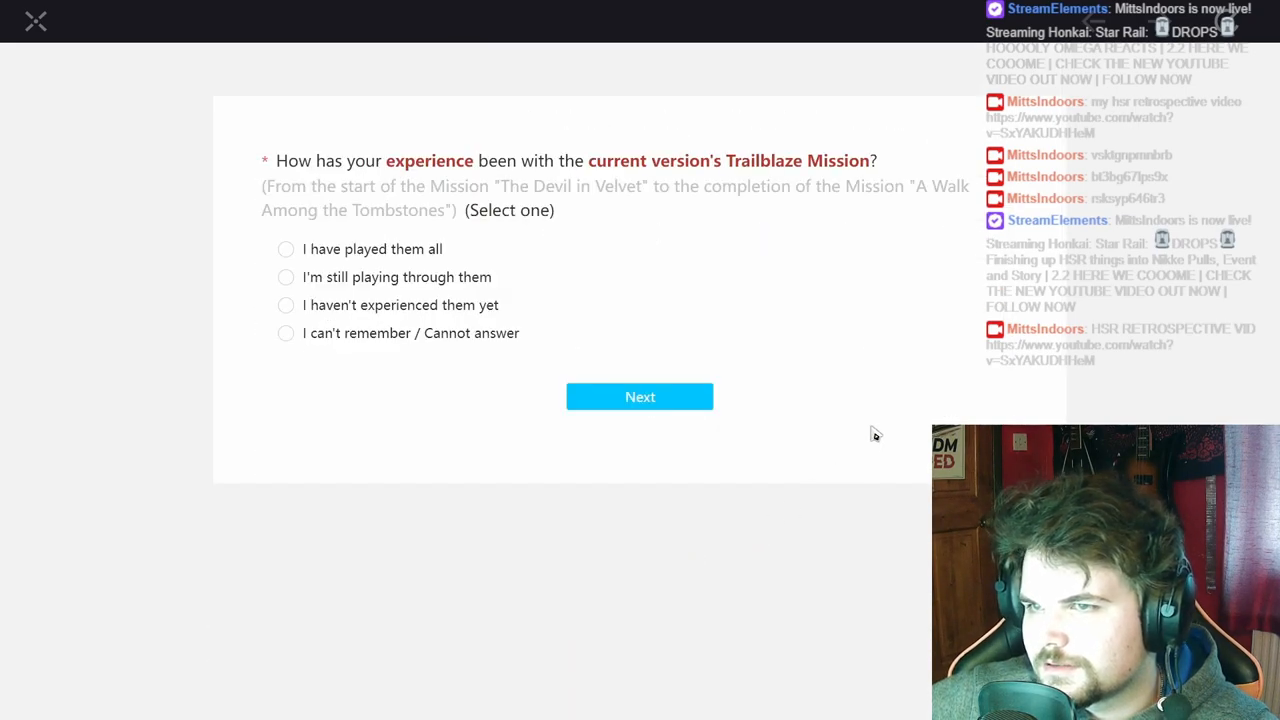
{"action": "mouse_move", "coordinate": [834, 314]}
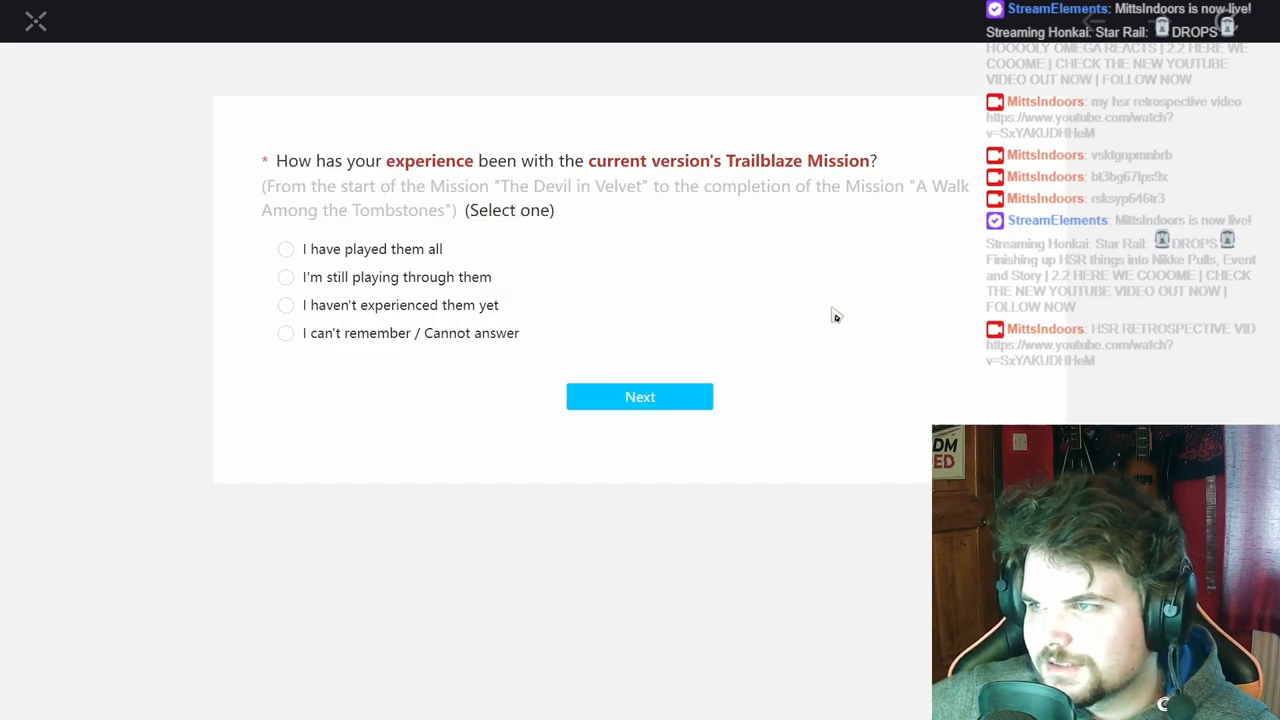
{"action": "mouse_move", "coordinate": [472, 314]}
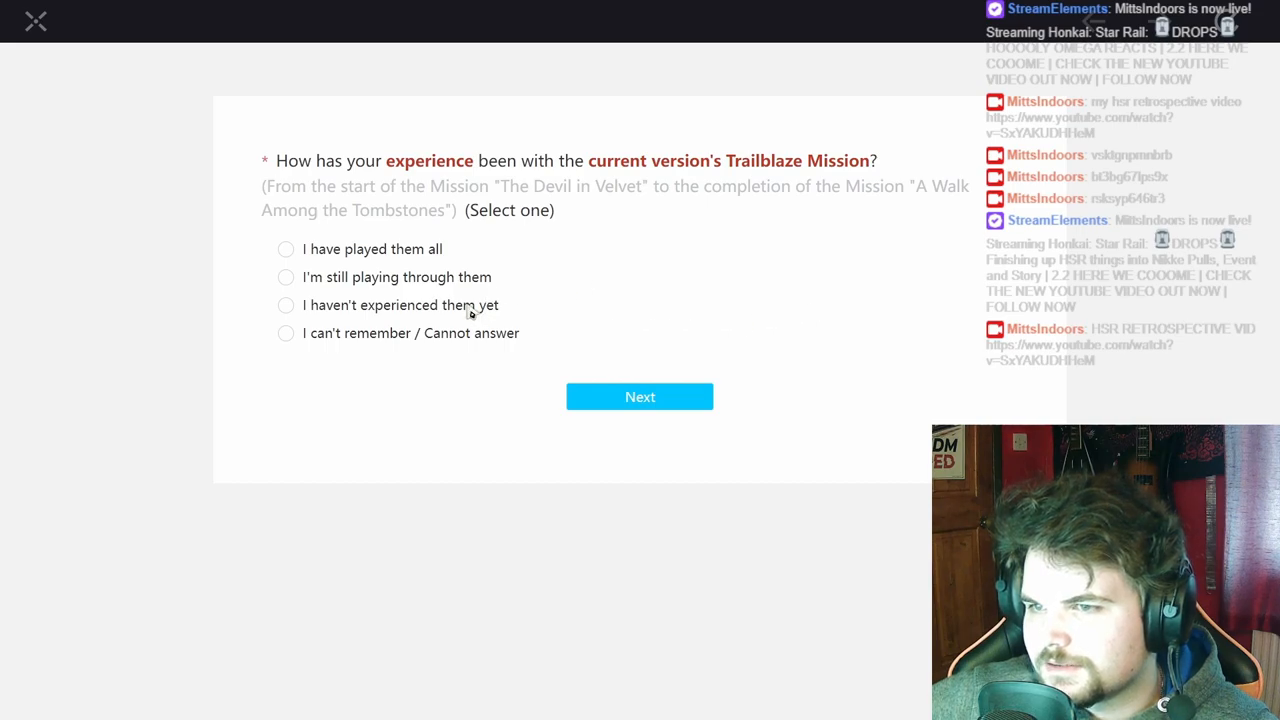
{"action": "left_click", "coordinate": [285, 249]}
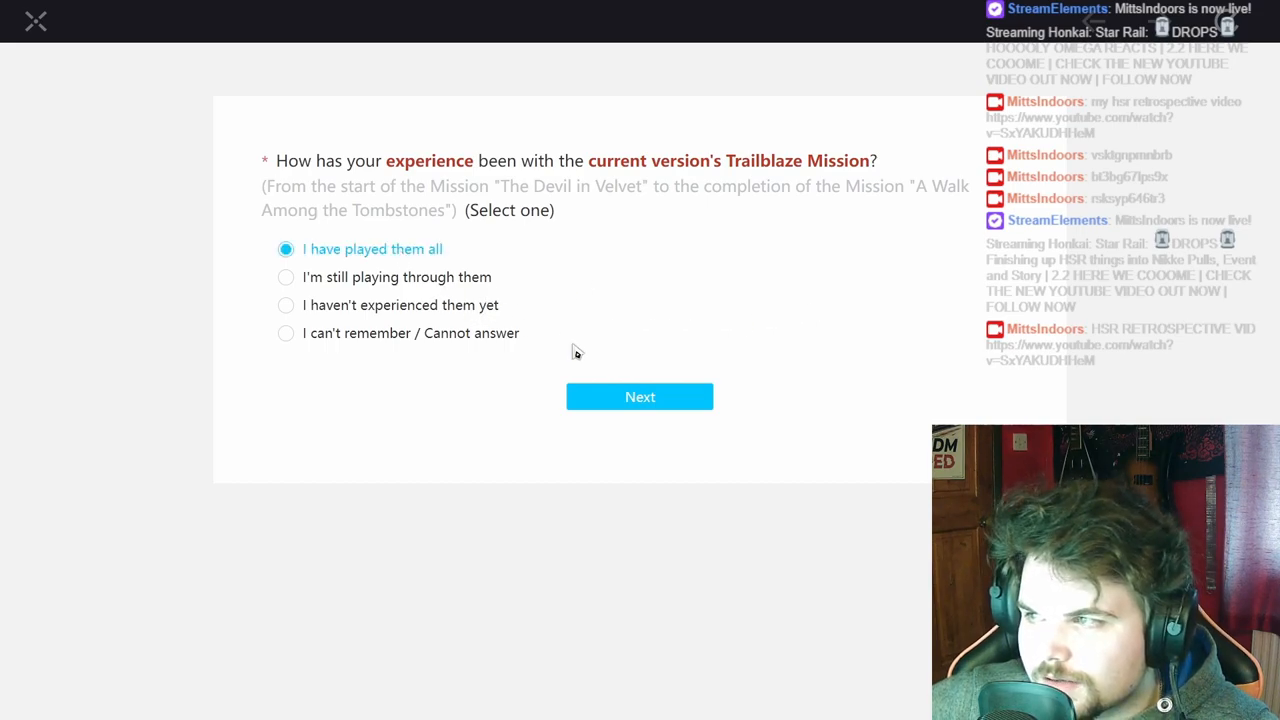
{"action": "left_click", "coordinate": [639, 396]}
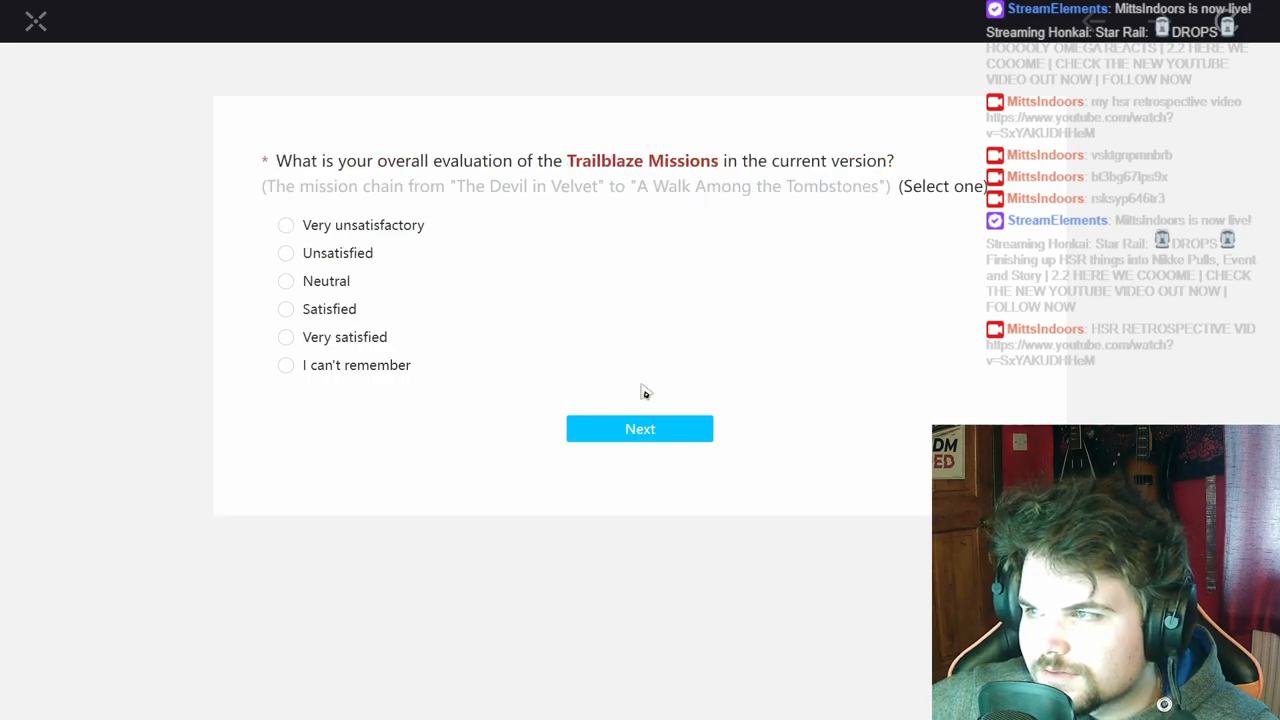
{"action": "left_click", "coordinate": [285, 337]}
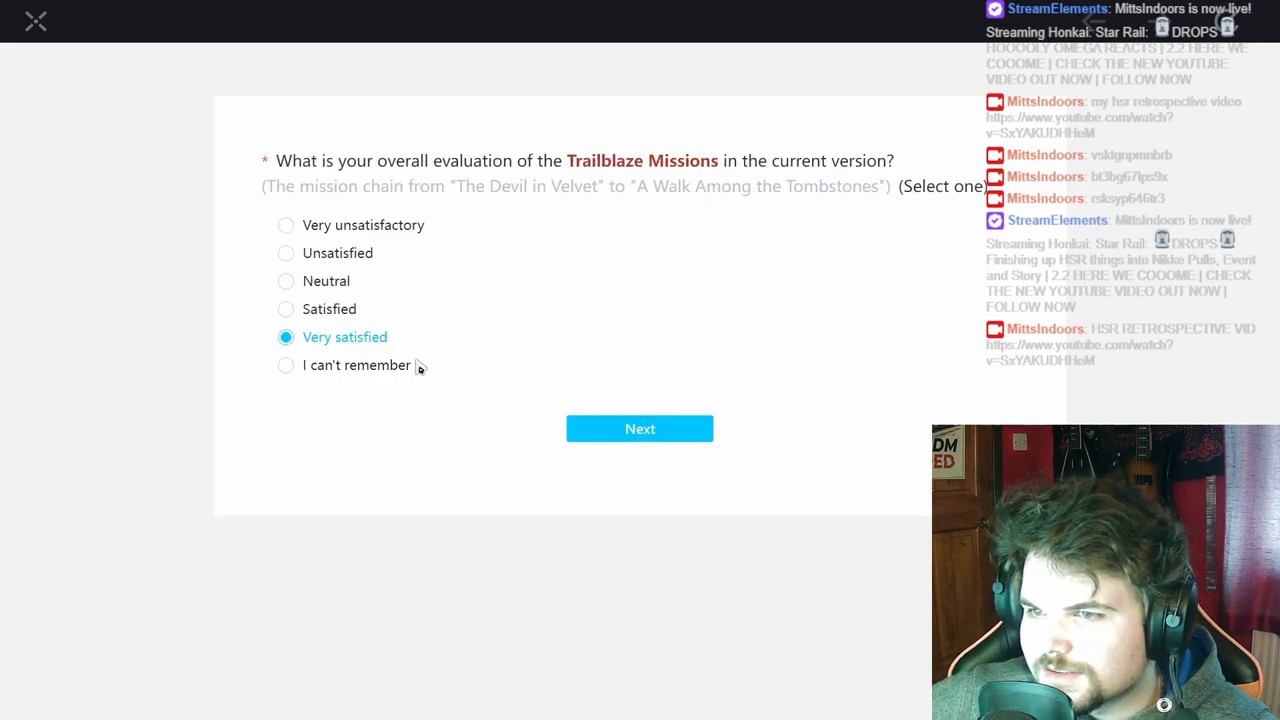
{"action": "left_click", "coordinate": [639, 428]}
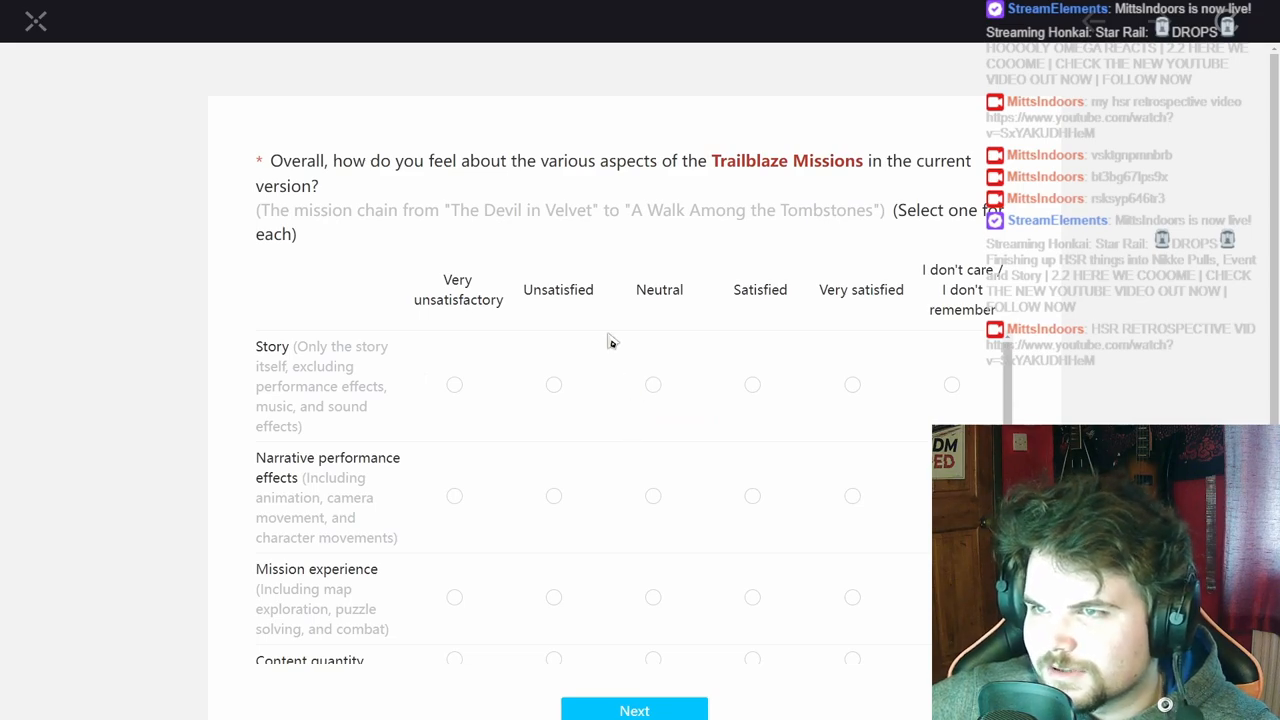
{"action": "mouse_move", "coordinate": [822, 318]}
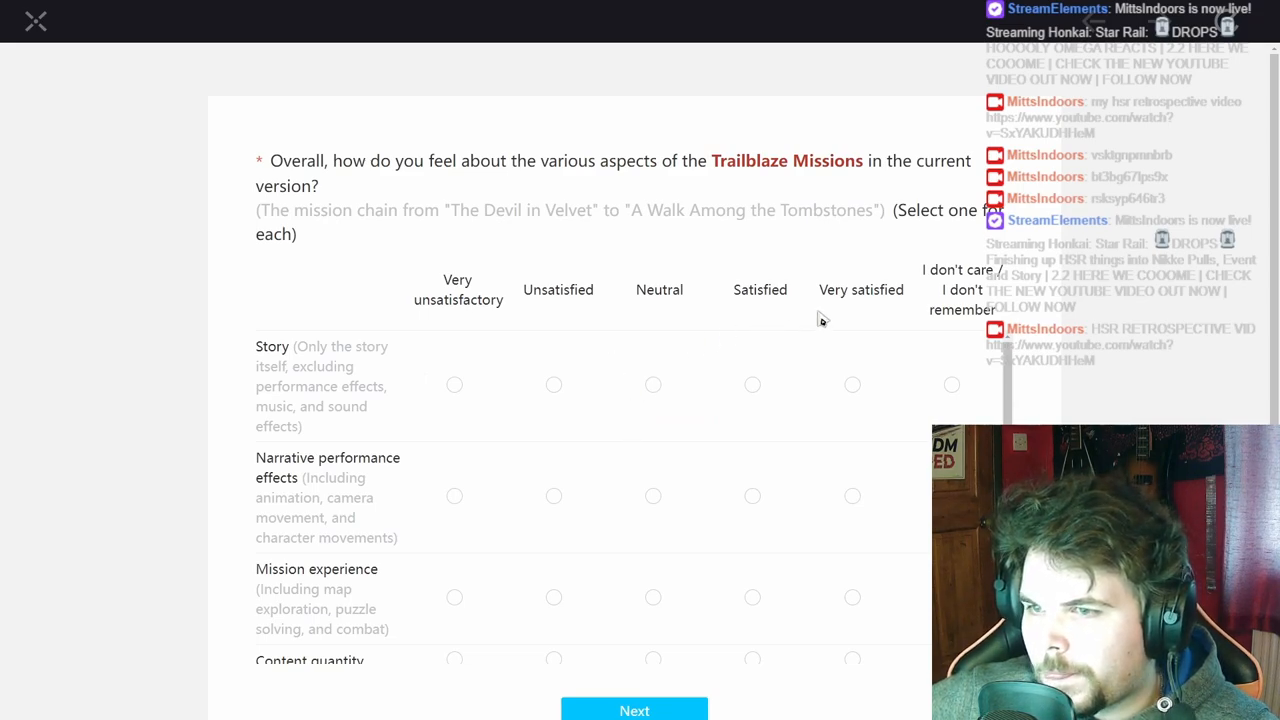
- Rate Story, Content quantity and Music Very satisfied, Narrative performance effects Satisfied, then submit
{"action": "scroll", "scroll_direction": "down", "scroll_amount": 3}
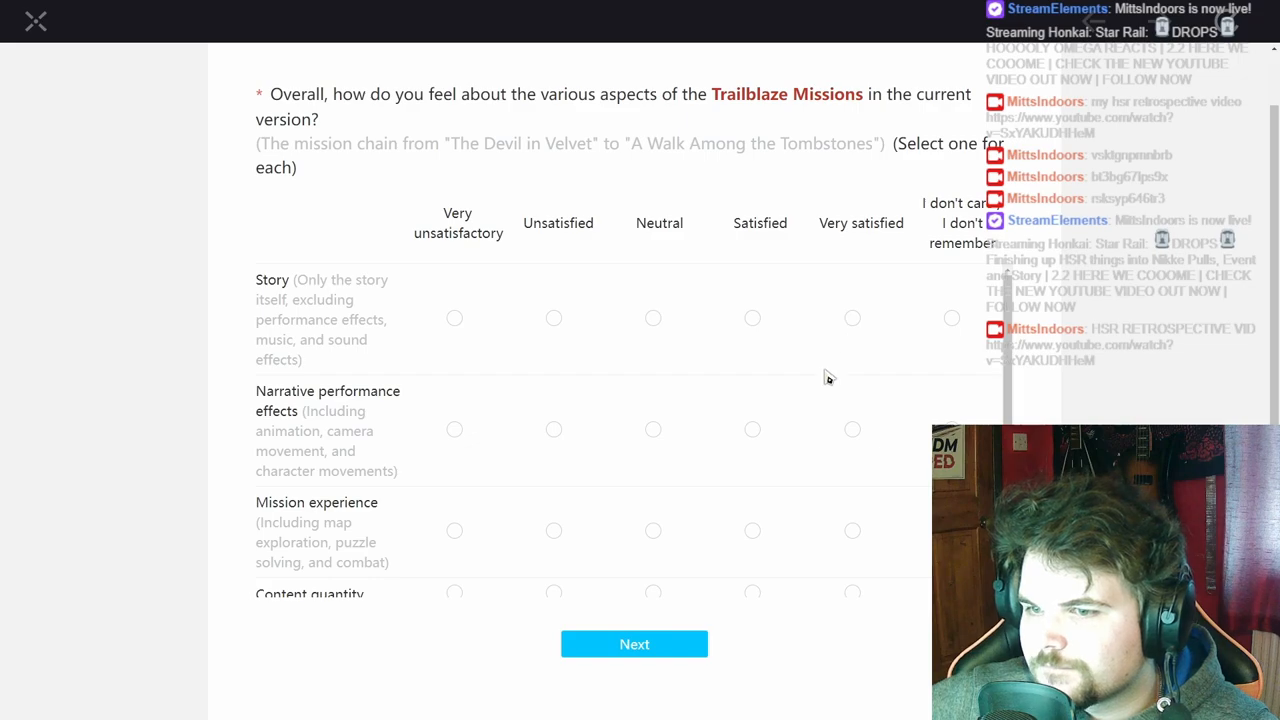
{"action": "scroll", "scroll_direction": "down", "scroll_amount": 3}
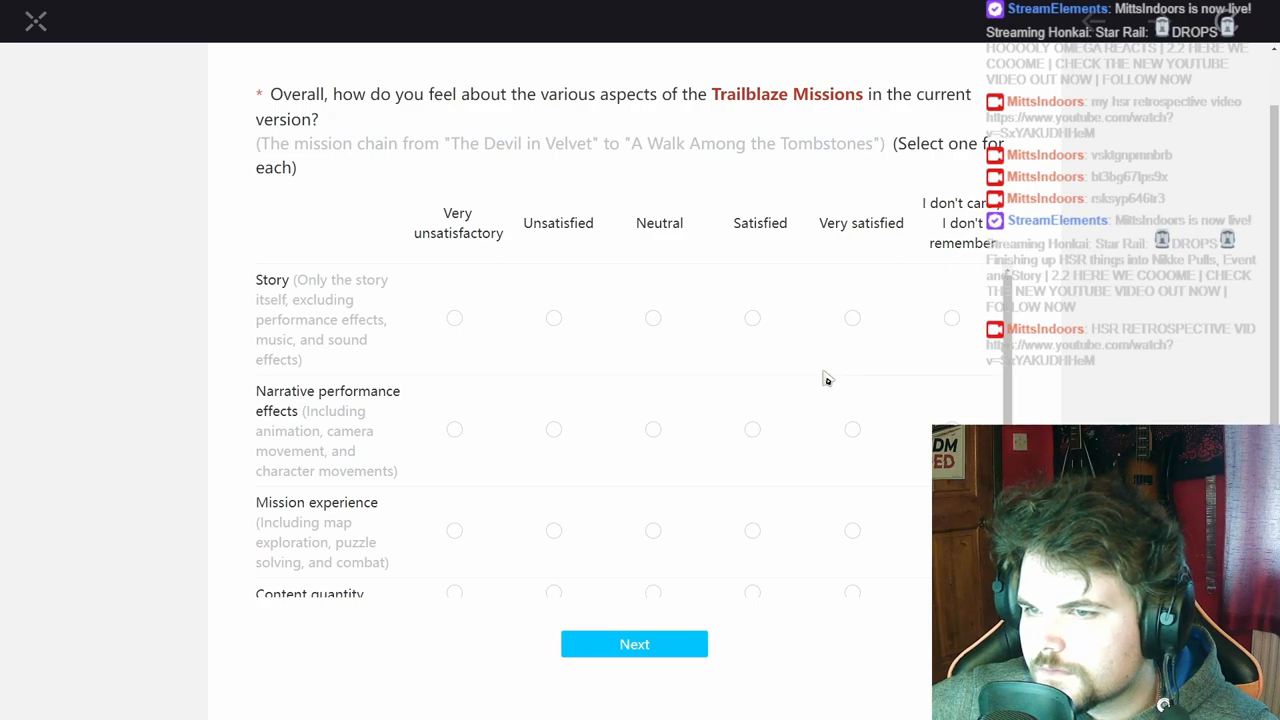
{"action": "scroll", "scroll_direction": "down", "scroll_amount": 3}
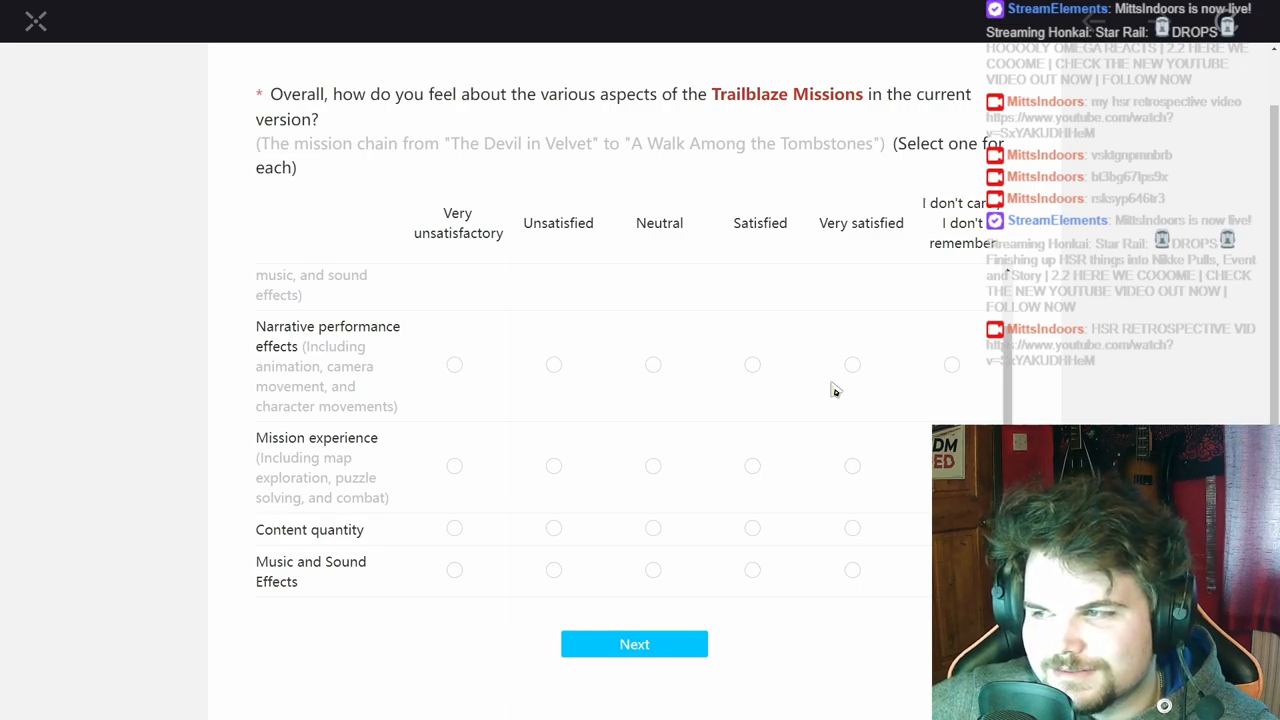
{"action": "left_click", "coordinate": [852, 318]}
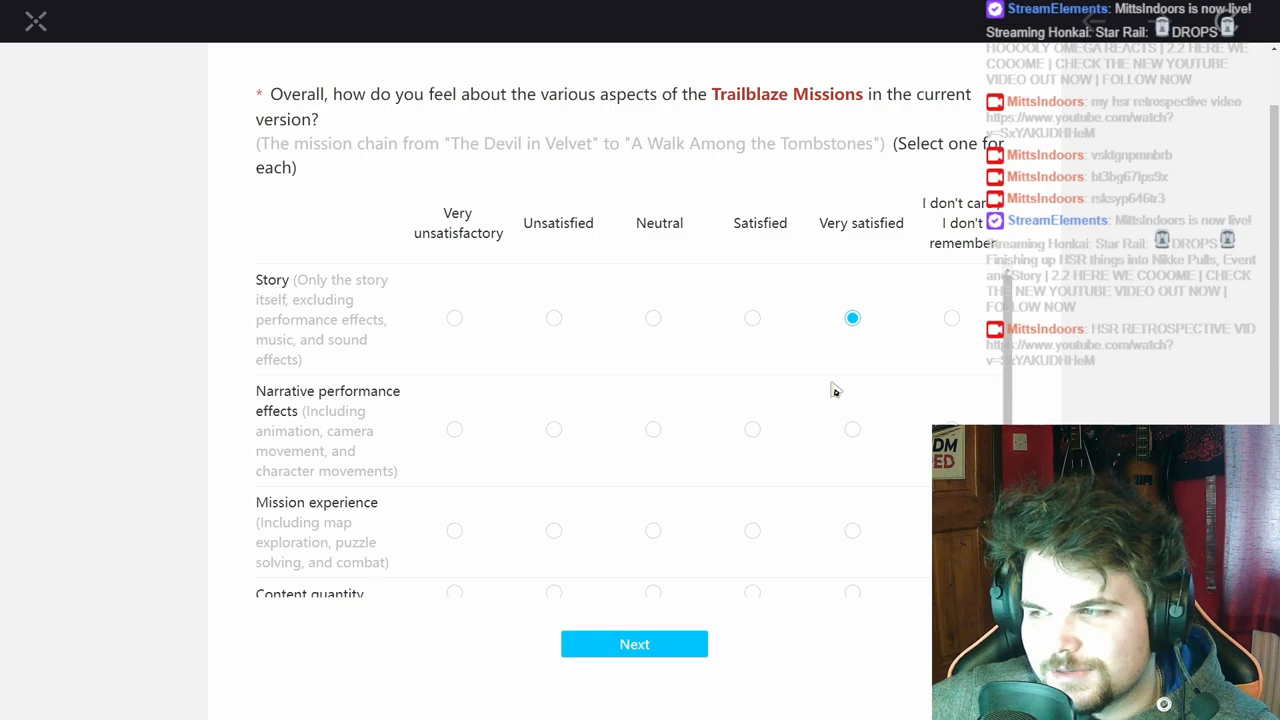
{"action": "mouse_move", "coordinate": [762, 432]}
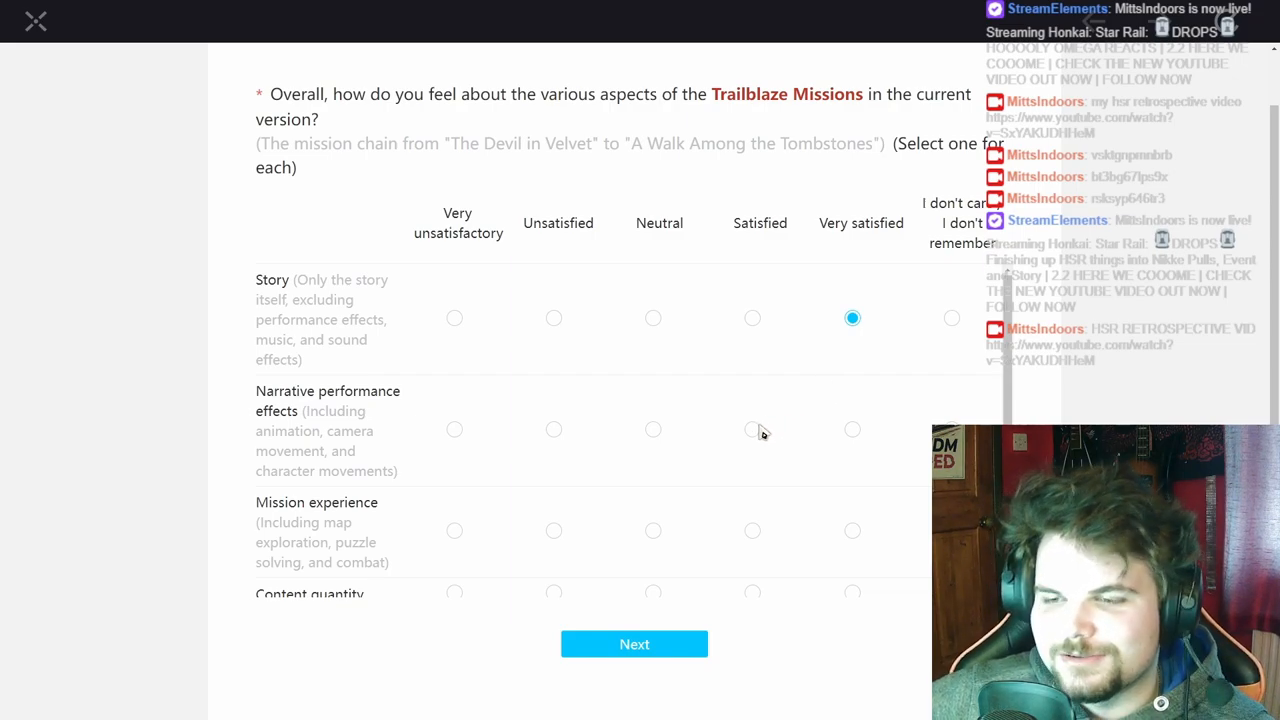
{"action": "left_click", "coordinate": [752, 429]}
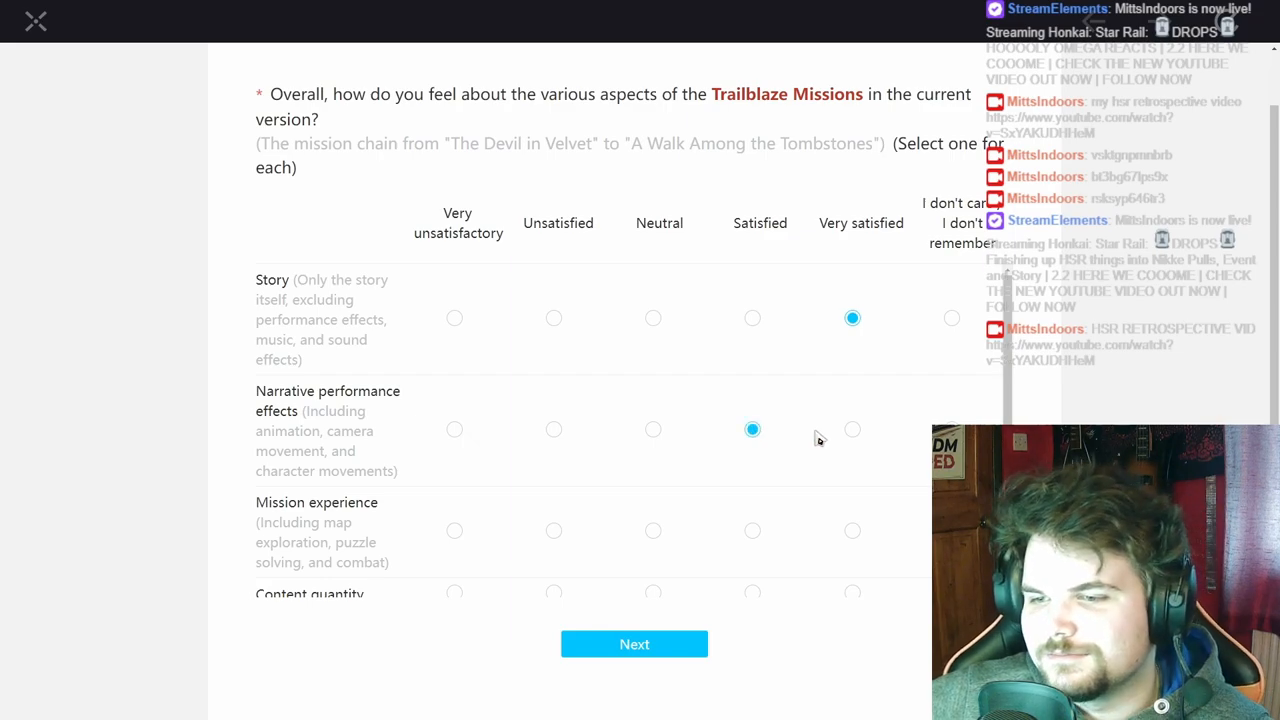
{"action": "mouse_move", "coordinate": [820, 421]}
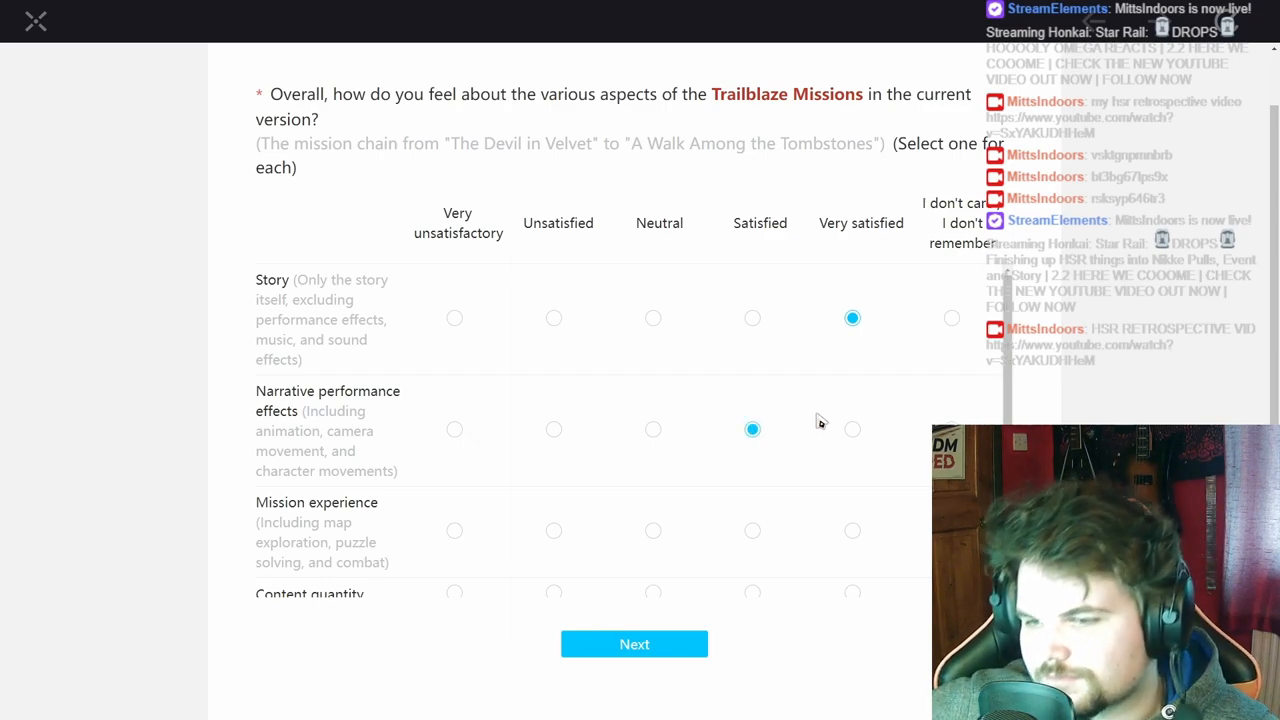
{"action": "scroll", "scroll_direction": "down", "scroll_amount": 3}
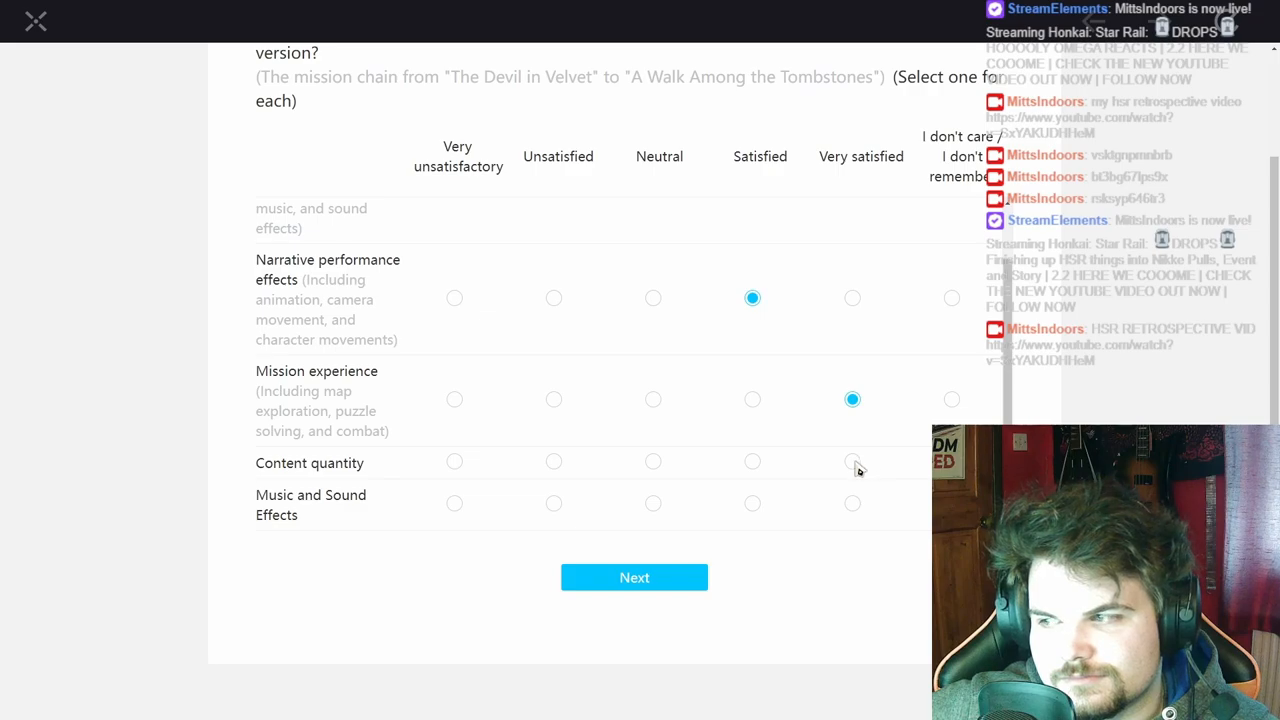
{"action": "left_click", "coordinate": [852, 461]}
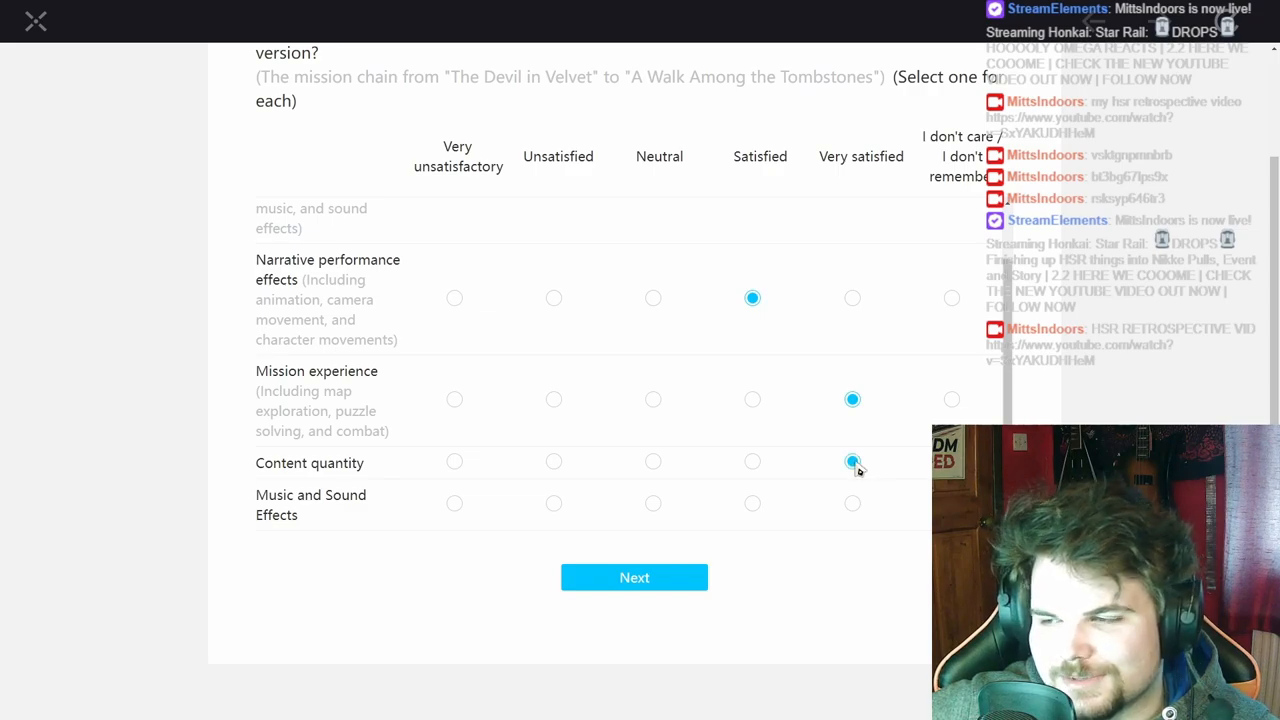
{"action": "left_click", "coordinate": [852, 461]}
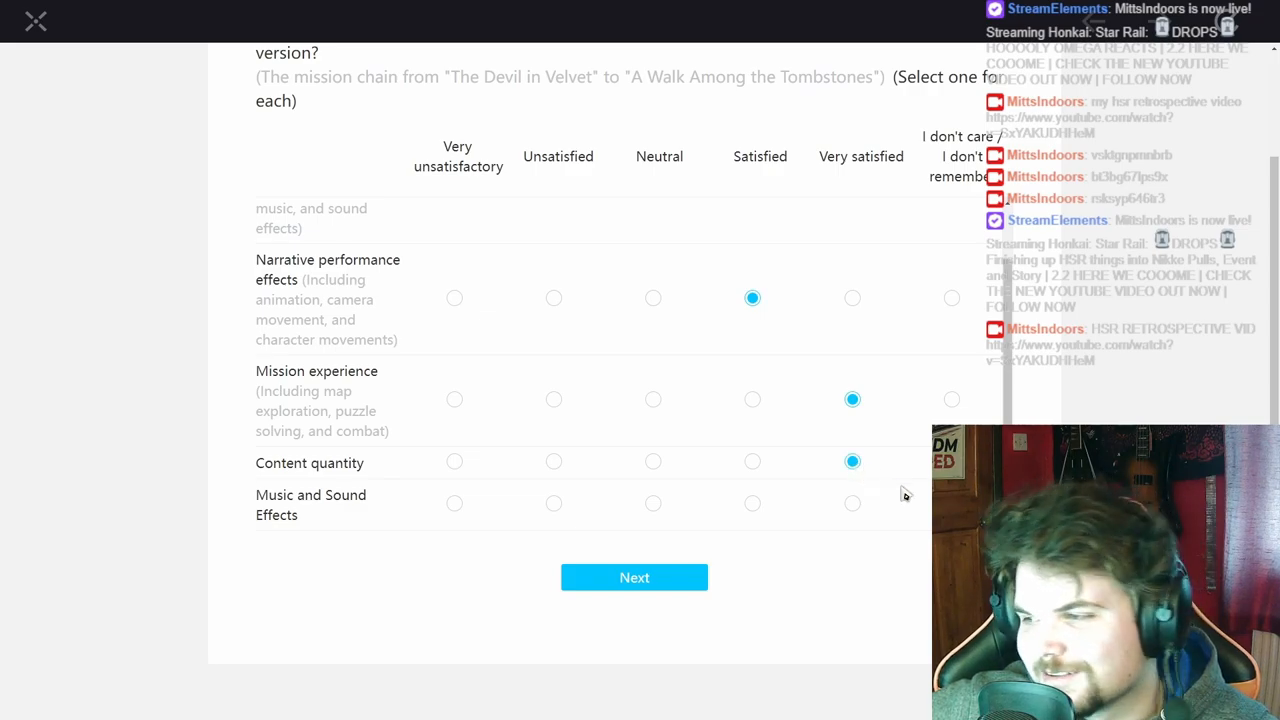
{"action": "left_click", "coordinate": [852, 503]}
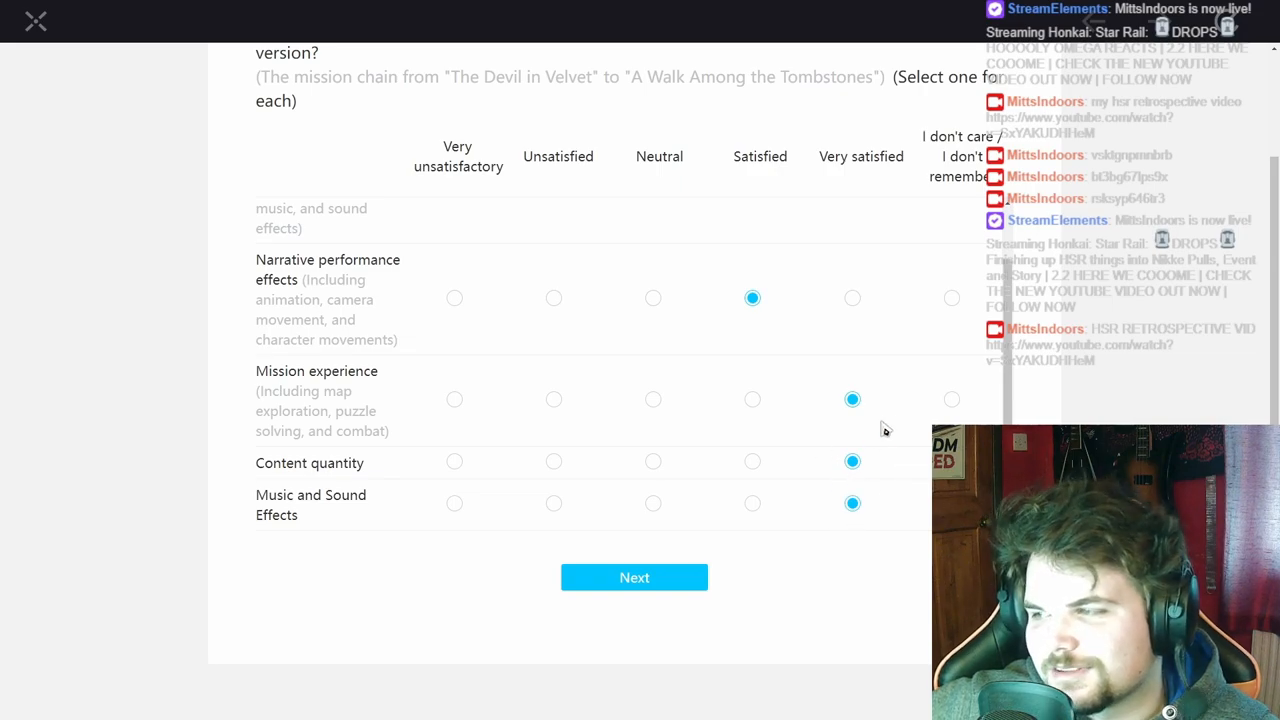
{"action": "left_click", "coordinate": [634, 577]}
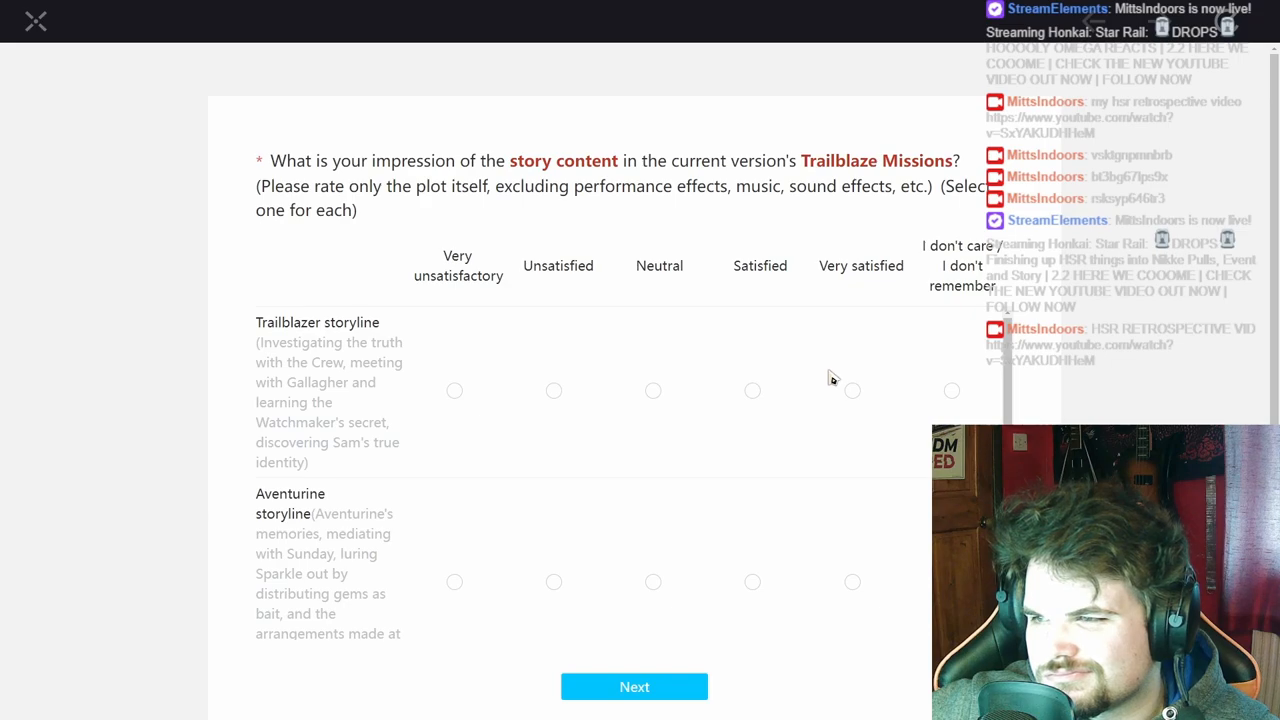
{"action": "mouse_move", "coordinate": [871, 450]}
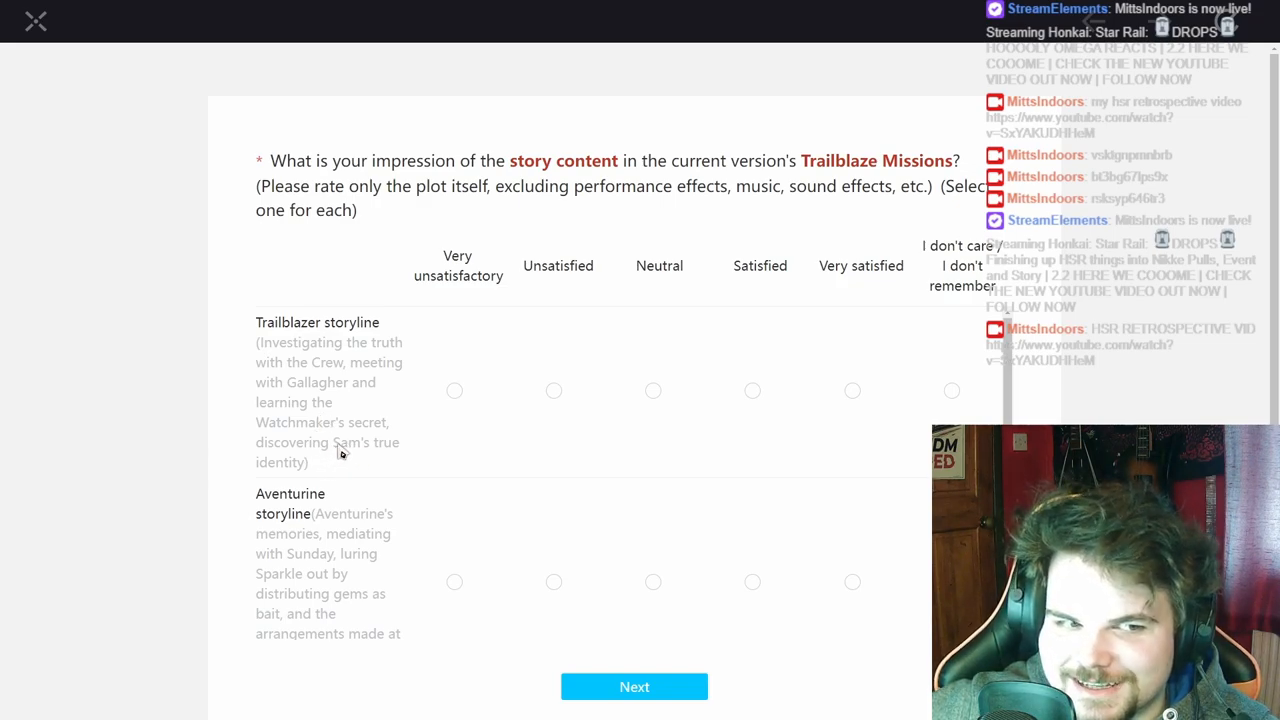
{"action": "mouse_move", "coordinate": [635, 445]}
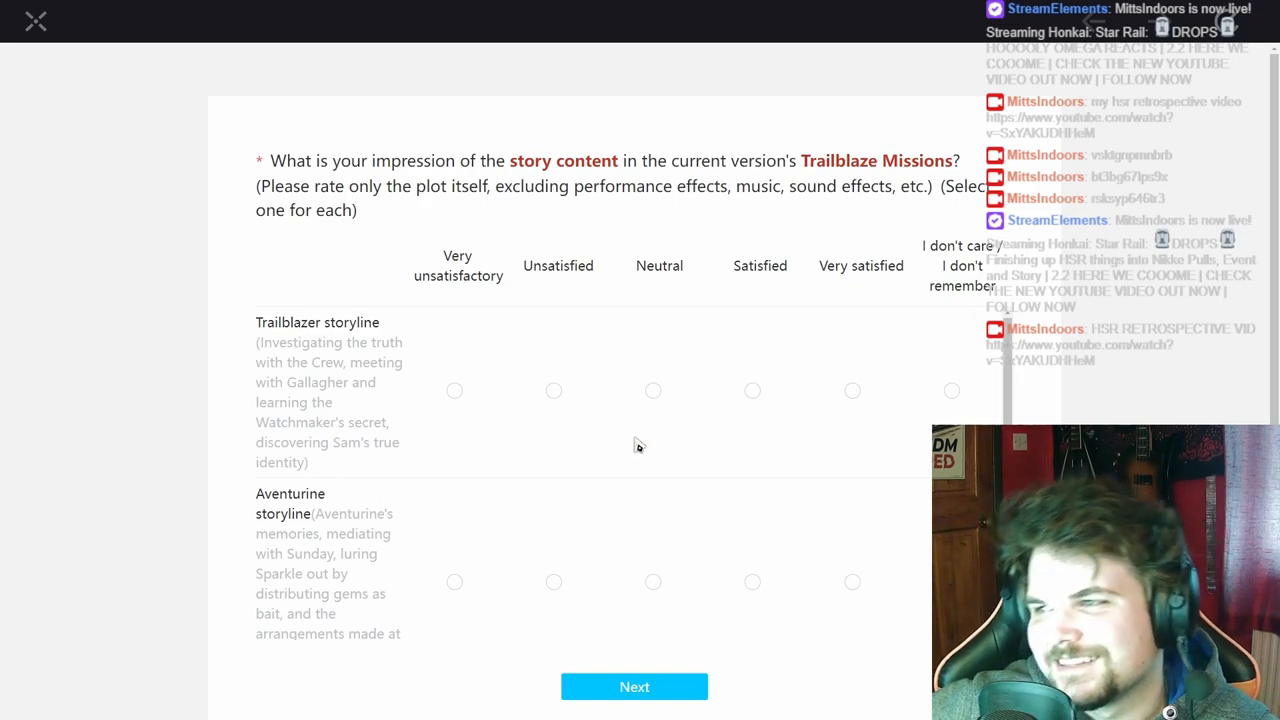
- Rate the Trailblazer storyline Satisfied and the Aventurine, Acheron and shared storylines Very satisfied, then submit
{"action": "left_click", "coordinate": [751, 390]}
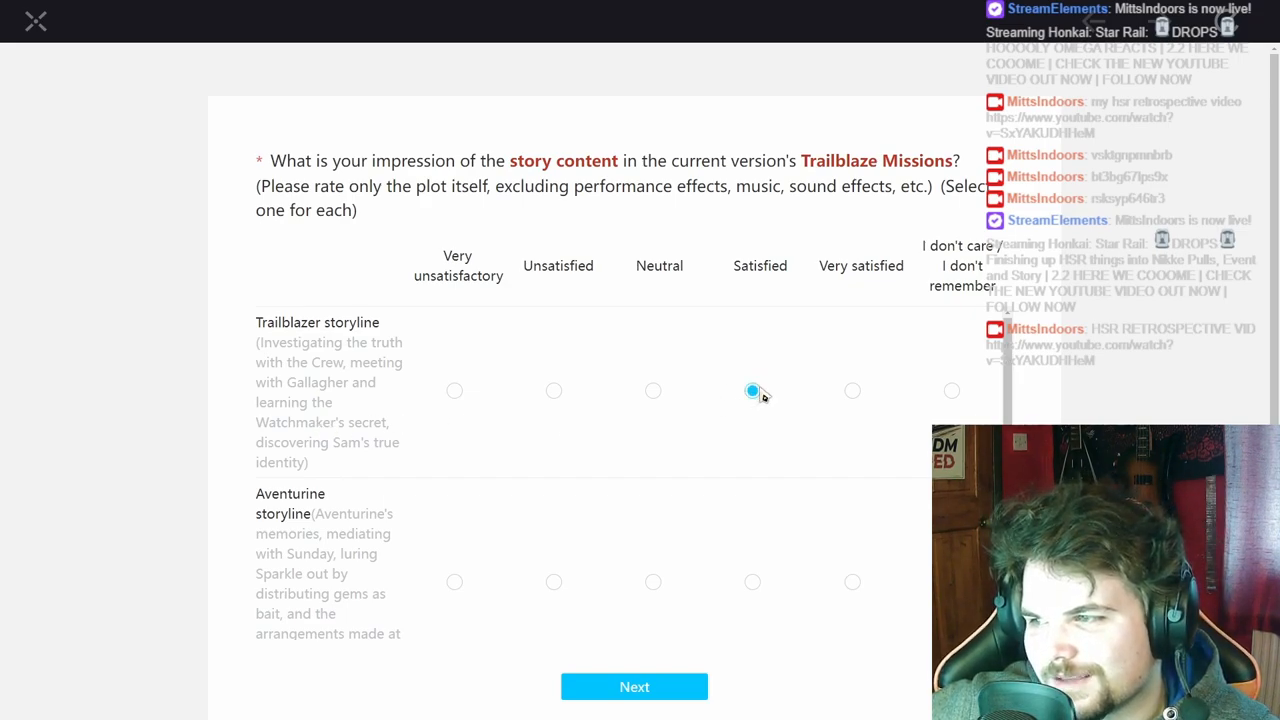
{"action": "scroll", "scroll_direction": "down", "scroll_amount": 3}
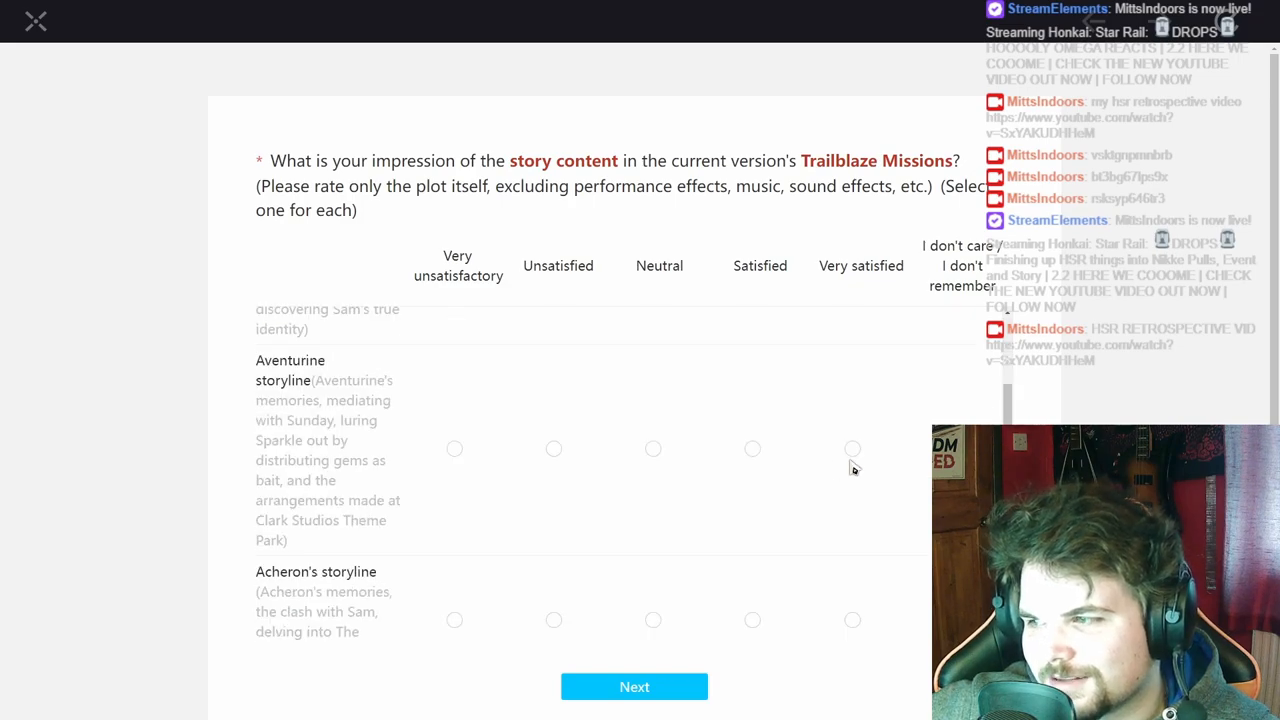
{"action": "left_click", "coordinate": [852, 449]}
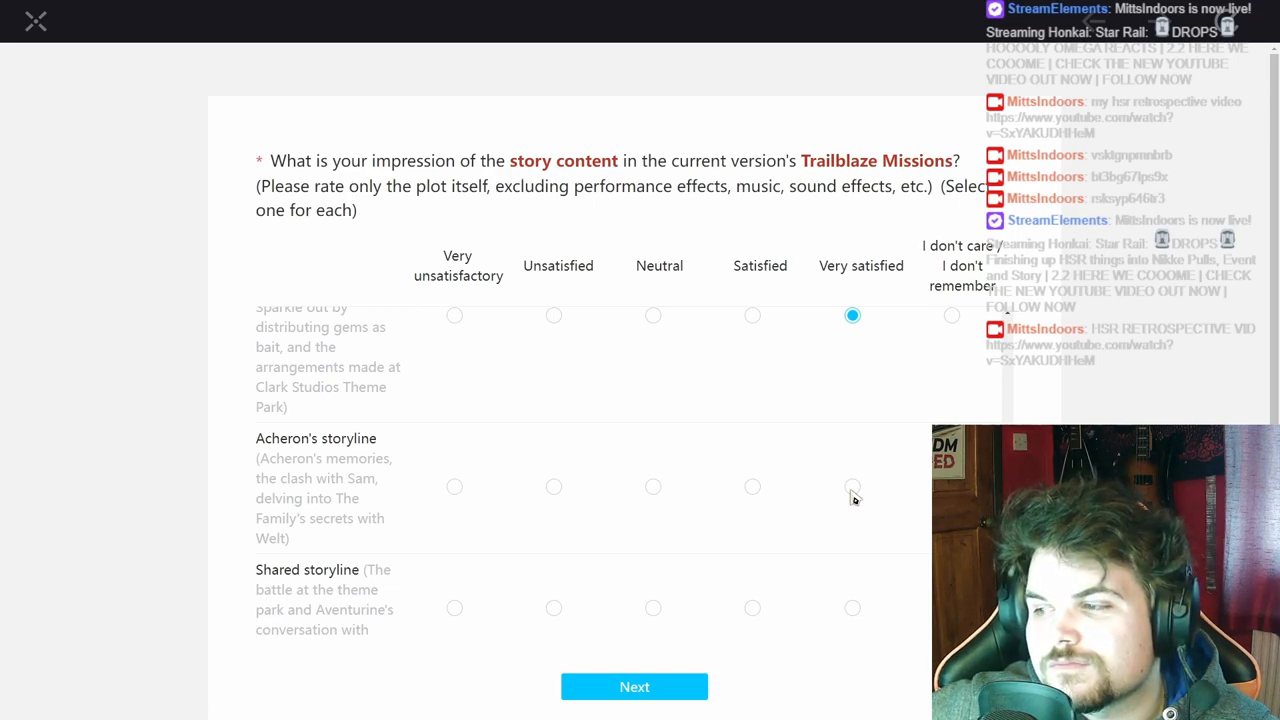
{"action": "left_click", "coordinate": [852, 487]}
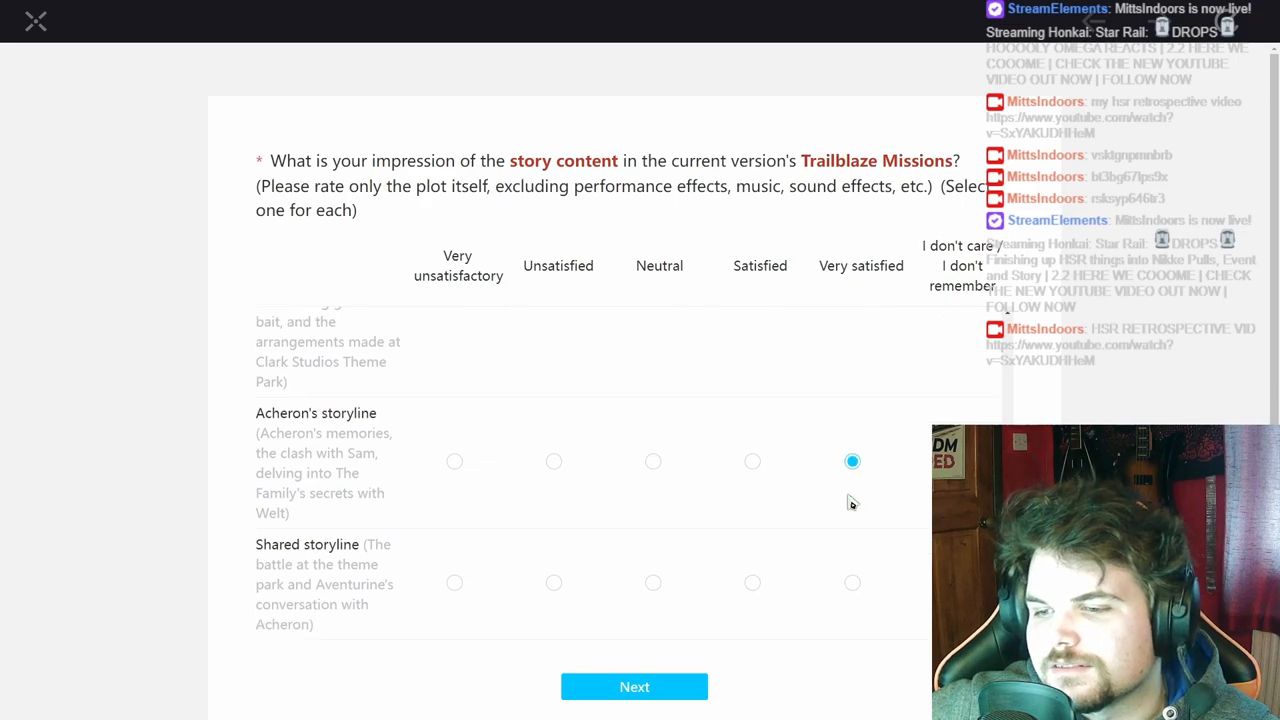
{"action": "left_click", "coordinate": [852, 583]}
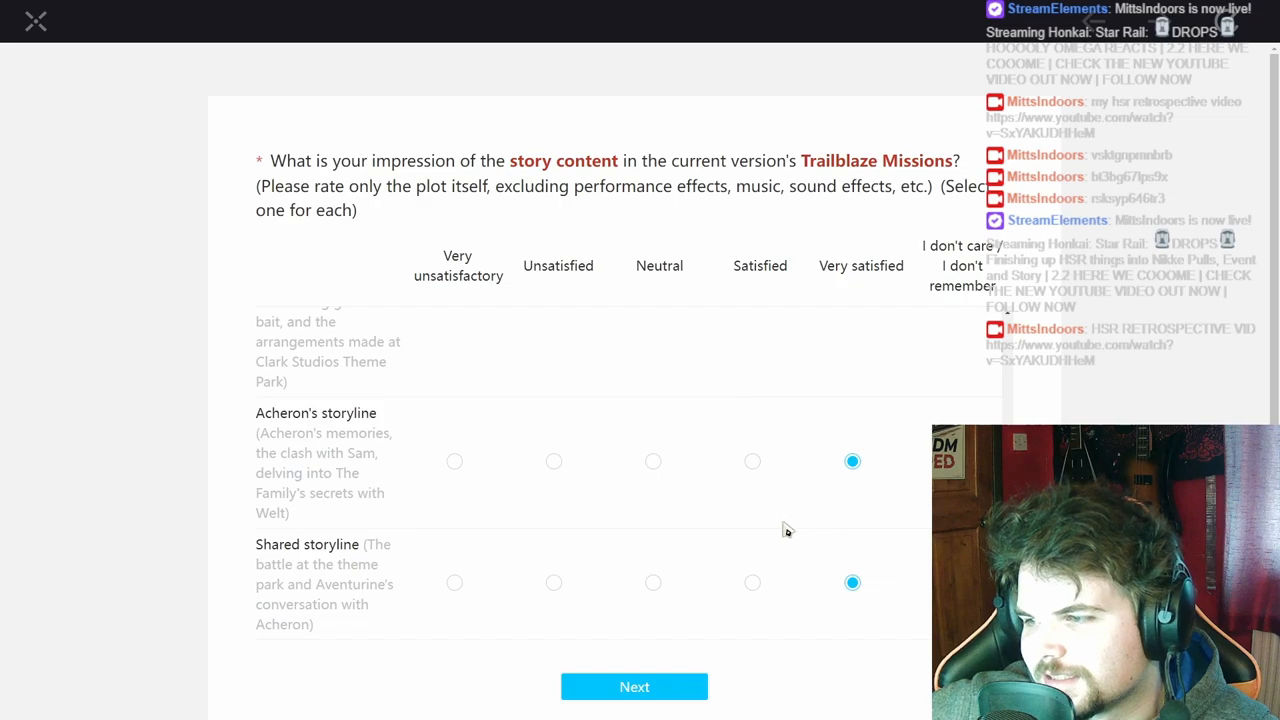
{"action": "left_click", "coordinate": [634, 687]}
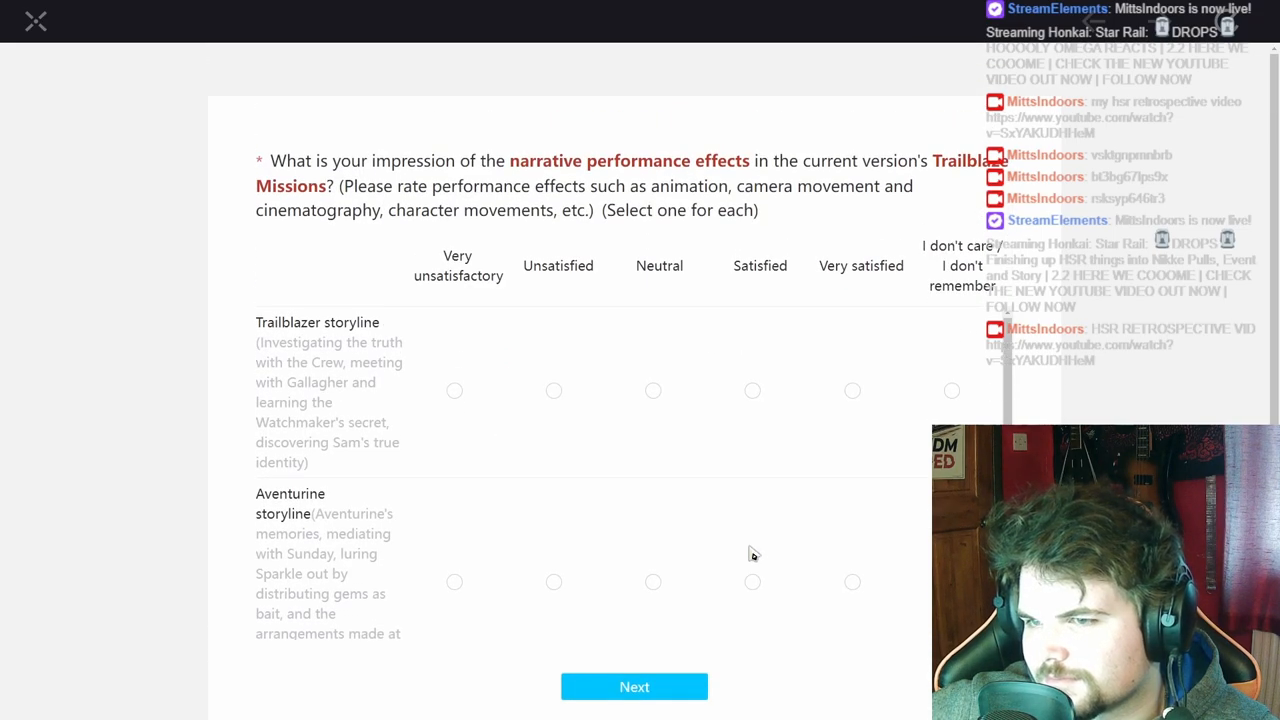
{"action": "mouse_move", "coordinate": [756, 525]}
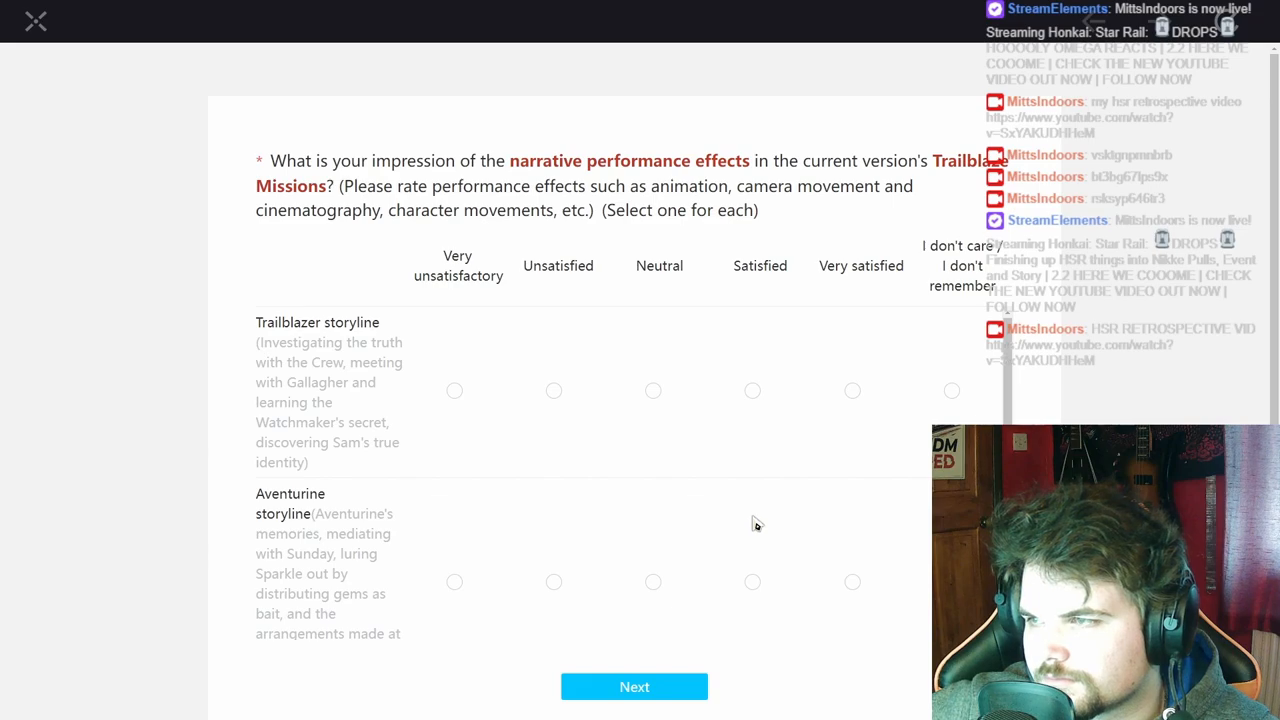
- Mark the storyline performance effects Very satisfied and submit the grid
{"action": "left_click", "coordinate": [752, 390]}
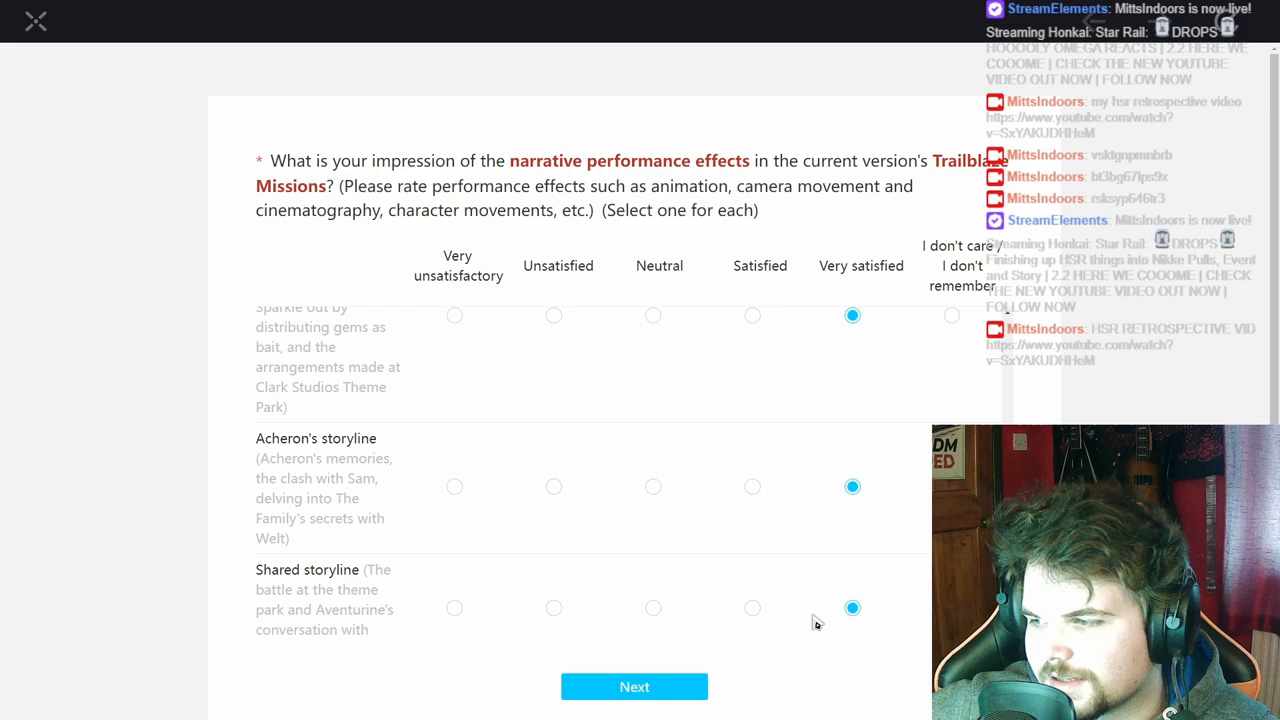
{"action": "left_click", "coordinate": [634, 686]}
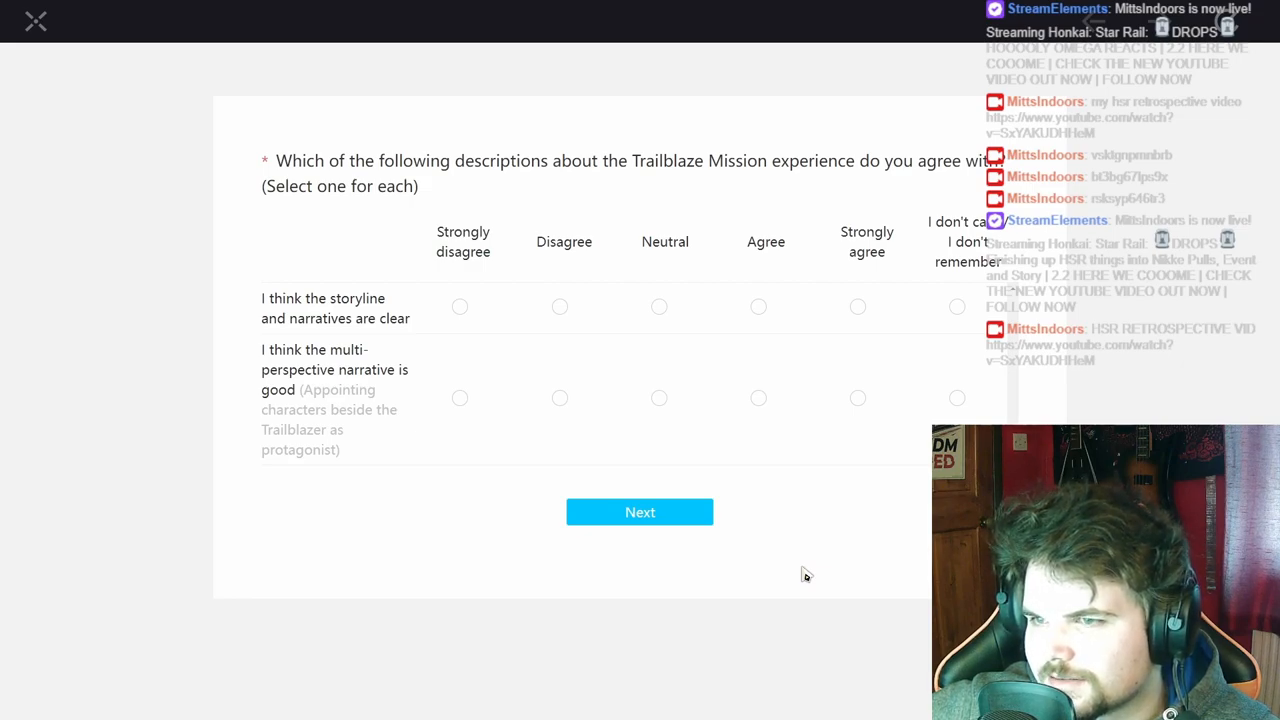
{"action": "mouse_move", "coordinate": [811, 571]}
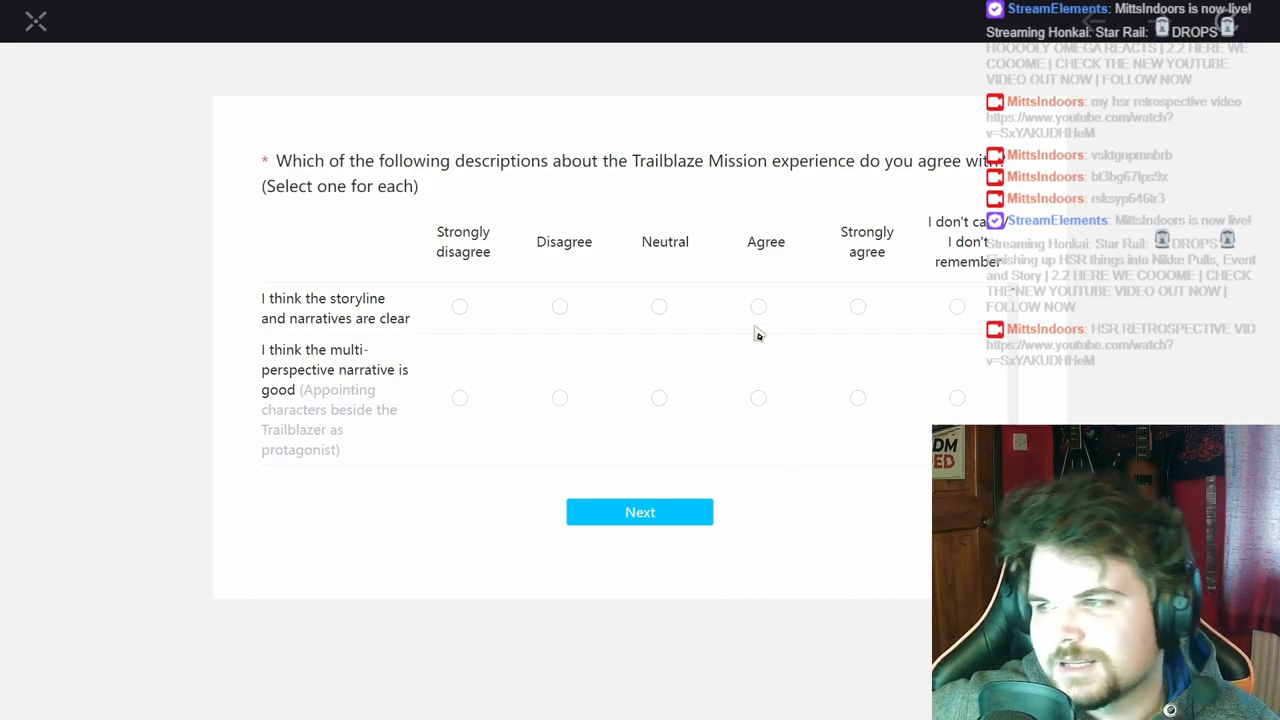
- Answer Agree for the clear storyline and Strongly agree for the multi-perspective narrative, then submit
{"action": "left_click", "coordinate": [758, 306]}
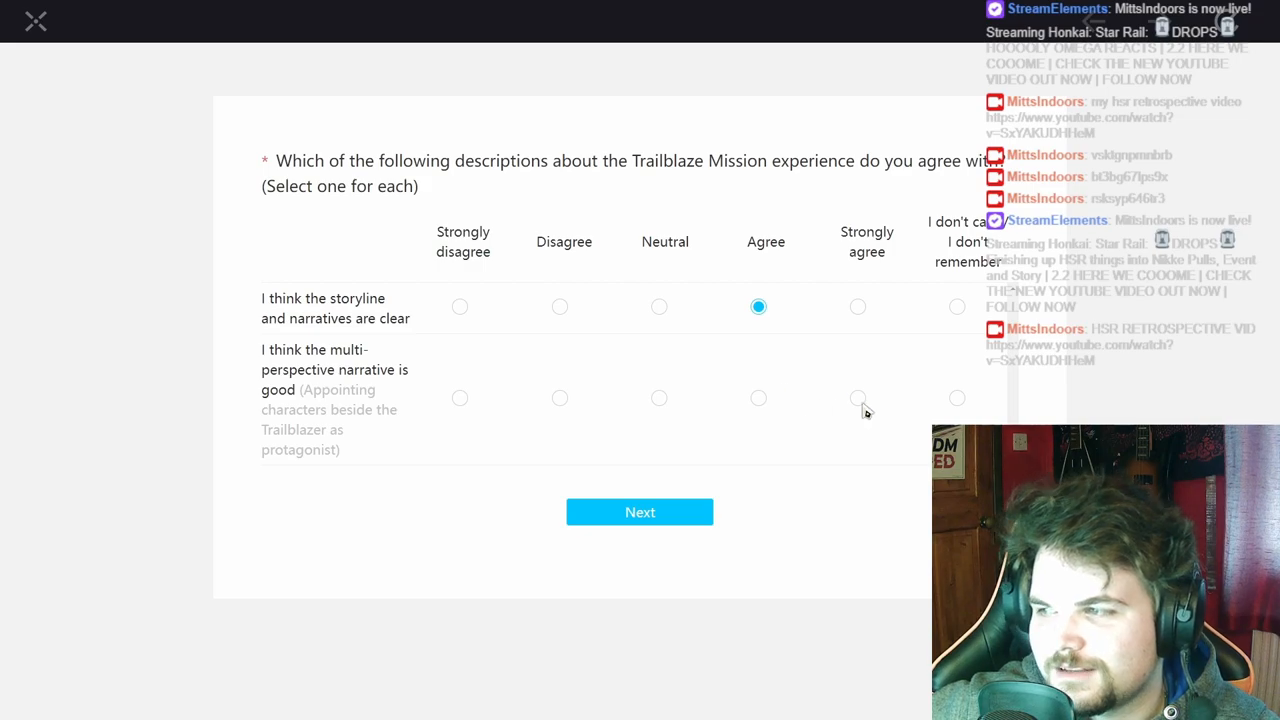
{"action": "left_click", "coordinate": [857, 398]}
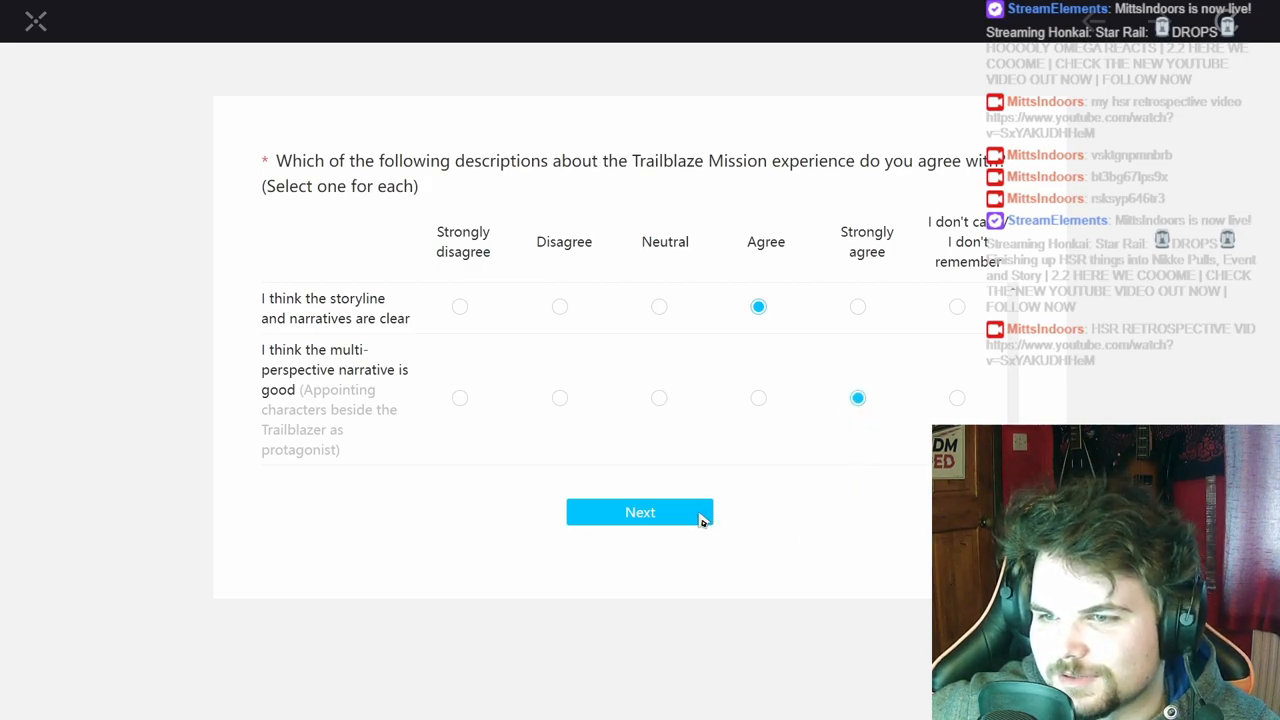
{"action": "left_click", "coordinate": [639, 512]}
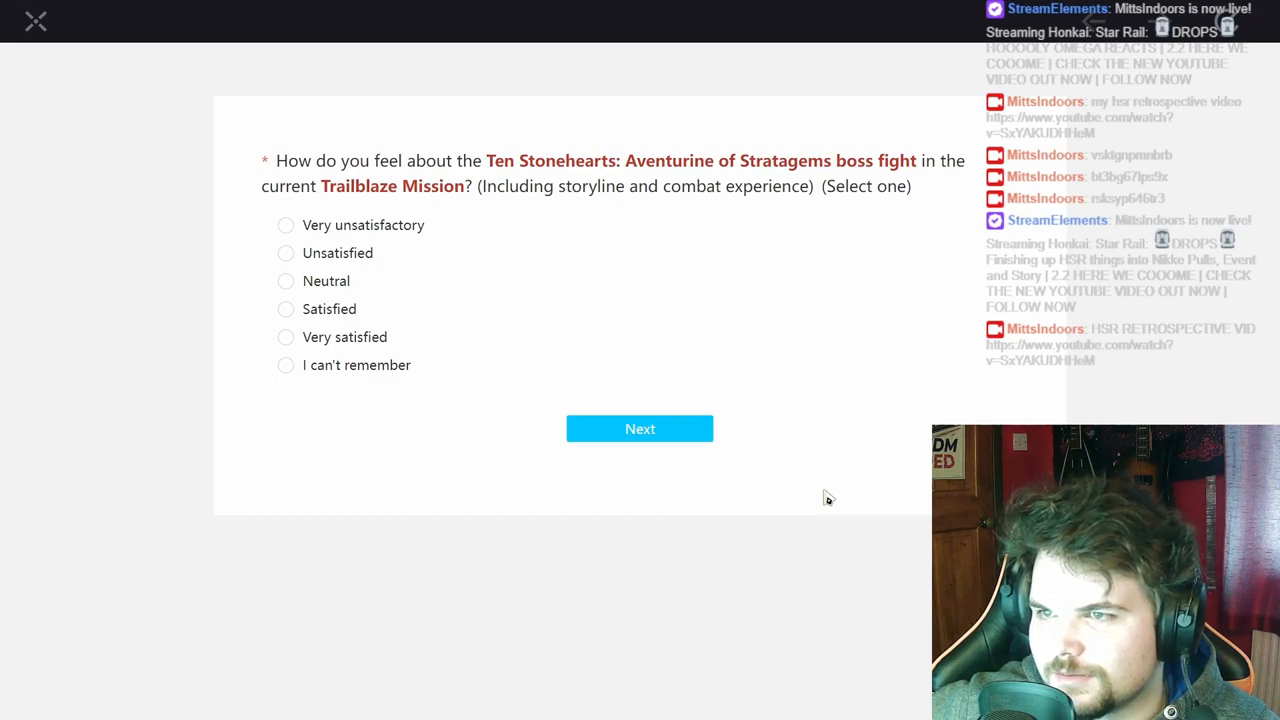
- Rate the Aventurine boss fight, its story, effects and music Very satisfied; combat fun and difficulty Satisfied
{"action": "left_click", "coordinate": [286, 337]}
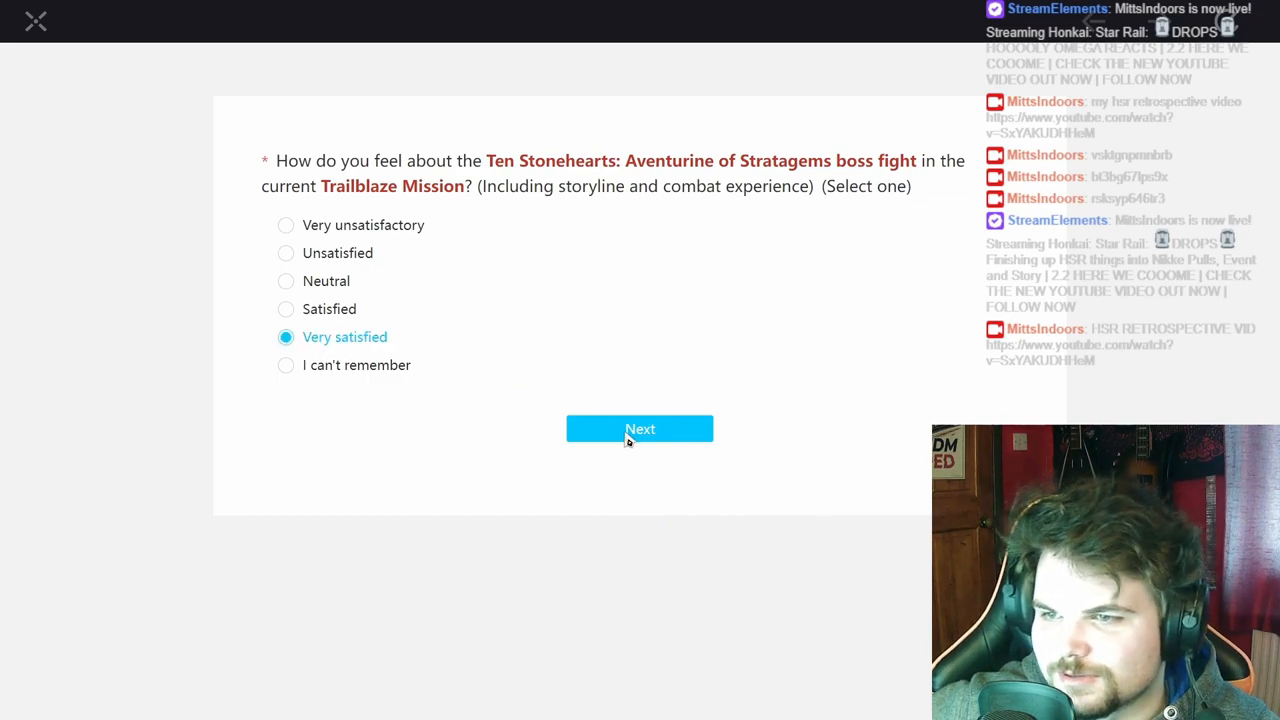
{"action": "left_click", "coordinate": [639, 429]}
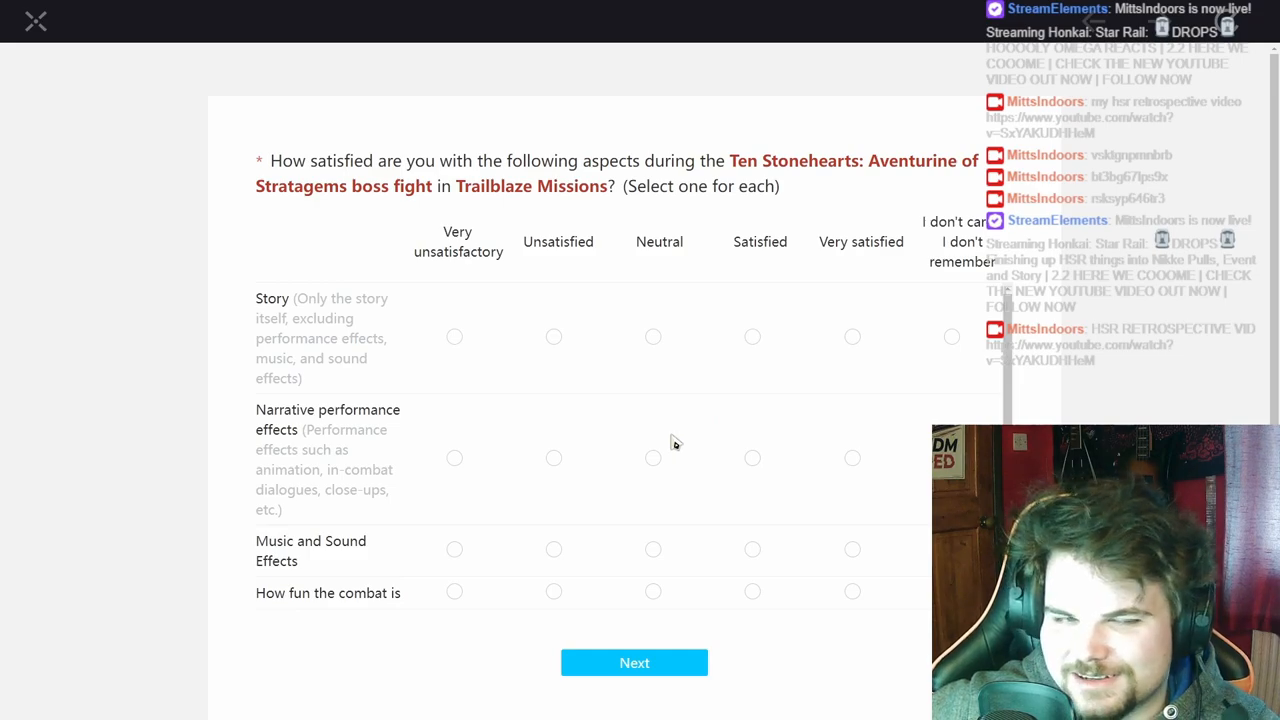
{"action": "mouse_move", "coordinate": [823, 392]}
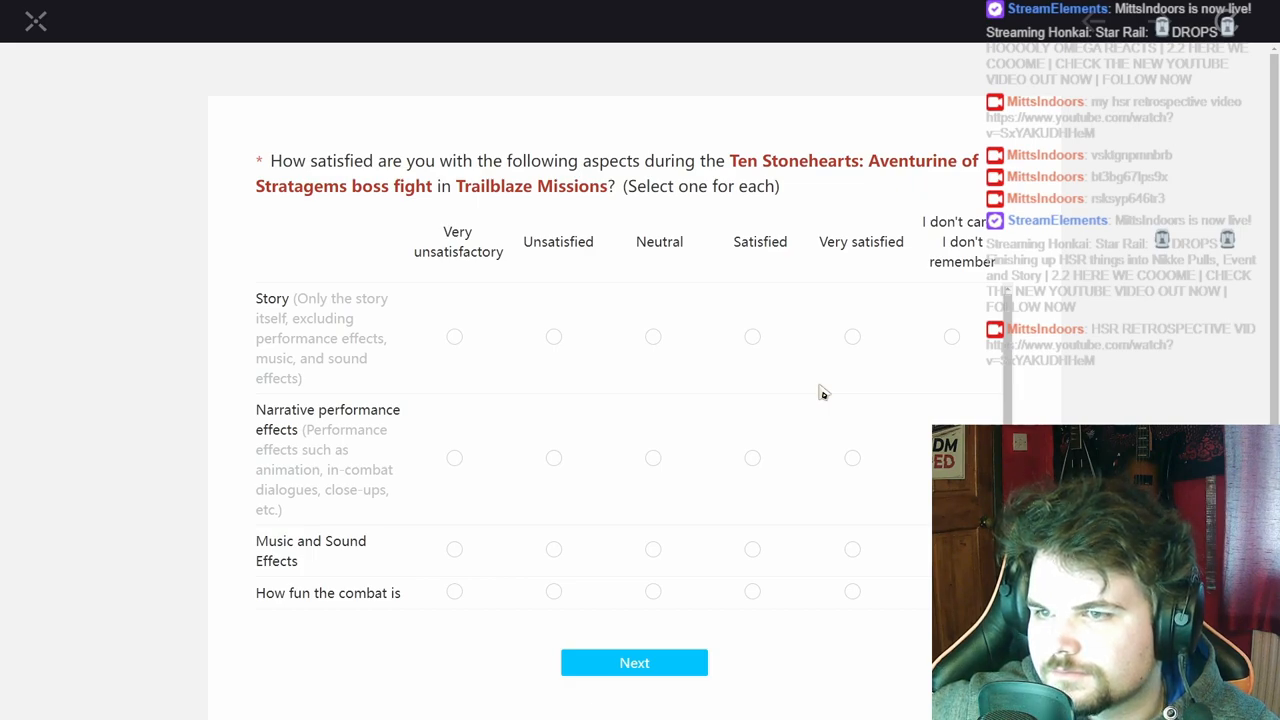
{"action": "left_click", "coordinate": [852, 336]}
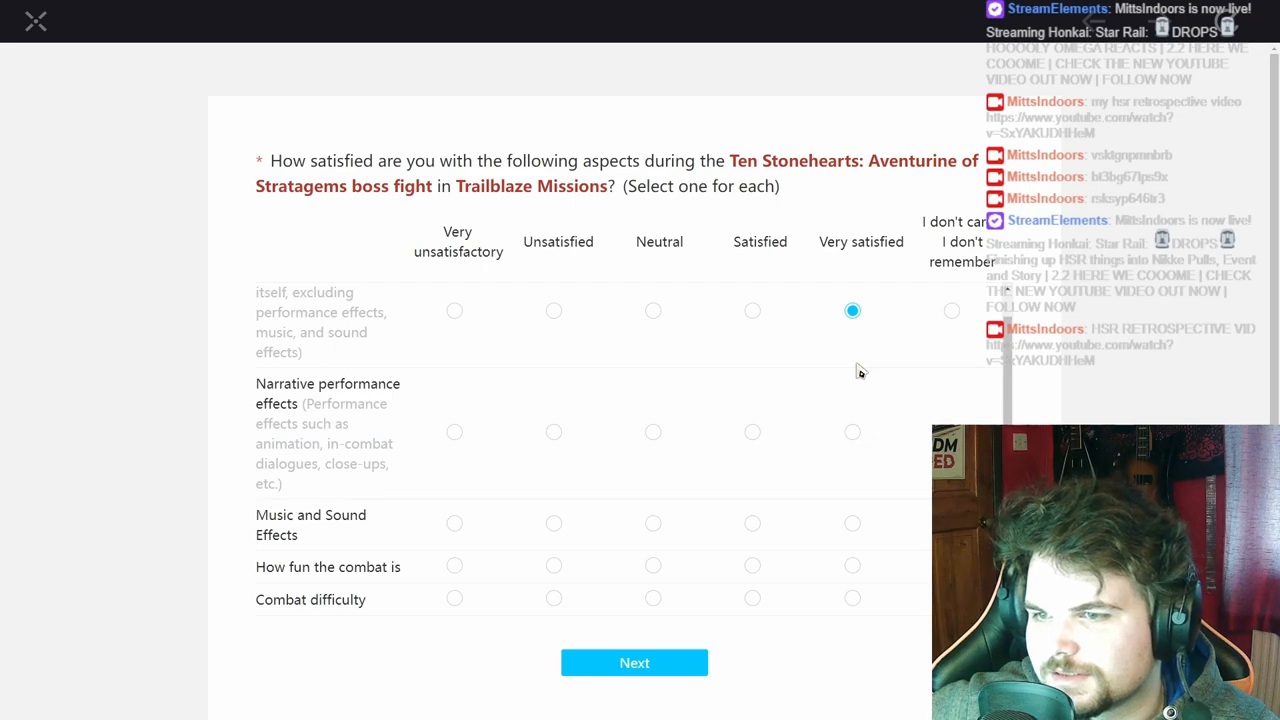
{"action": "left_click", "coordinate": [852, 365]}
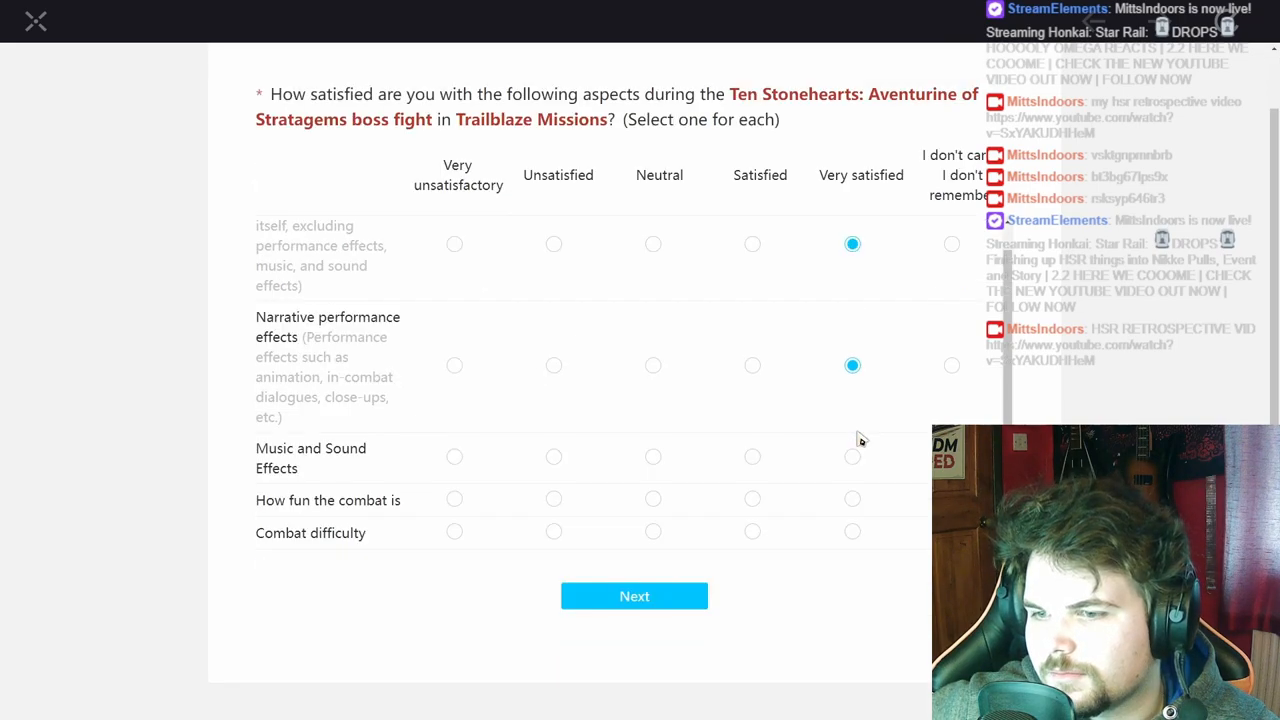
{"action": "left_click", "coordinate": [852, 457]}
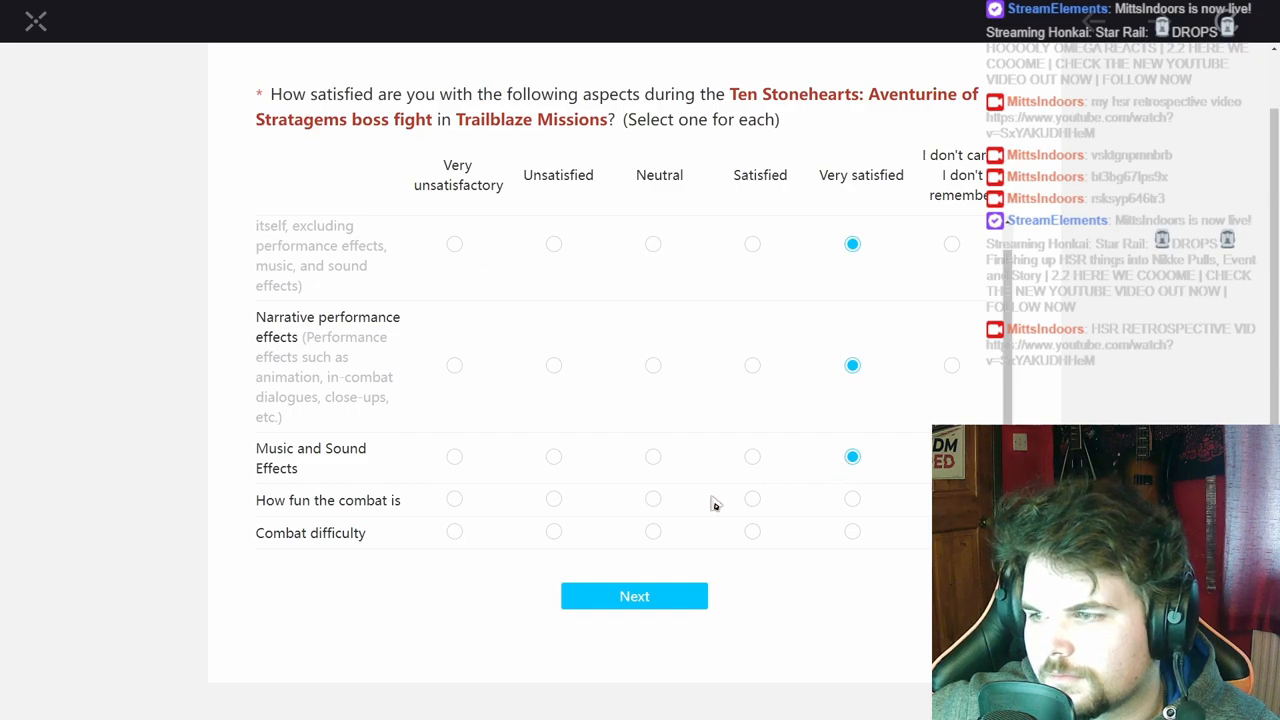
{"action": "left_click", "coordinate": [752, 531]}
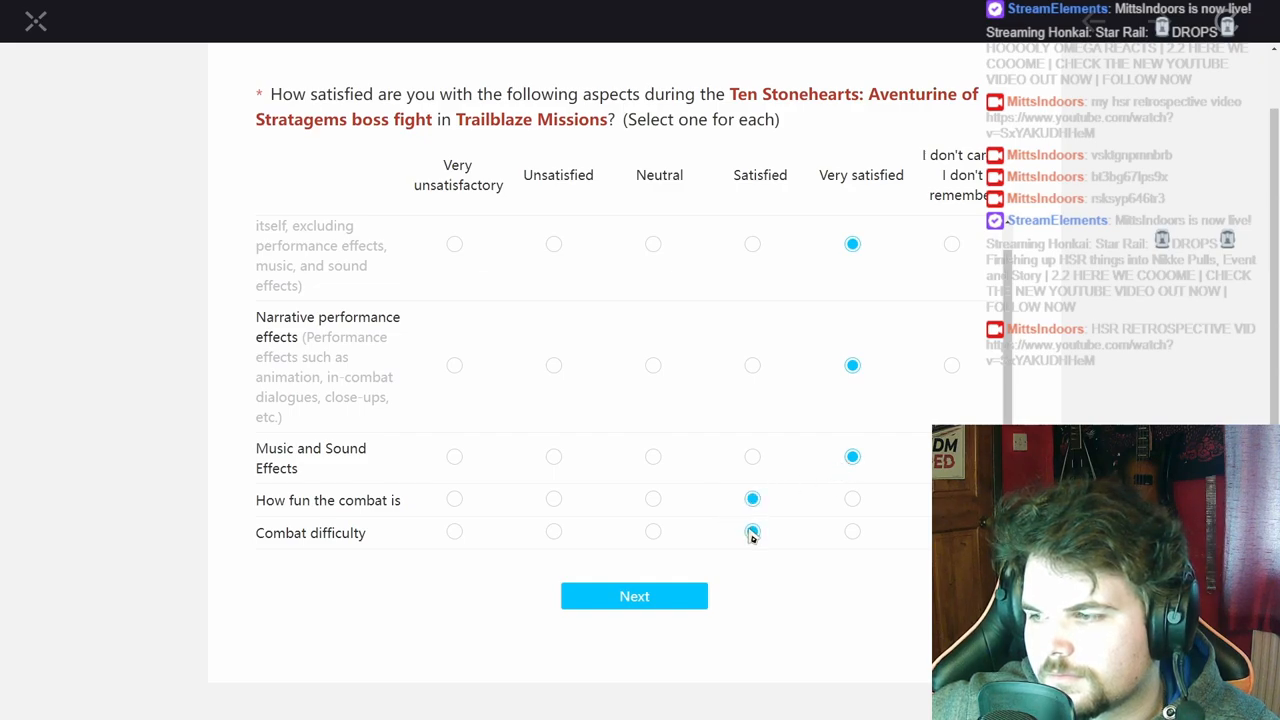
{"action": "left_click", "coordinate": [752, 532]}
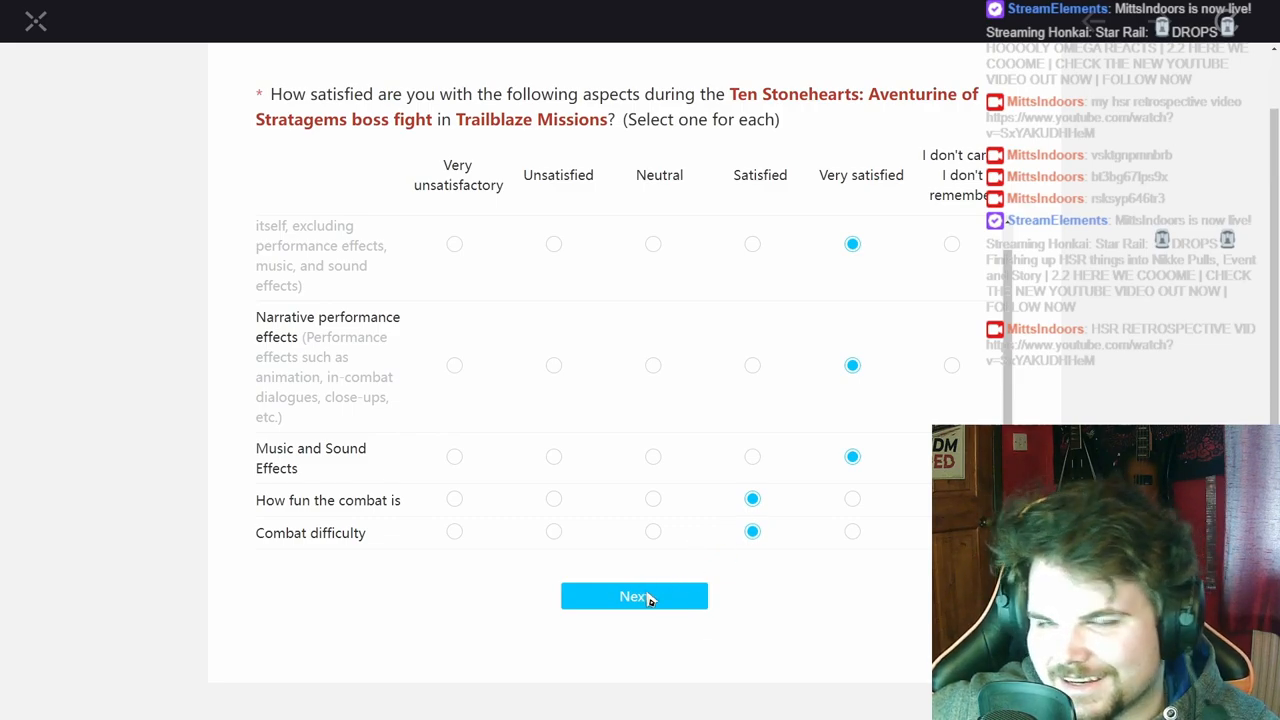
{"action": "left_click", "coordinate": [634, 596]}
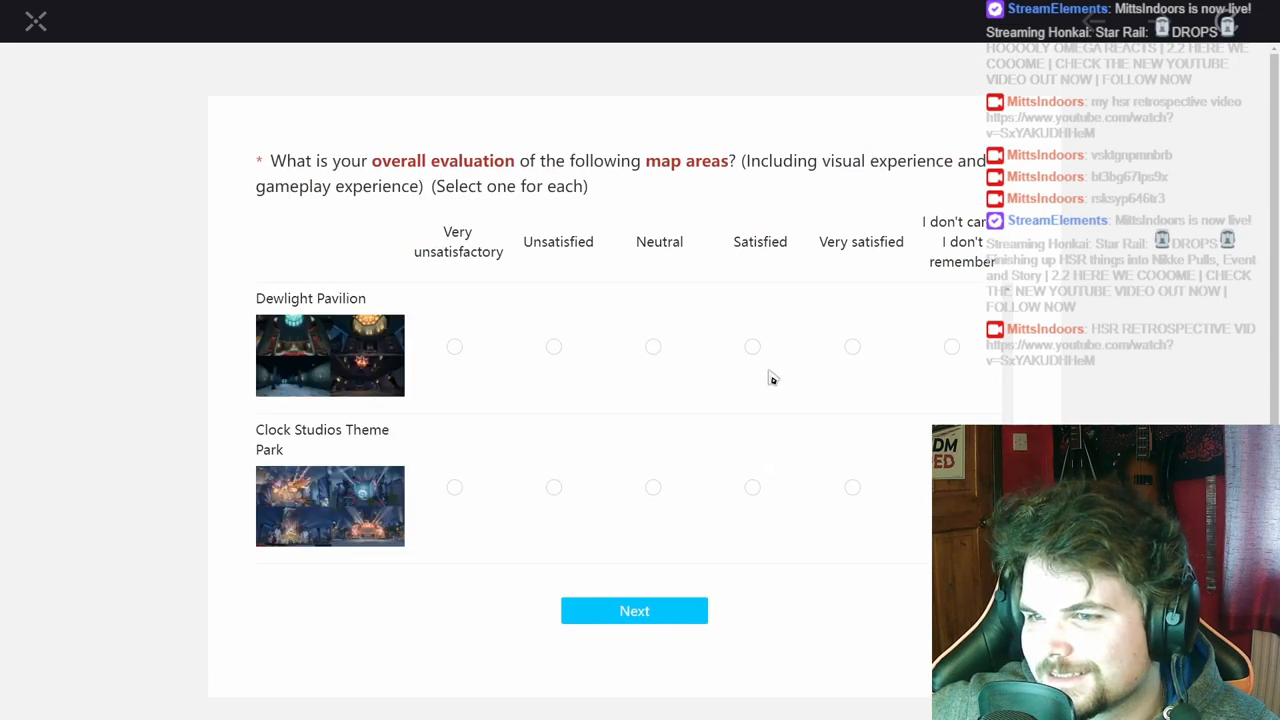
{"action": "mouse_move", "coordinate": [932, 347]}
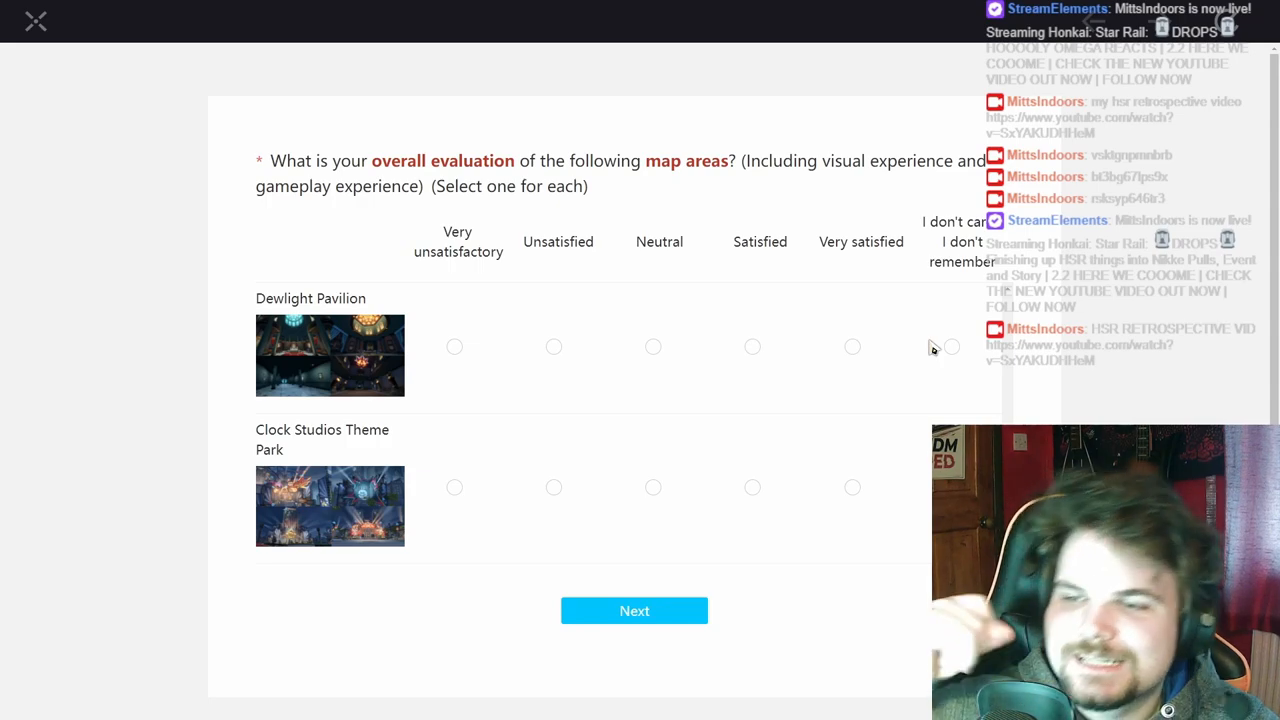
- Rate Dewlight Pavilion Satisfied and Clock Studios Theme Park Very satisfied, then submit
{"action": "left_click", "coordinate": [752, 346]}
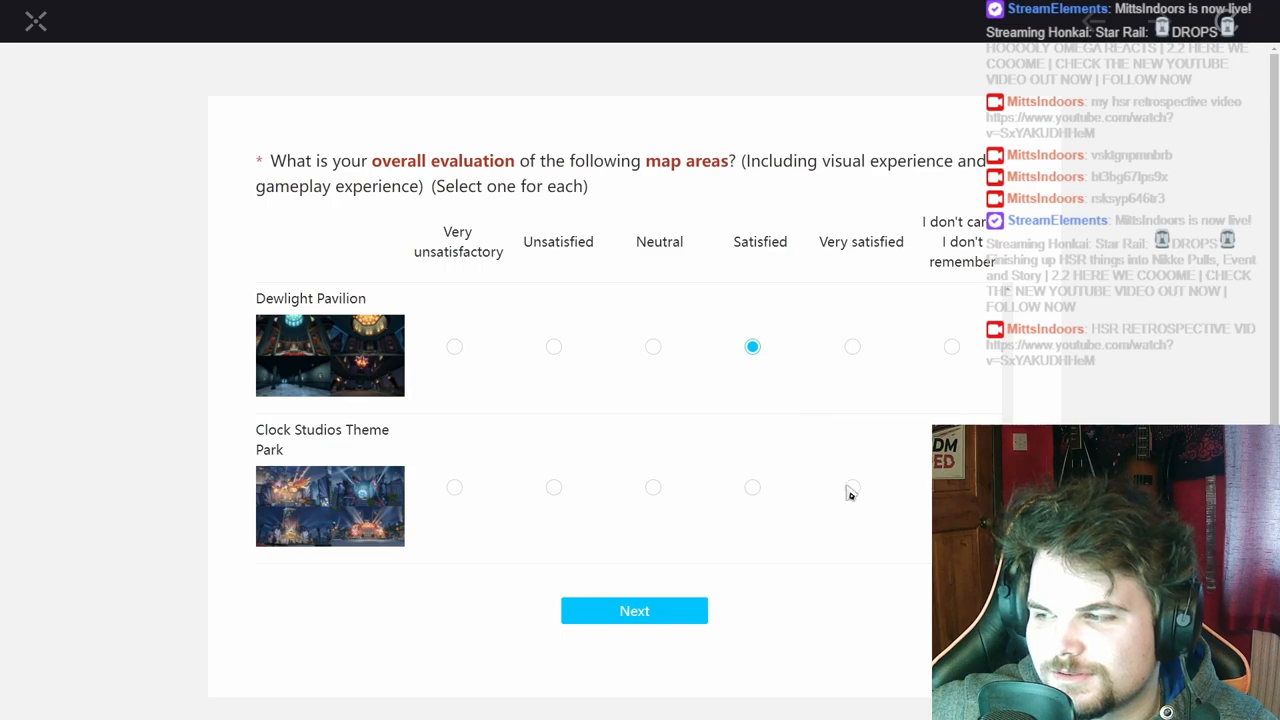
{"action": "left_click", "coordinate": [852, 487]}
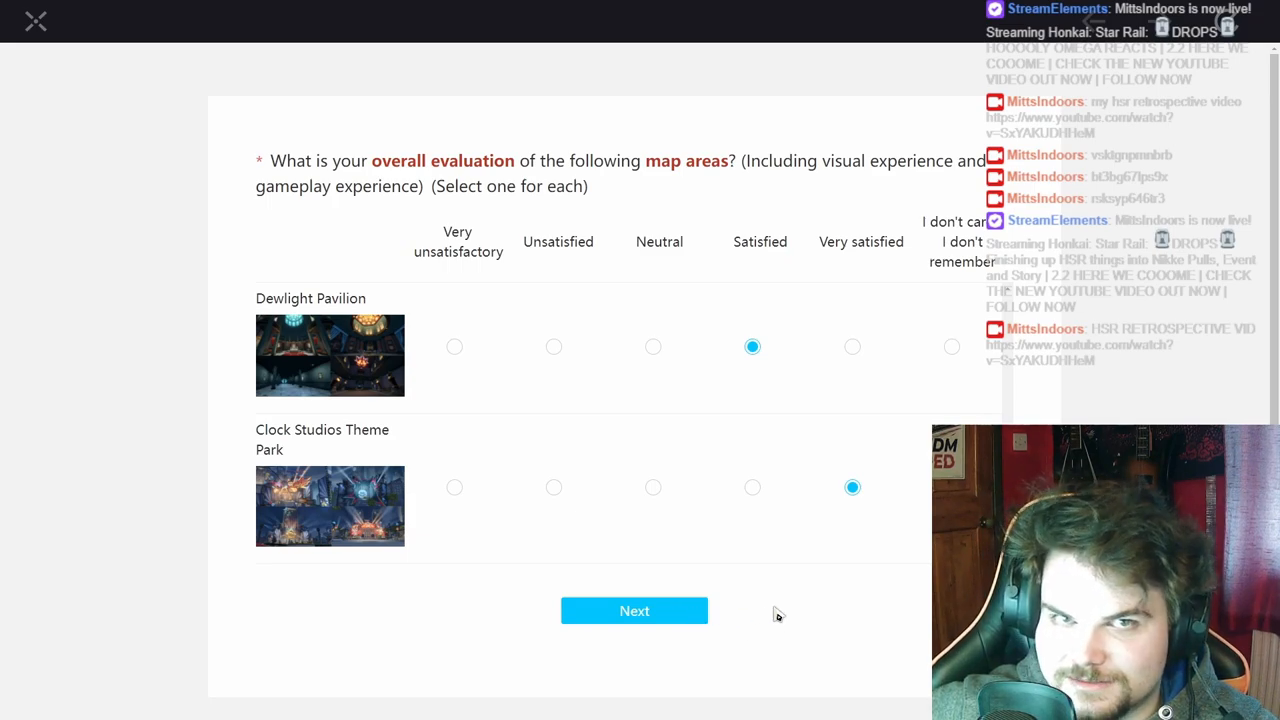
{"action": "left_click", "coordinate": [634, 610]}
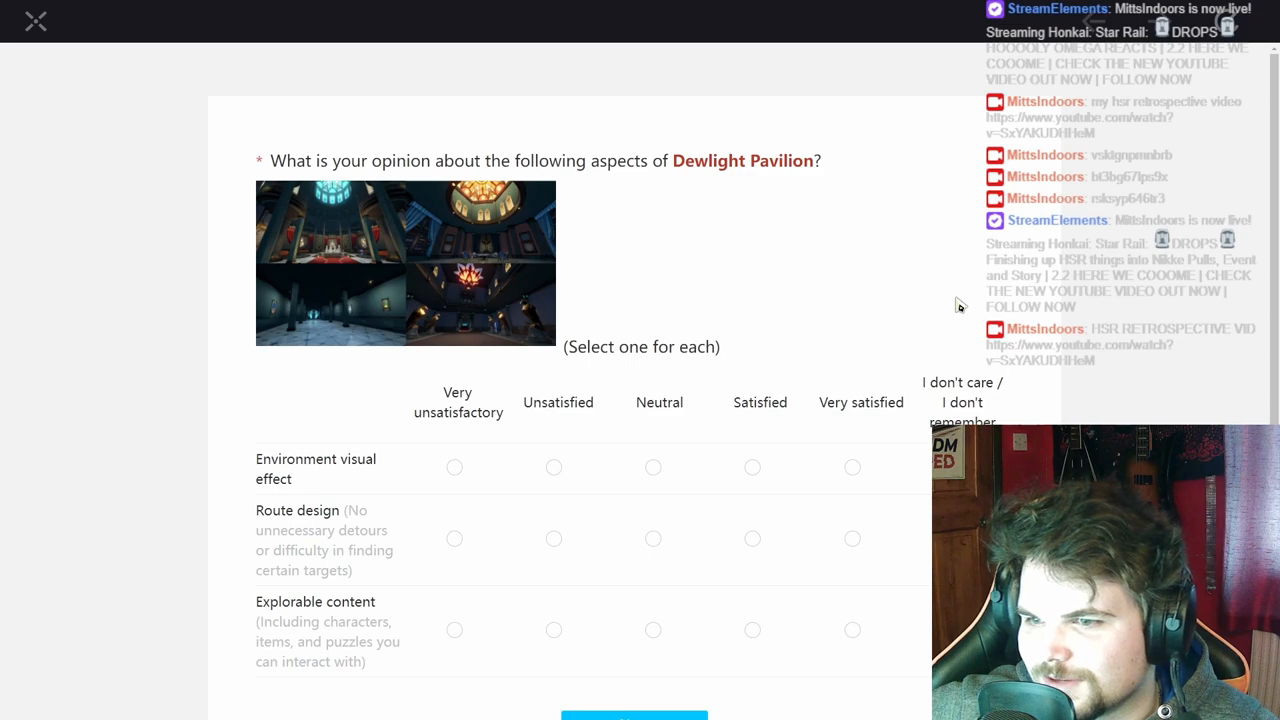
- Rate Dewlight Pavilion's environment visuals as Satisfied
{"action": "scroll", "scroll_direction": "down", "scroll_amount": 3}
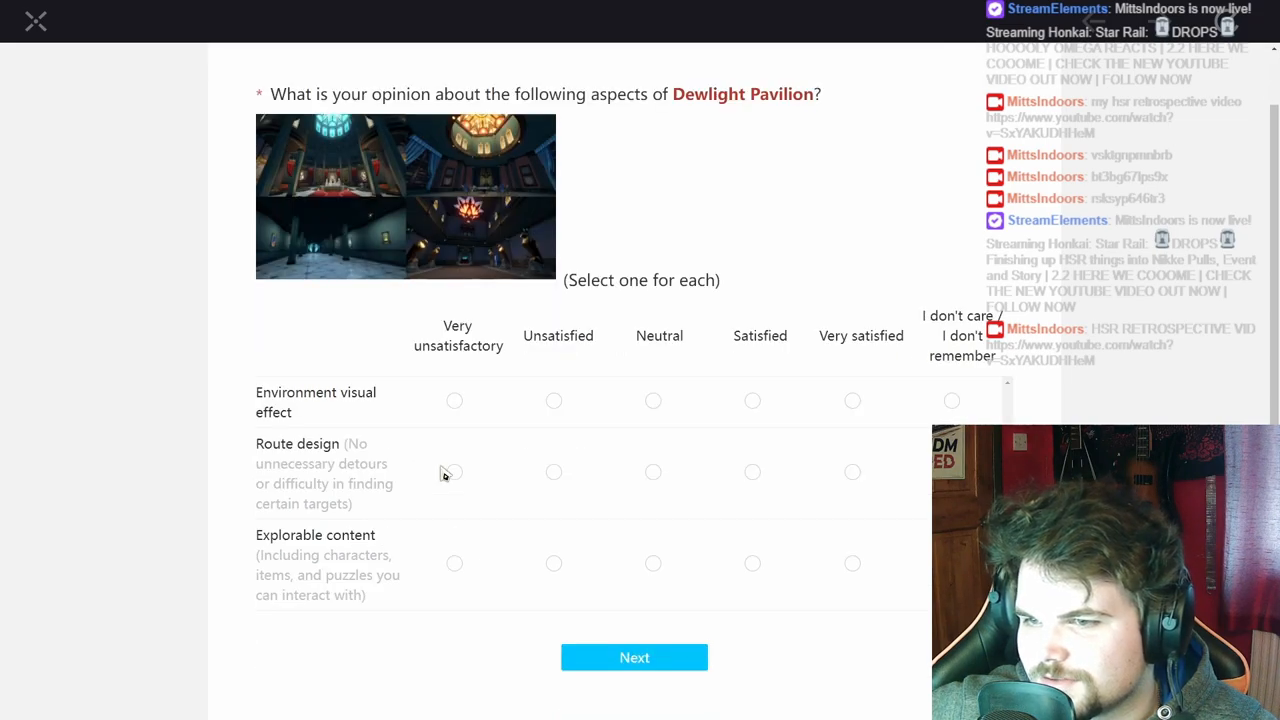
{"action": "left_click", "coordinate": [851, 400]}
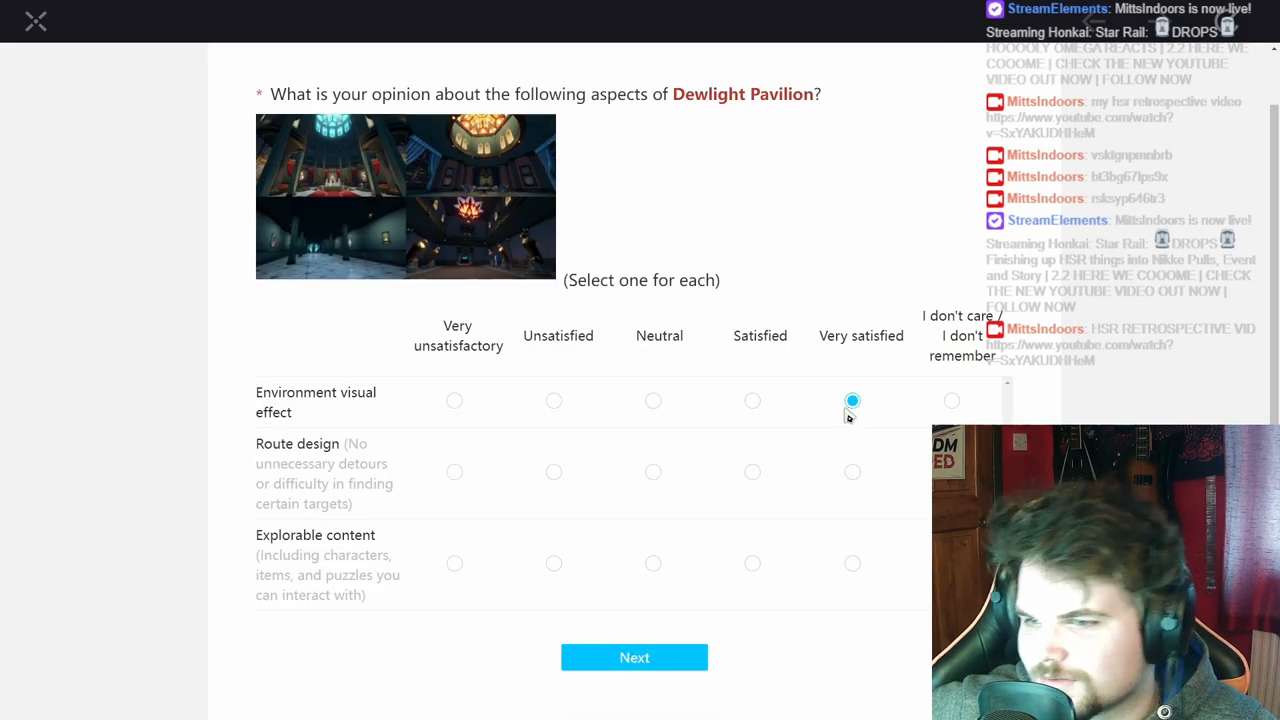
{"action": "left_click", "coordinate": [752, 401]}
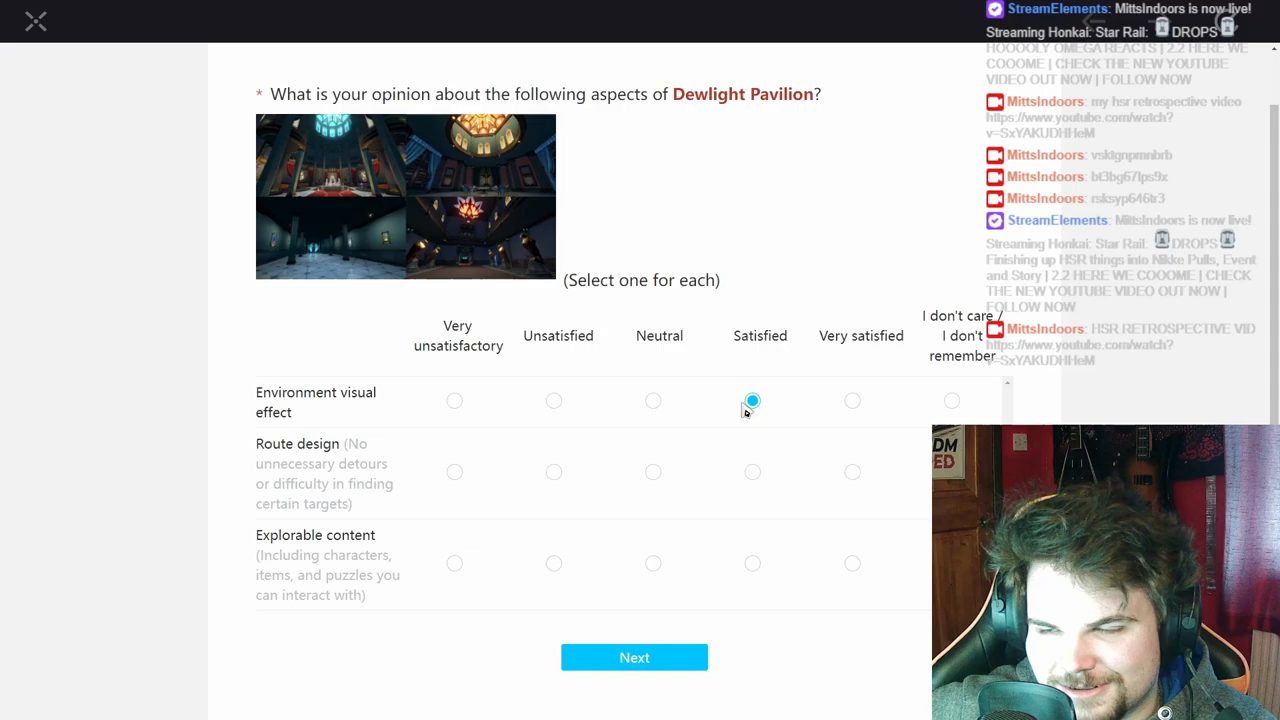
{"action": "left_click", "coordinate": [752, 400]}
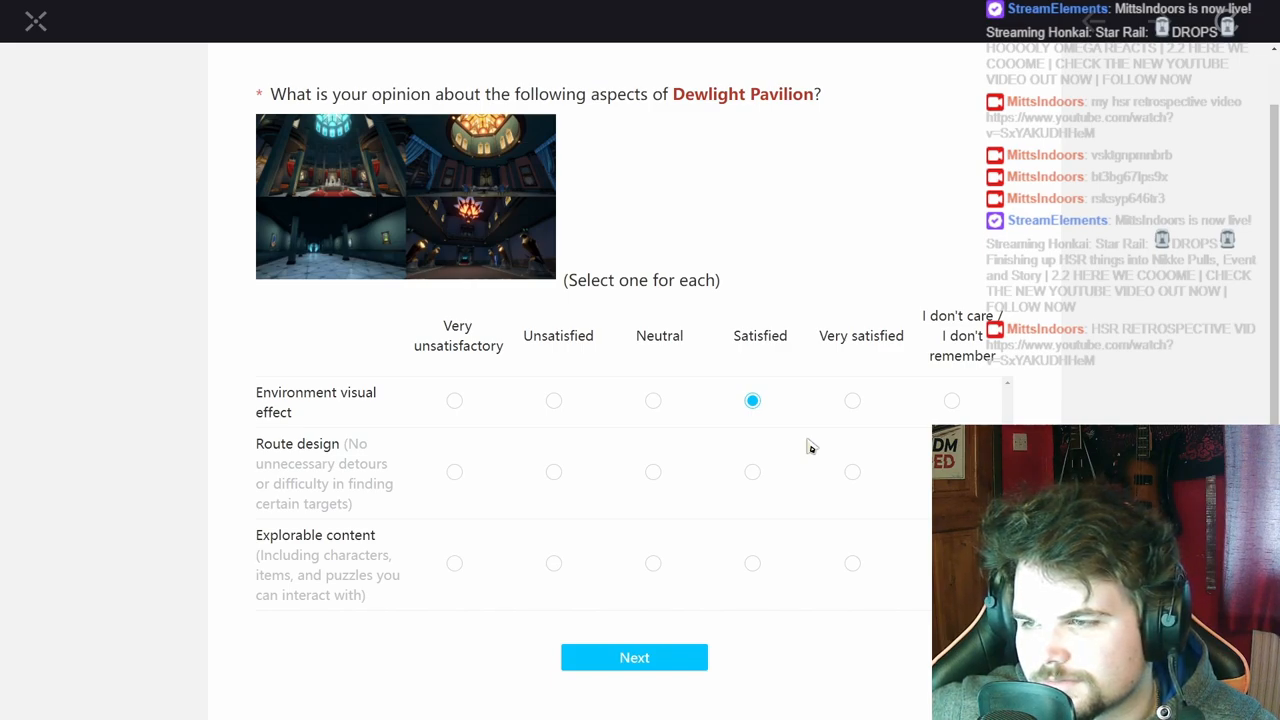
- Rate Dewlight Pavilion's route design Very unsatisfactory and explorable content Satisfied, then submit
{"action": "left_click", "coordinate": [553, 471]}
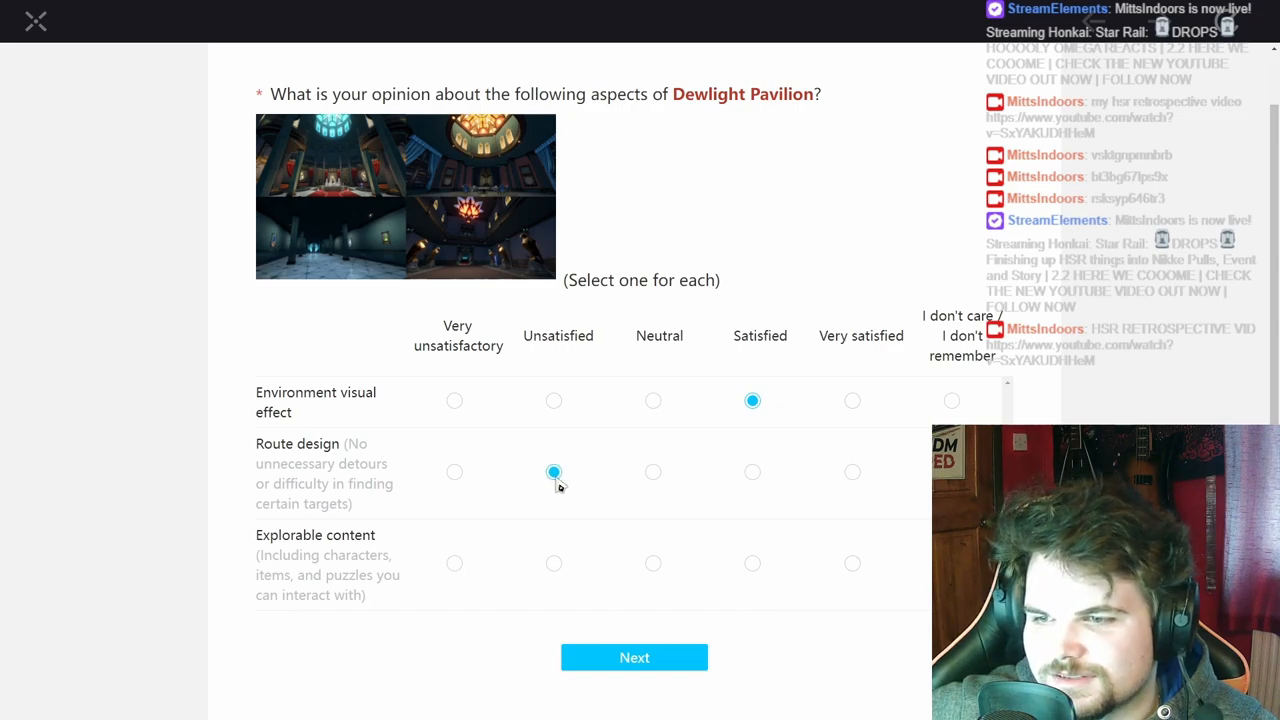
{"action": "left_click", "coordinate": [553, 471]}
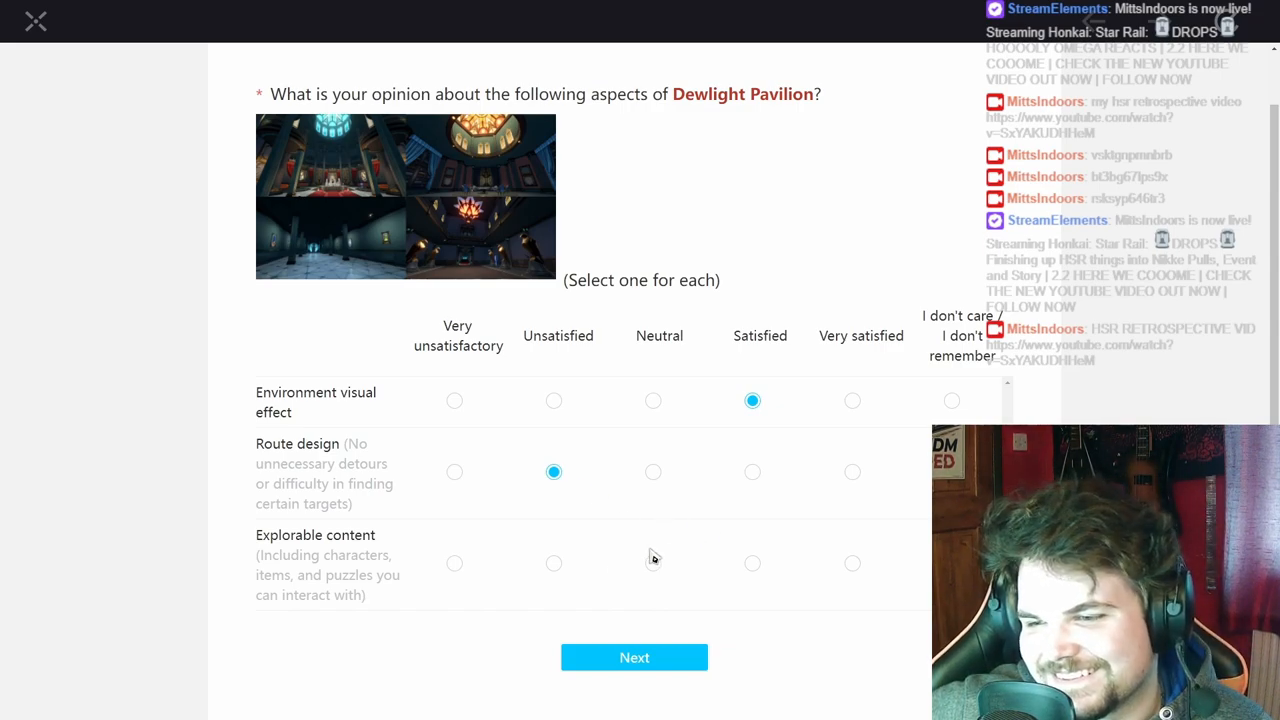
{"action": "left_click", "coordinate": [454, 472]}
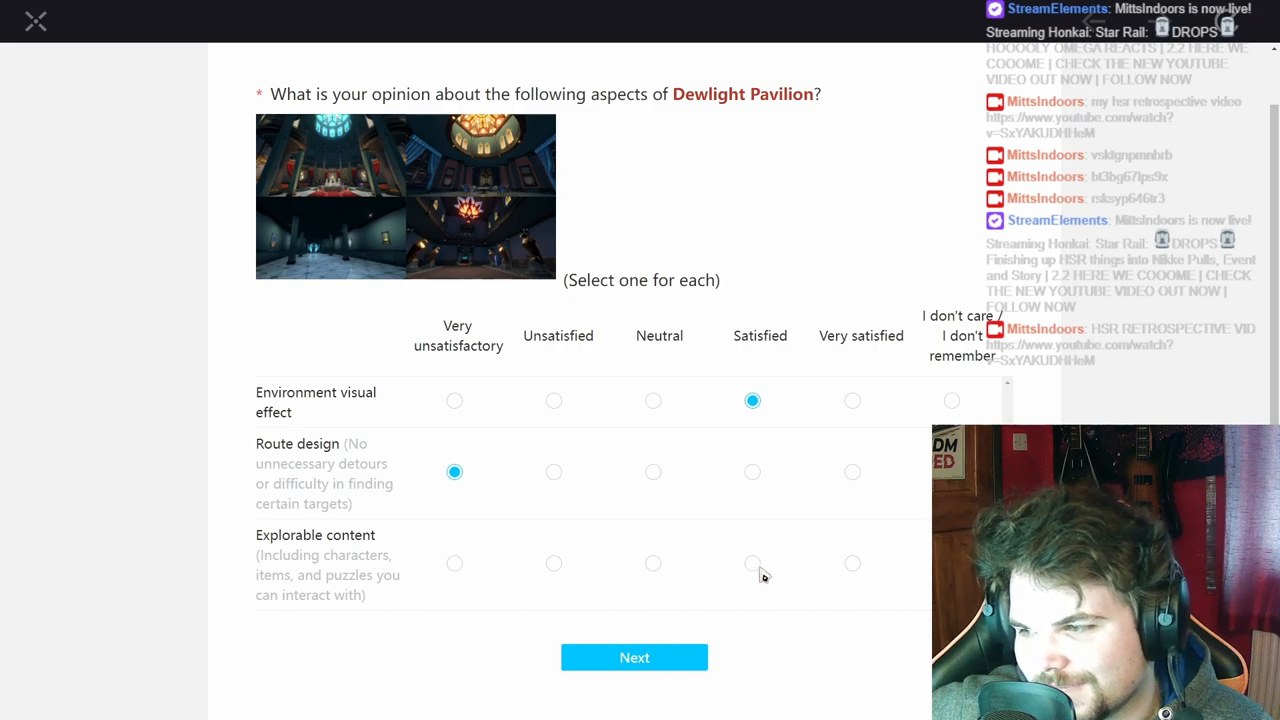
{"action": "left_click", "coordinate": [752, 563]}
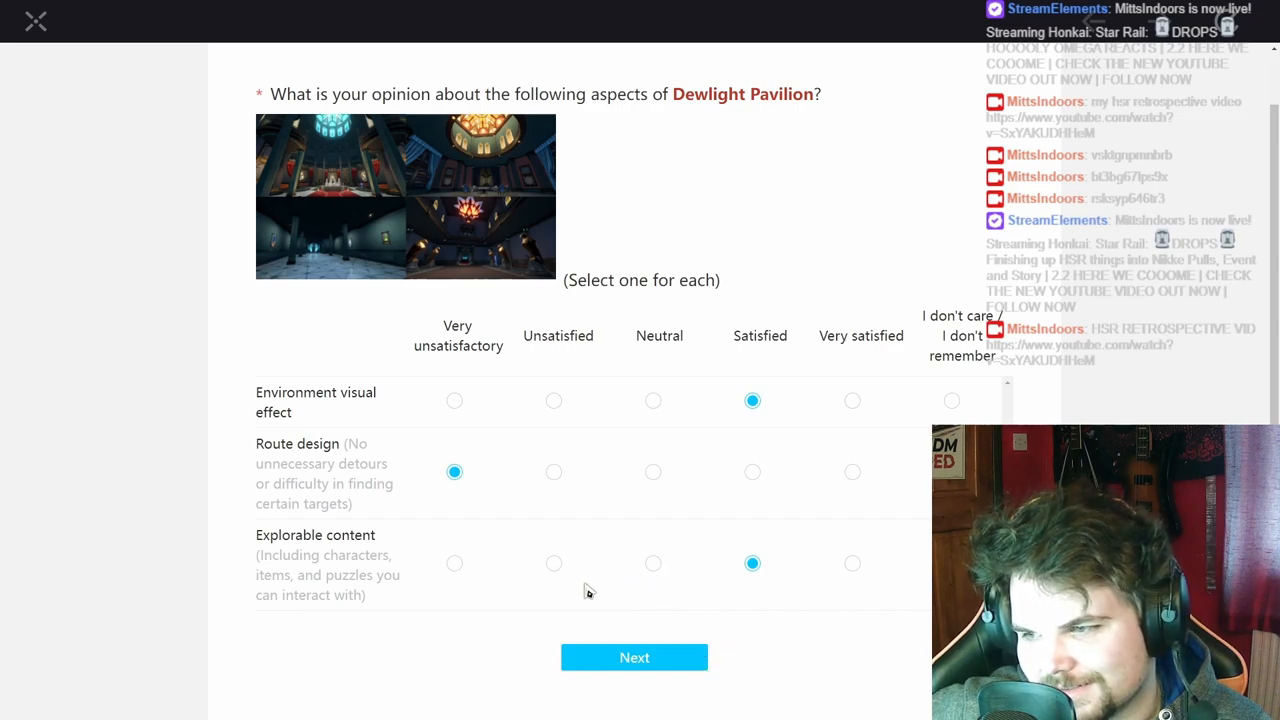
{"action": "left_click", "coordinate": [634, 657]}
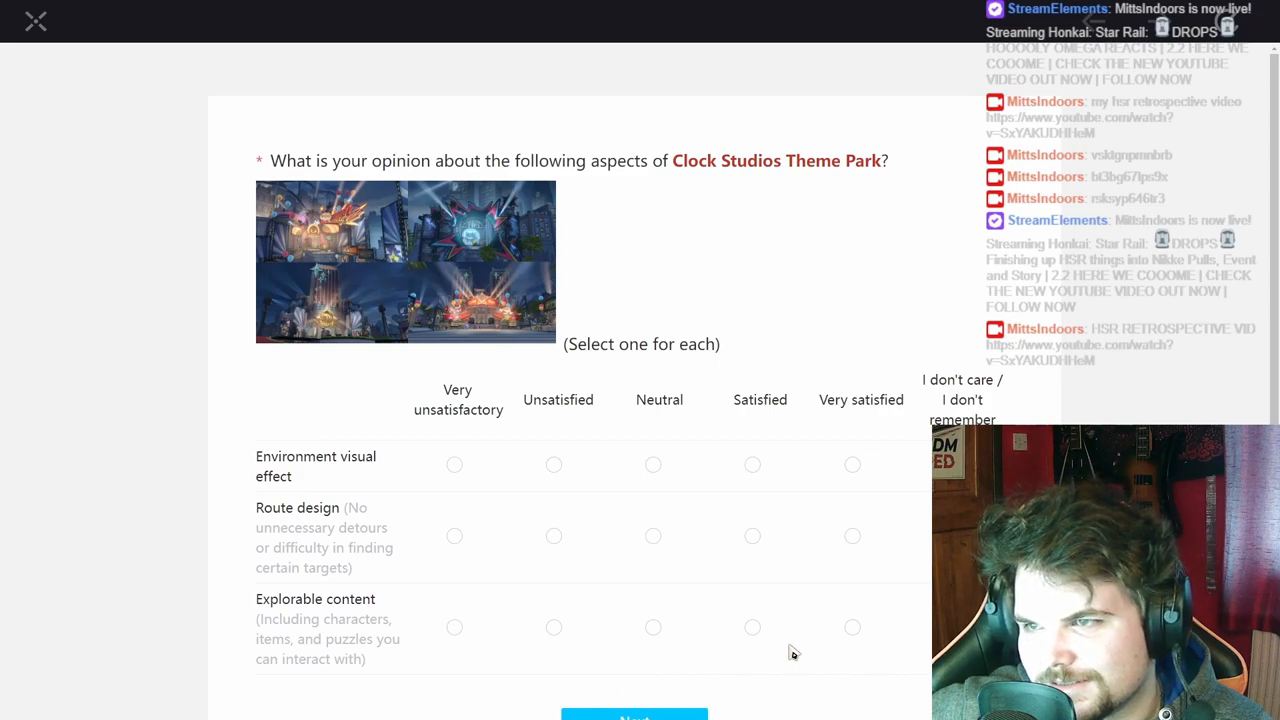
- Rate Clock Studios visuals and explorable content Very satisfied, route design Satisfied, and submit
{"action": "left_click", "coordinate": [852, 464]}
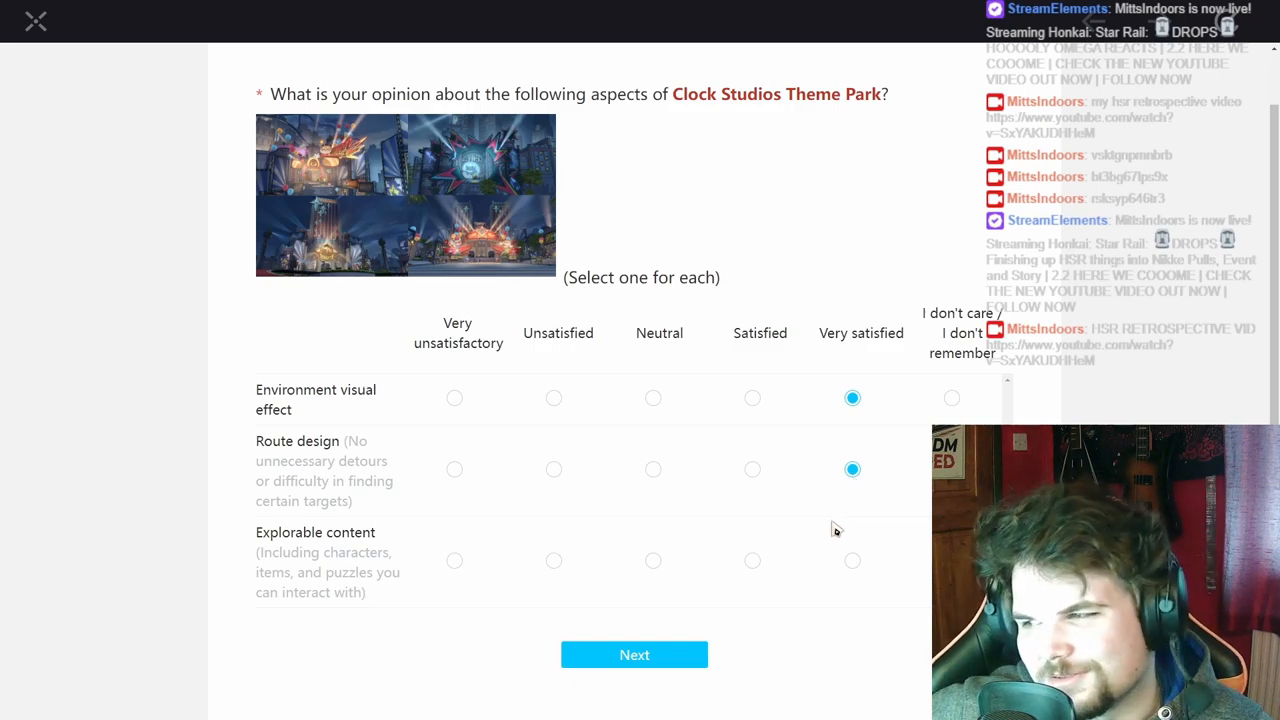
{"action": "scroll", "scroll_direction": "down", "scroll_amount": 3}
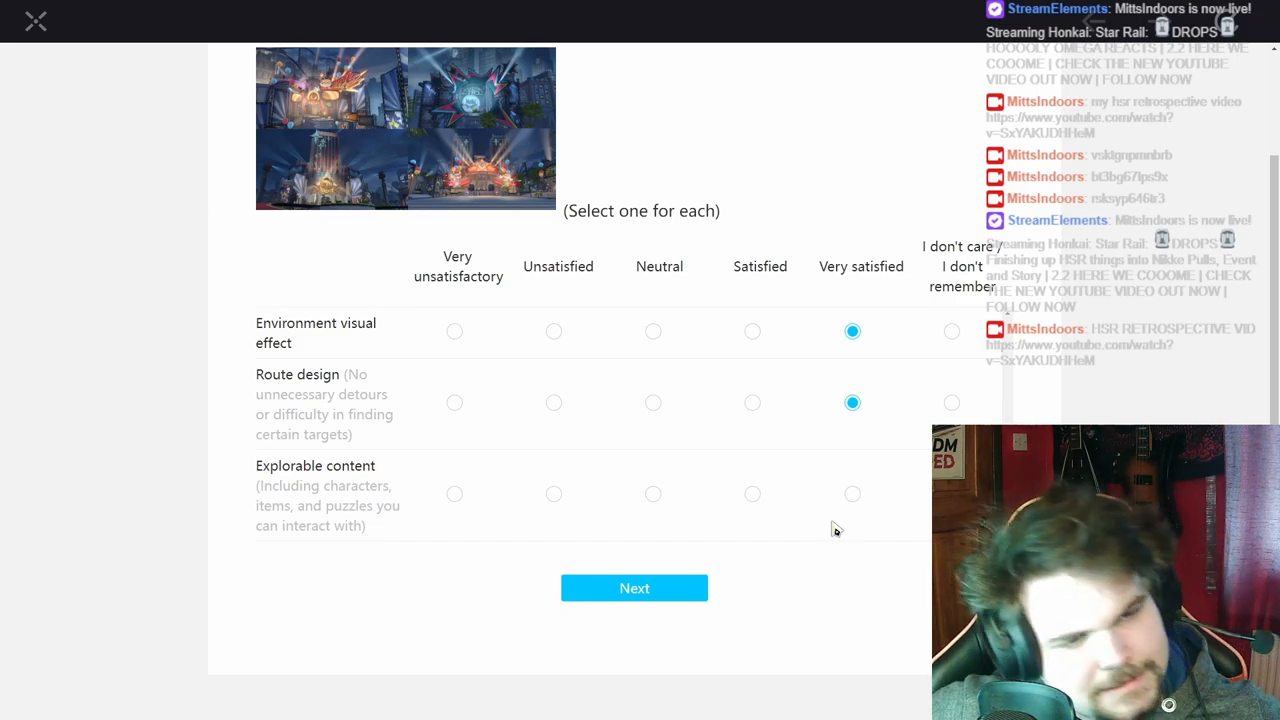
{"action": "mouse_move", "coordinate": [797, 500]}
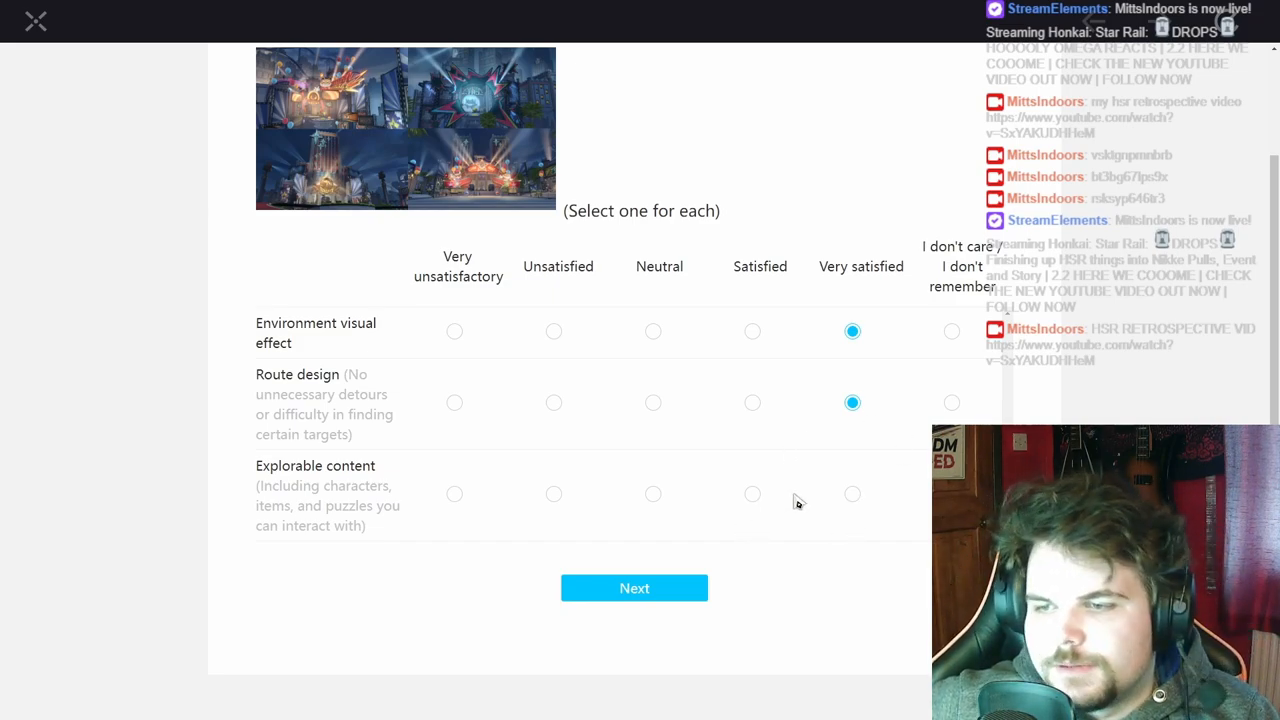
{"action": "left_click", "coordinate": [752, 402]}
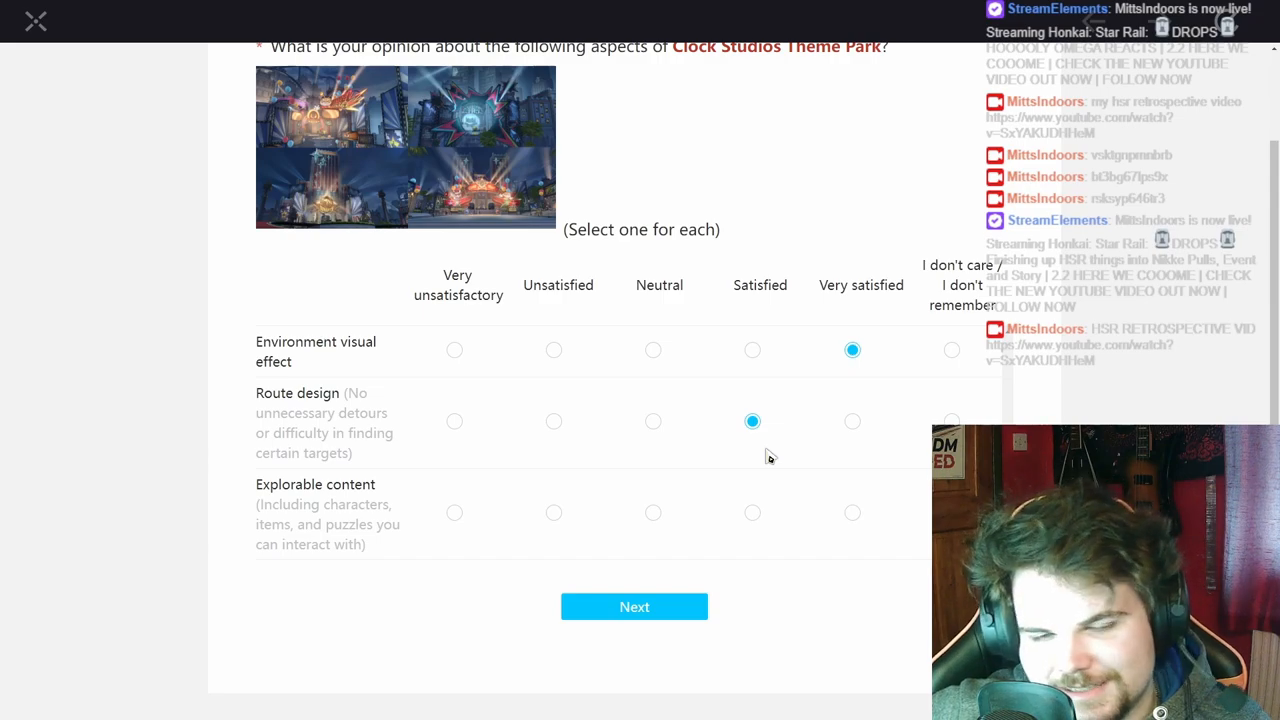
{"action": "scroll", "scroll_direction": "down", "scroll_amount": 3}
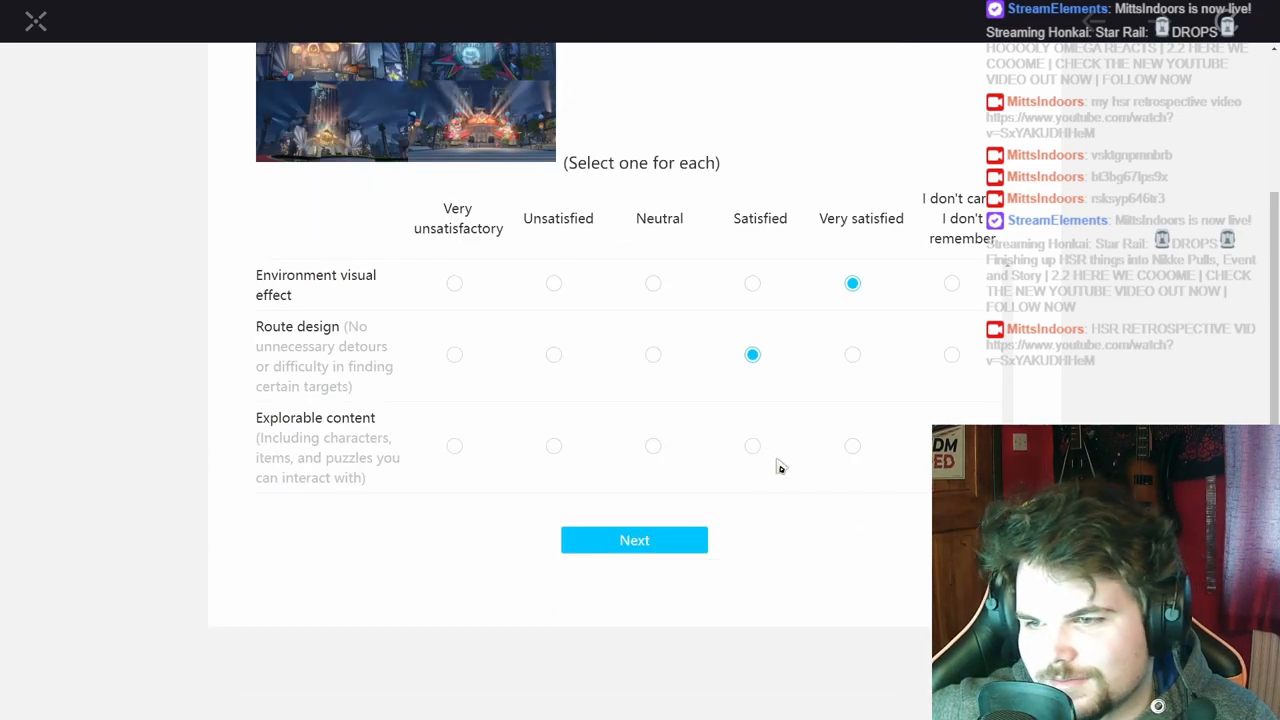
{"action": "left_click", "coordinate": [852, 445]}
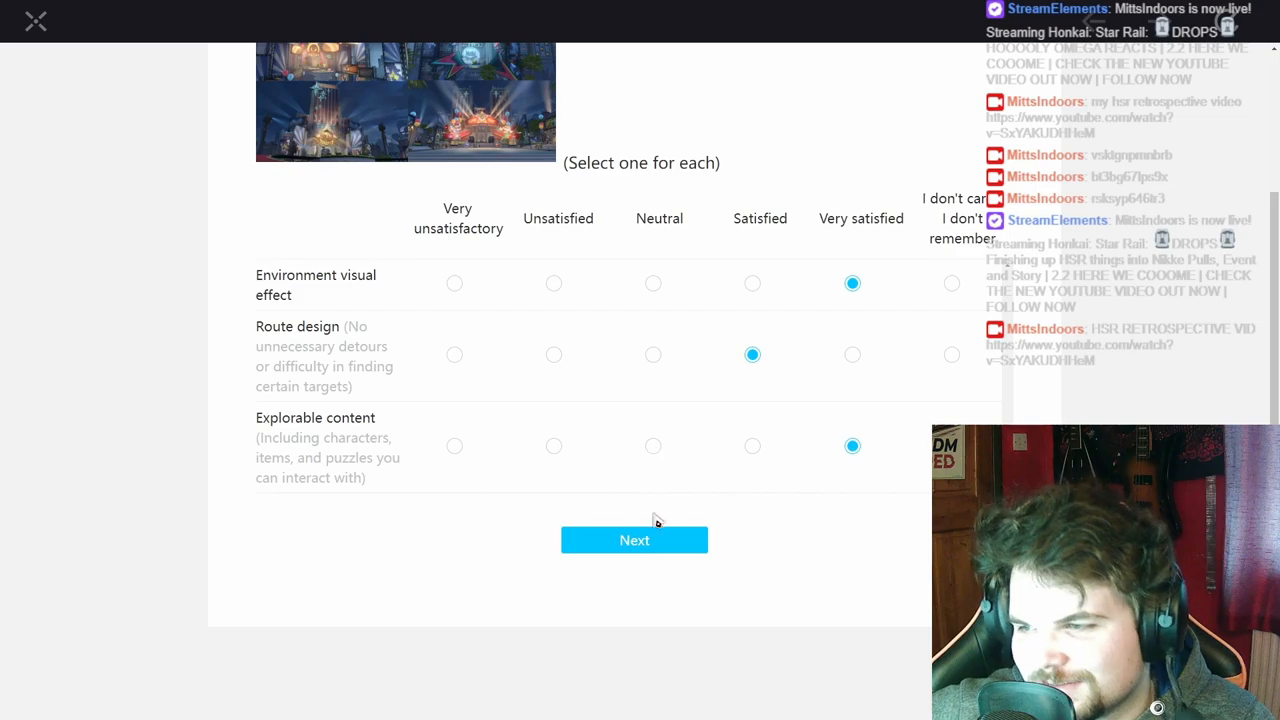
{"action": "left_click", "coordinate": [634, 540]}
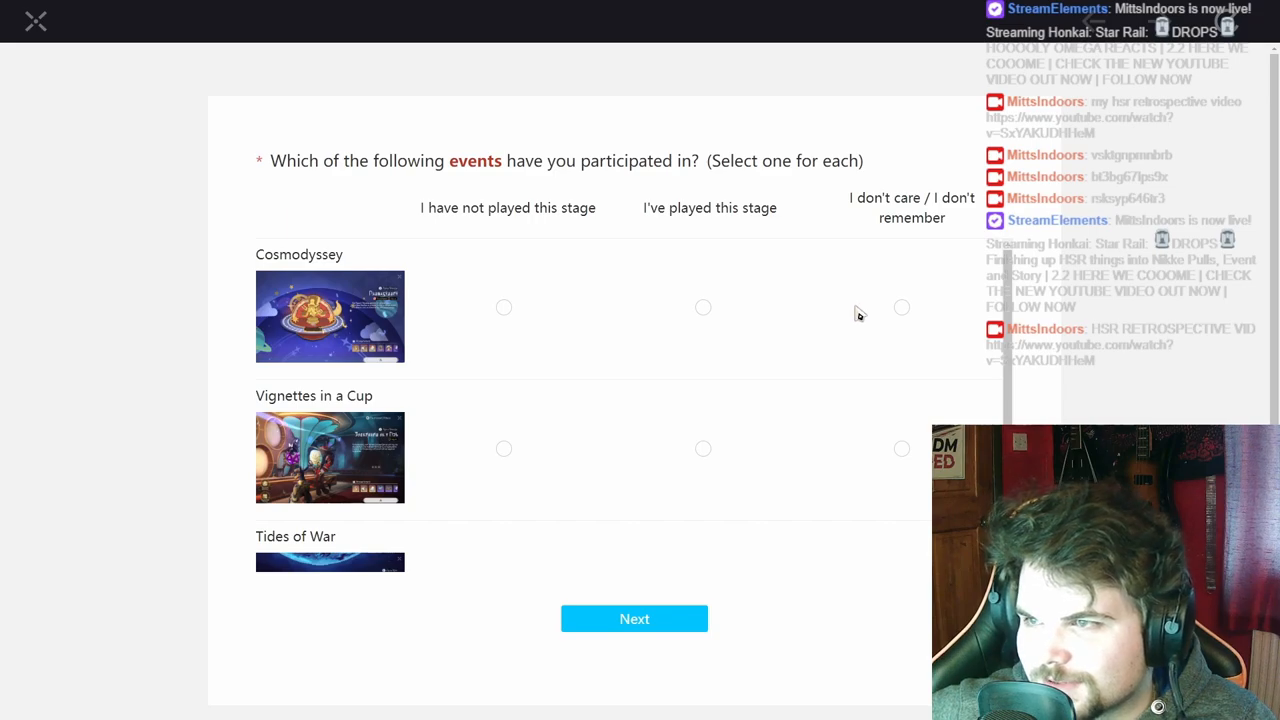
- Mark Vignettes in a Cup as played and rate the Cosmodyssey event Satisfied
{"action": "left_click", "coordinate": [703, 307]}
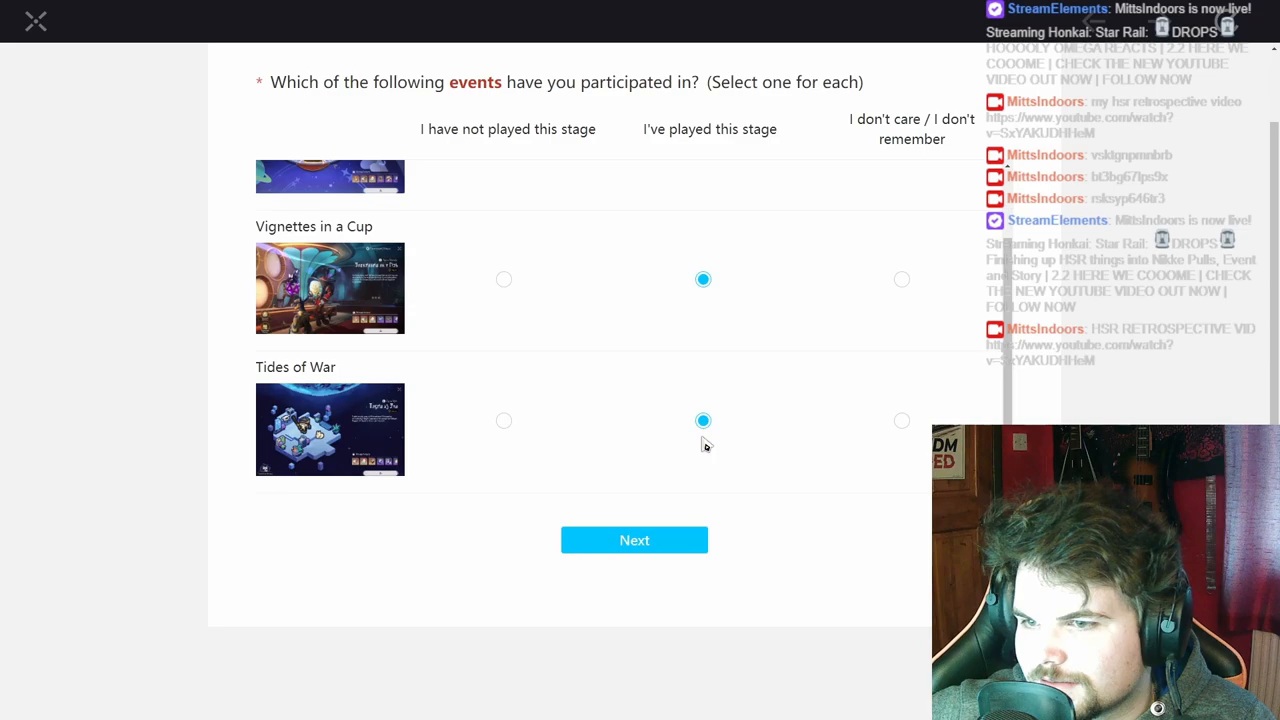
{"action": "mouse_move", "coordinate": [736, 421]}
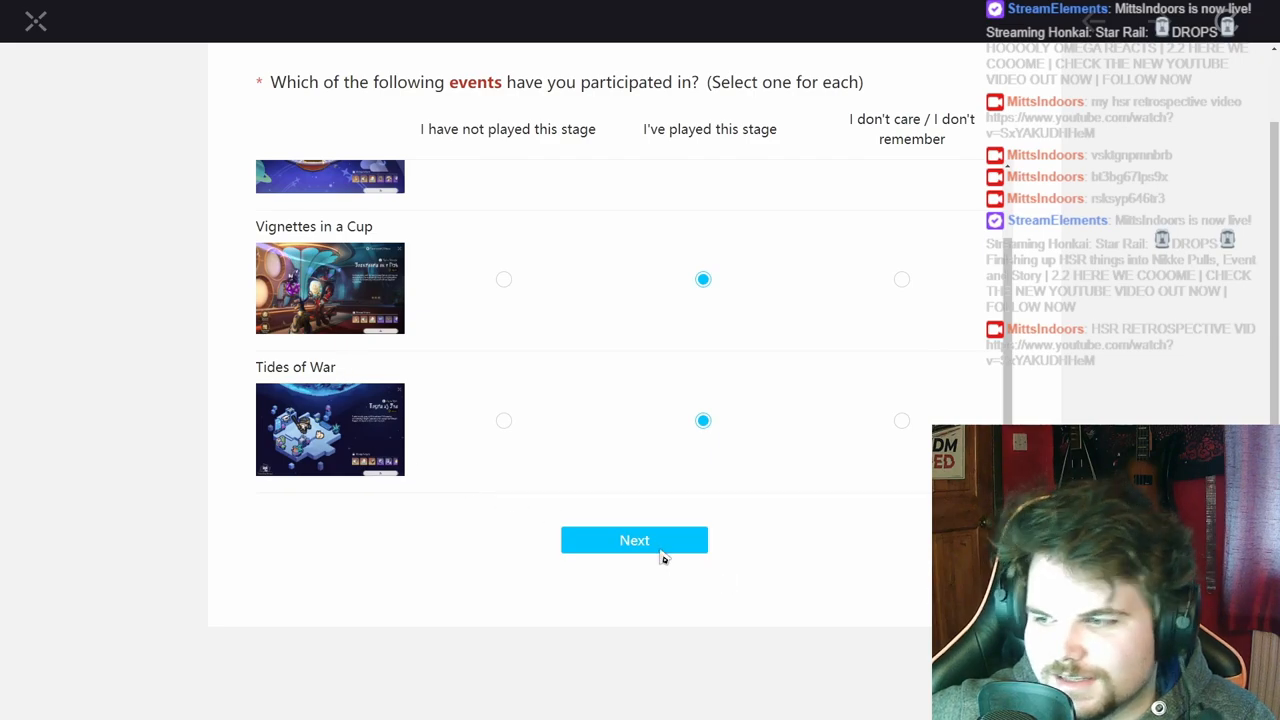
{"action": "left_click", "coordinate": [634, 540]}
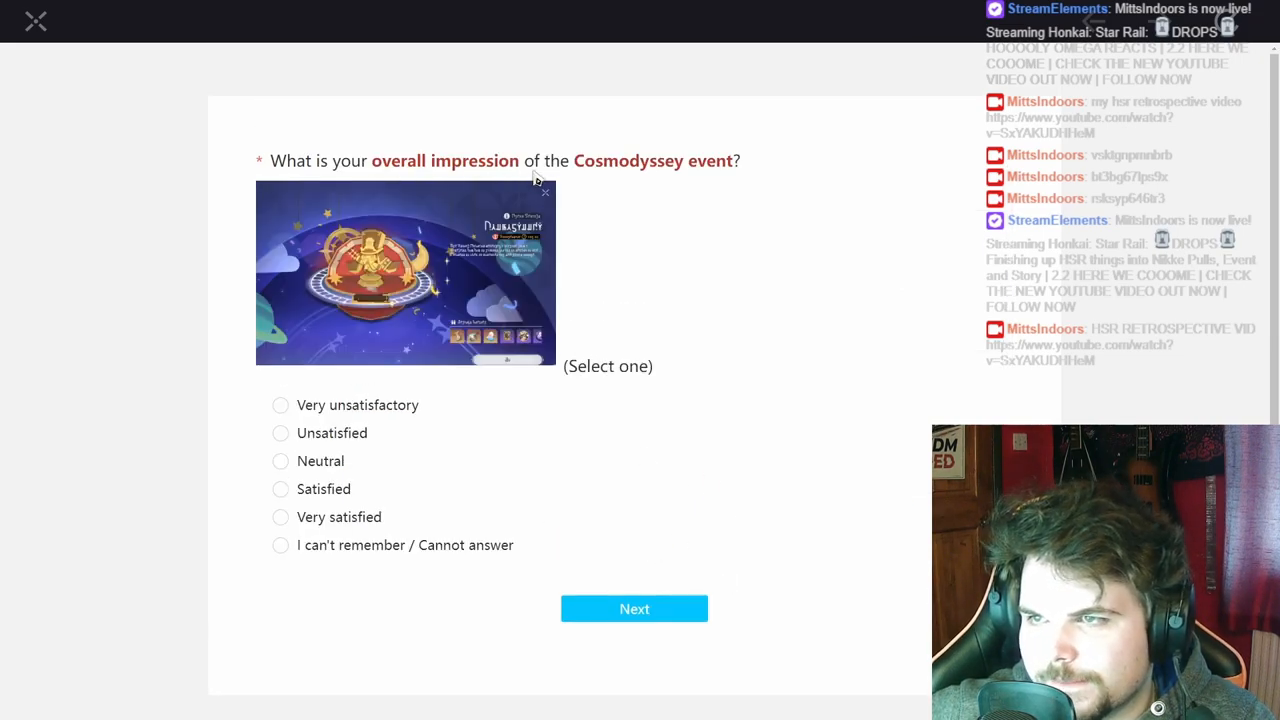
{"action": "left_click", "coordinate": [280, 489]}
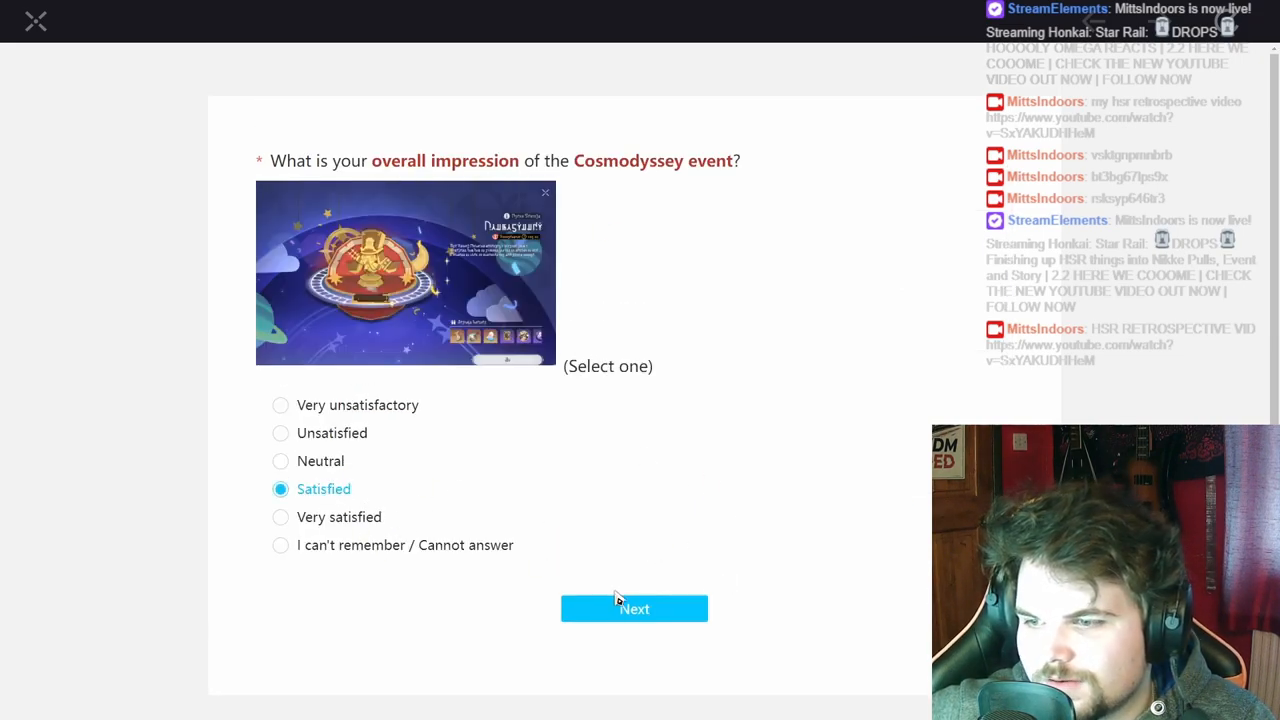
- Rate the Tides of War event Satisfied and answer the usual-device question
{"action": "left_click", "coordinate": [634, 608]}
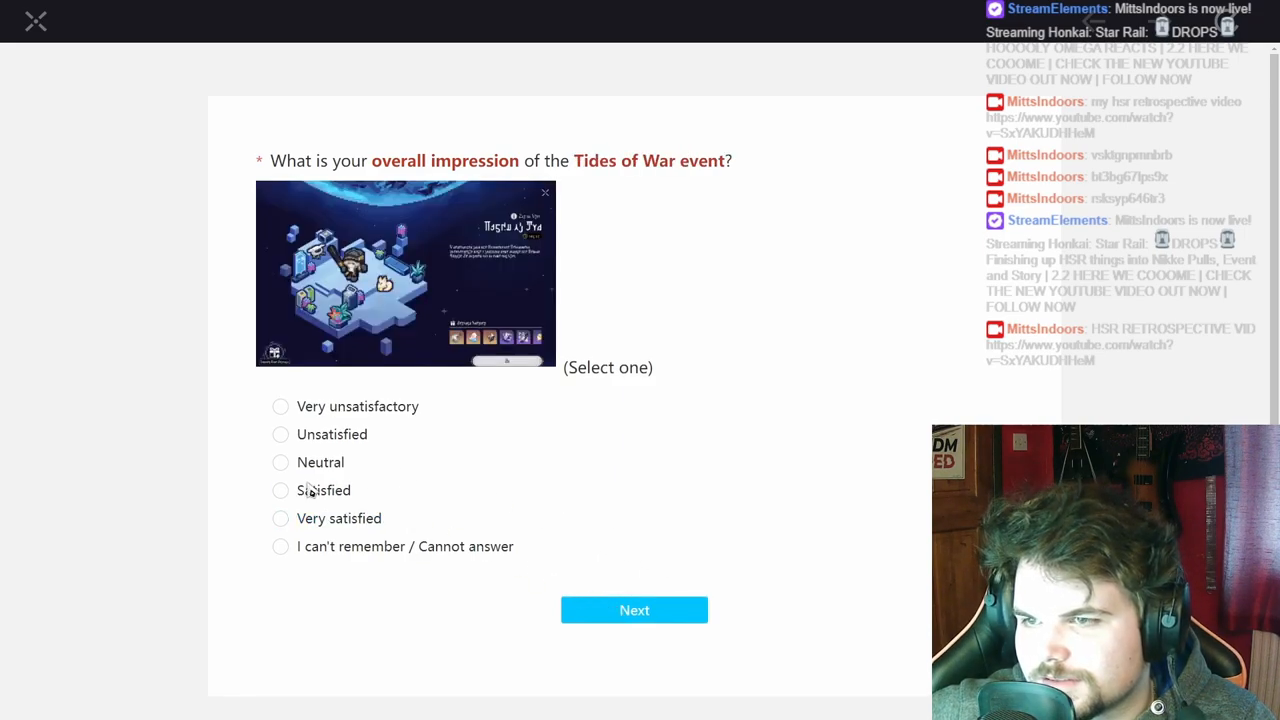
{"action": "left_click", "coordinate": [634, 610]}
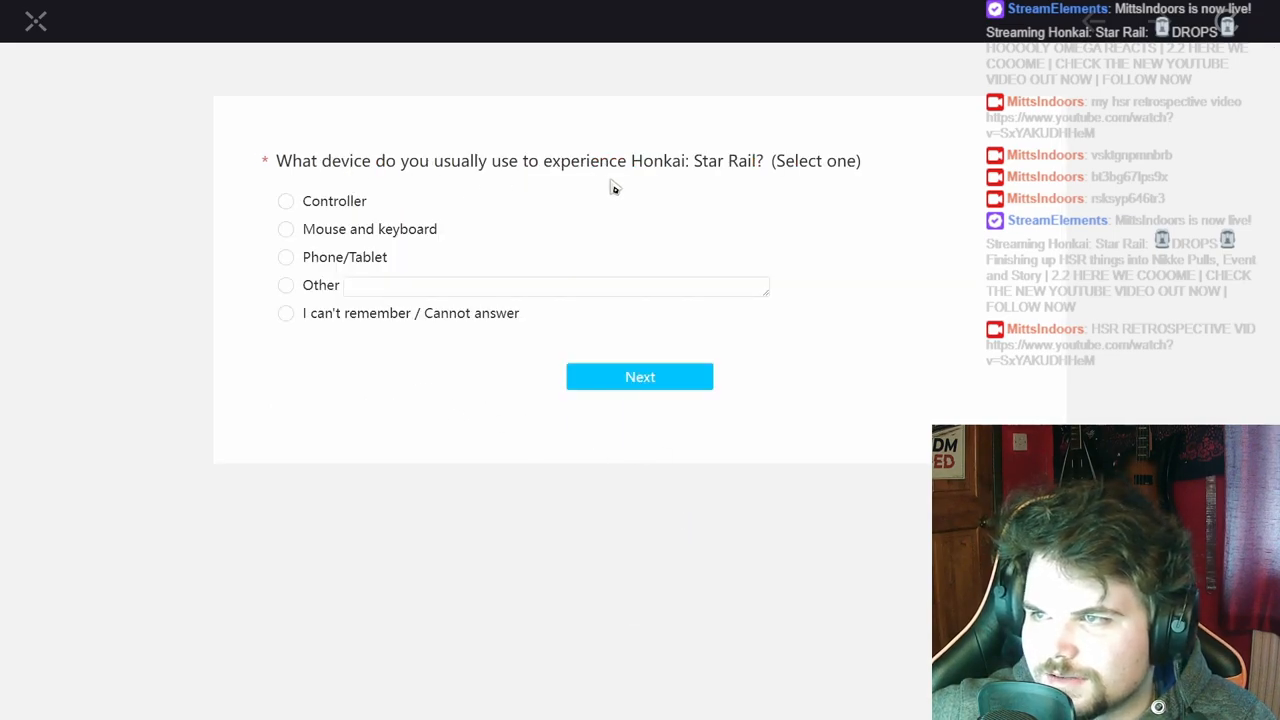
{"action": "mouse_move", "coordinate": [318, 313]}
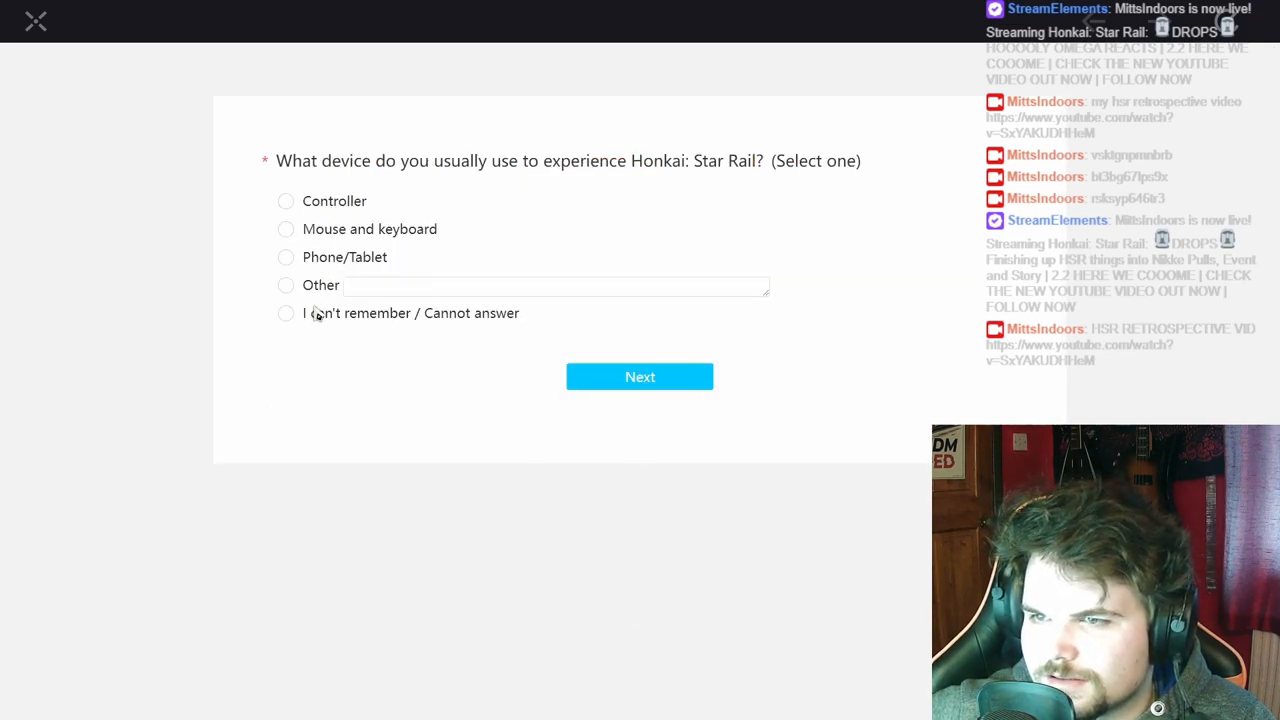
{"action": "left_click", "coordinate": [639, 376]}
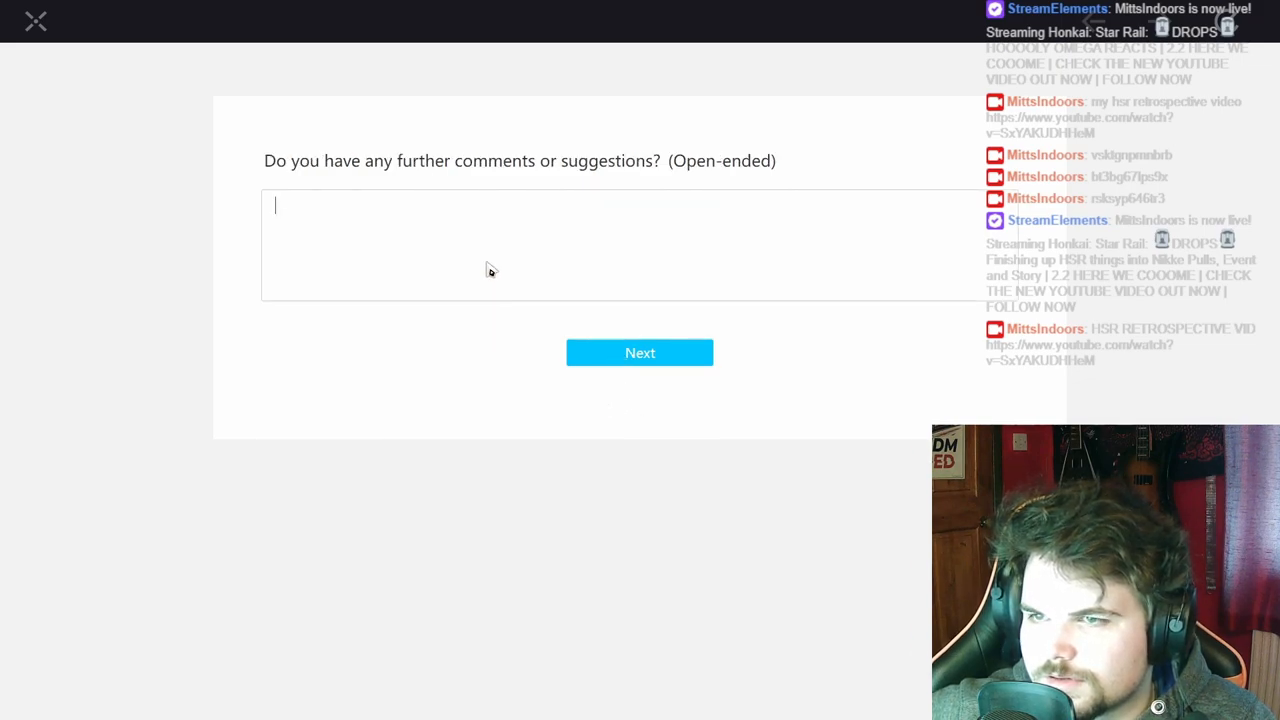
- Enter a comment asking for more jades and for Robin, Firefly and Jade, then submit
{"action": "type", "text": "pls give me more jades"}
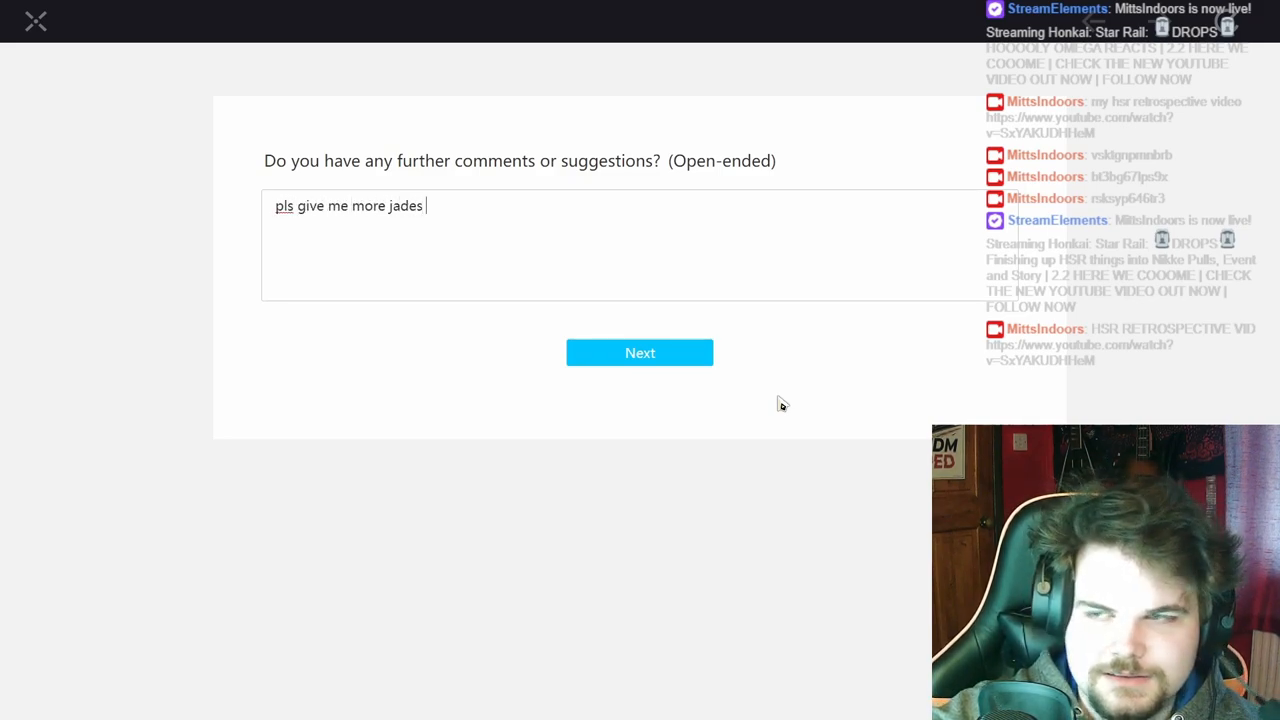
{"action": "type", "text": ". I want R"}
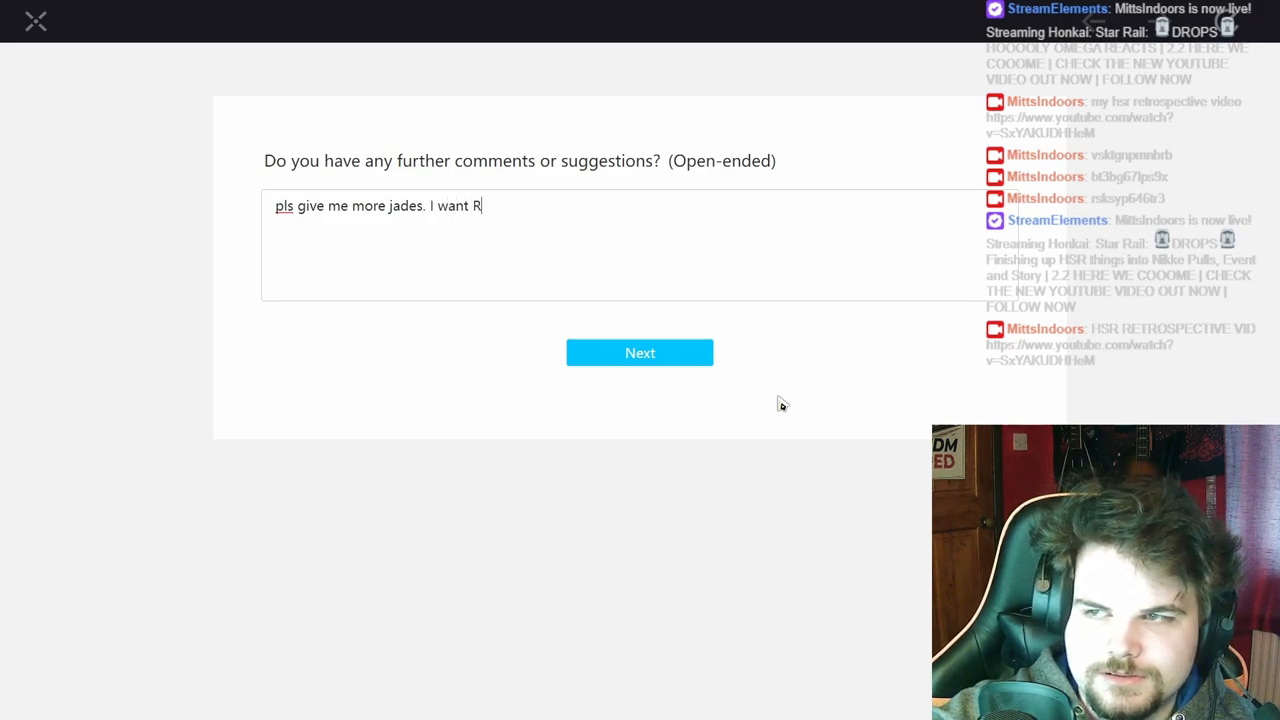
{"action": "type", "text": "obin, Firefly and Ja"}
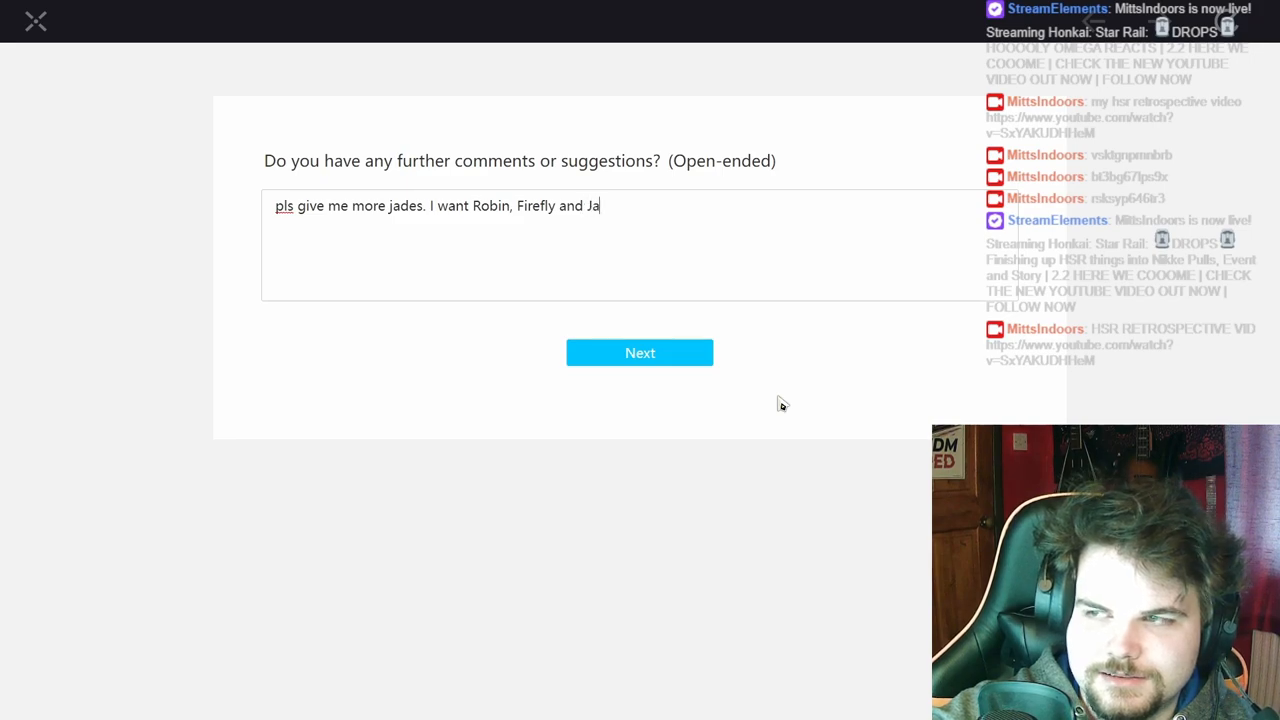
{"action": "type", "text": "de. t"}
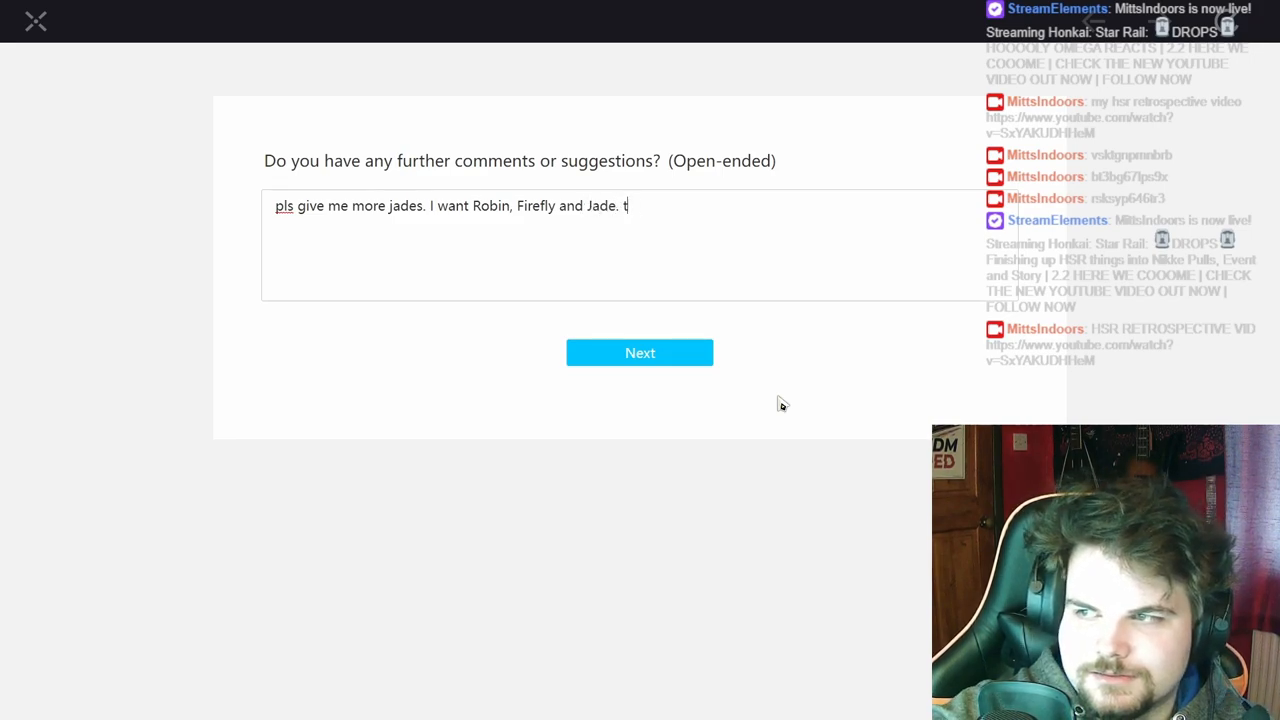
{"action": "type", "text": "hx."}
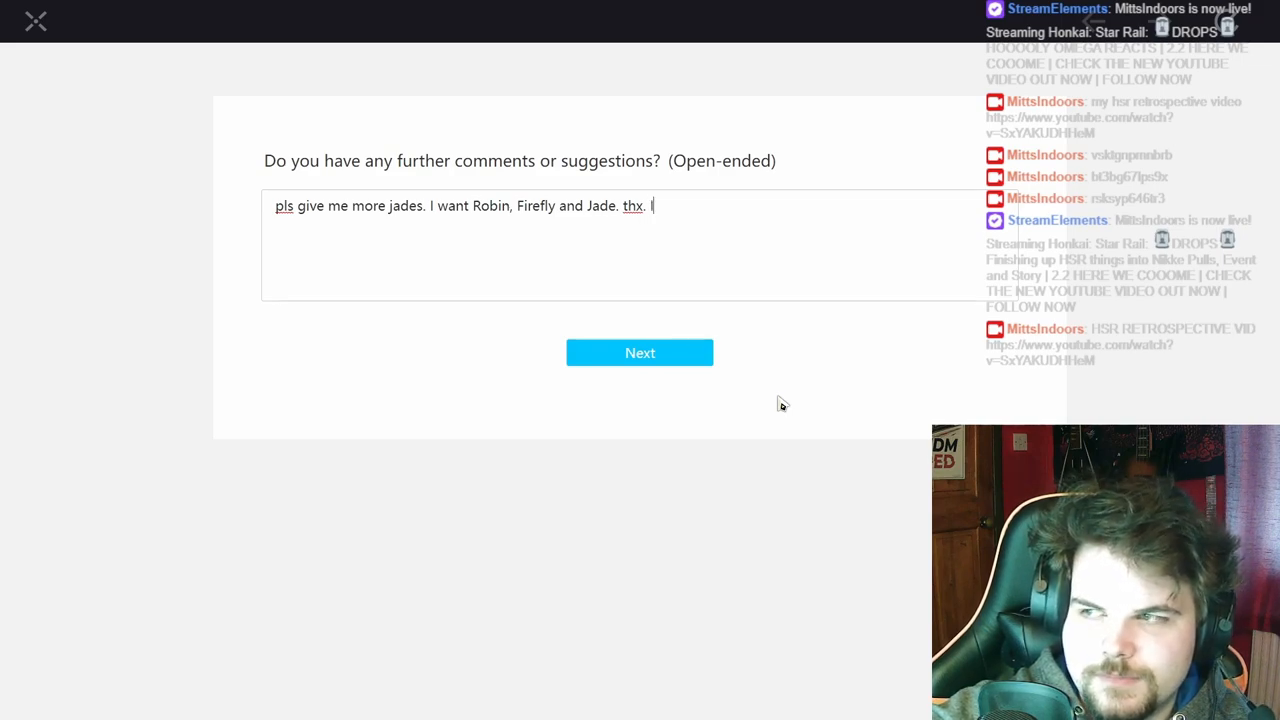
{"action": "type", "text": "If you give me these c"}
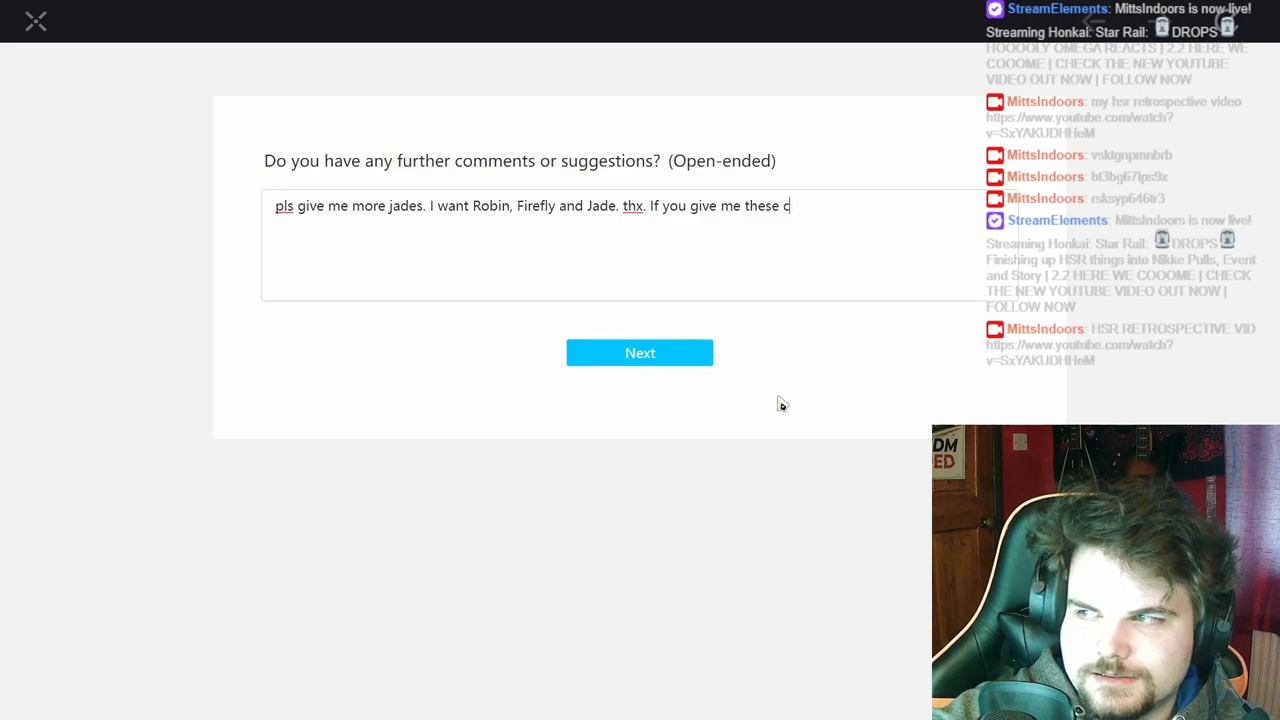
{"action": "type", "text": "haracters I"}
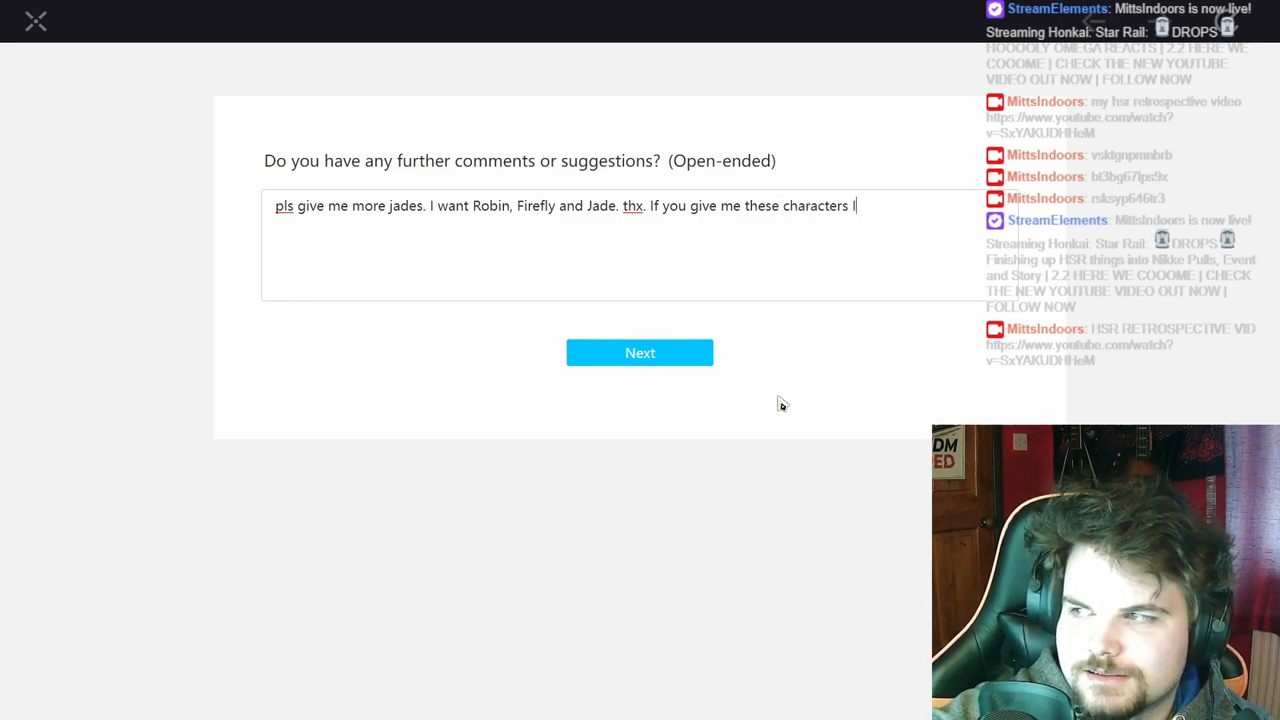
{"action": "type", "text": "I'm g"}
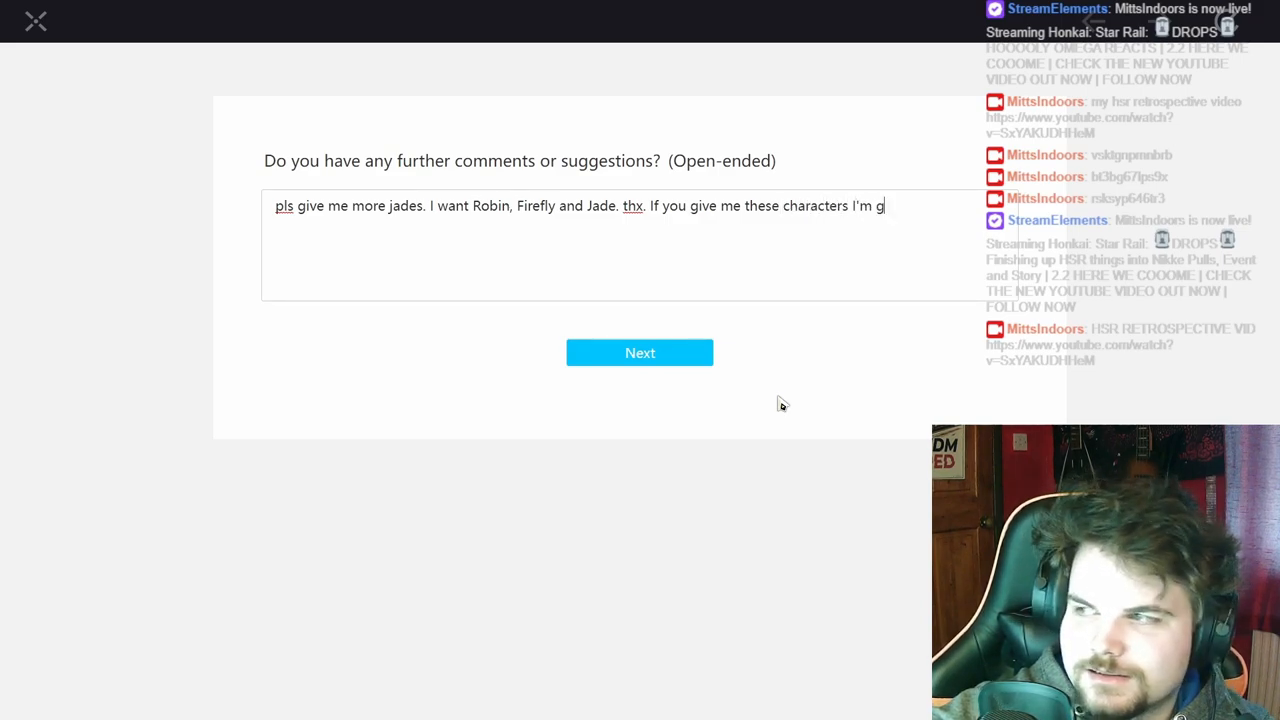
{"action": "type", "text": "onna stop complaining about relics :"}
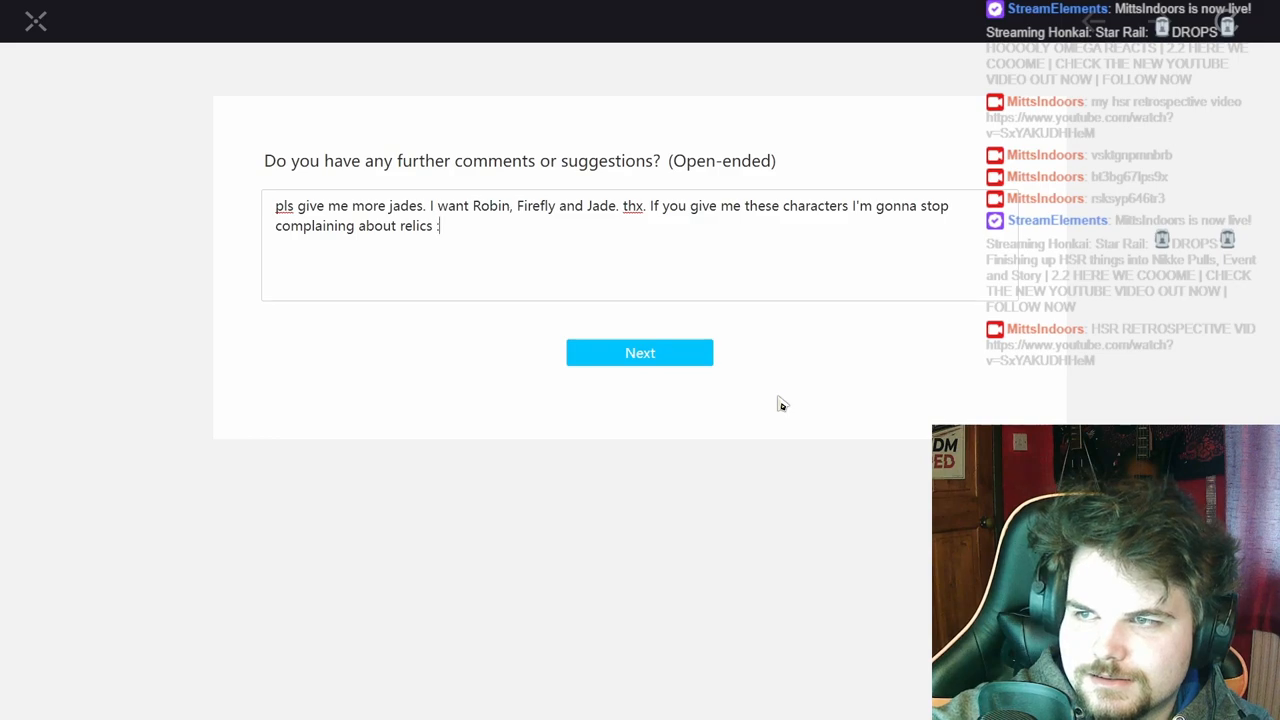
{"action": "type", "text": "forever"}
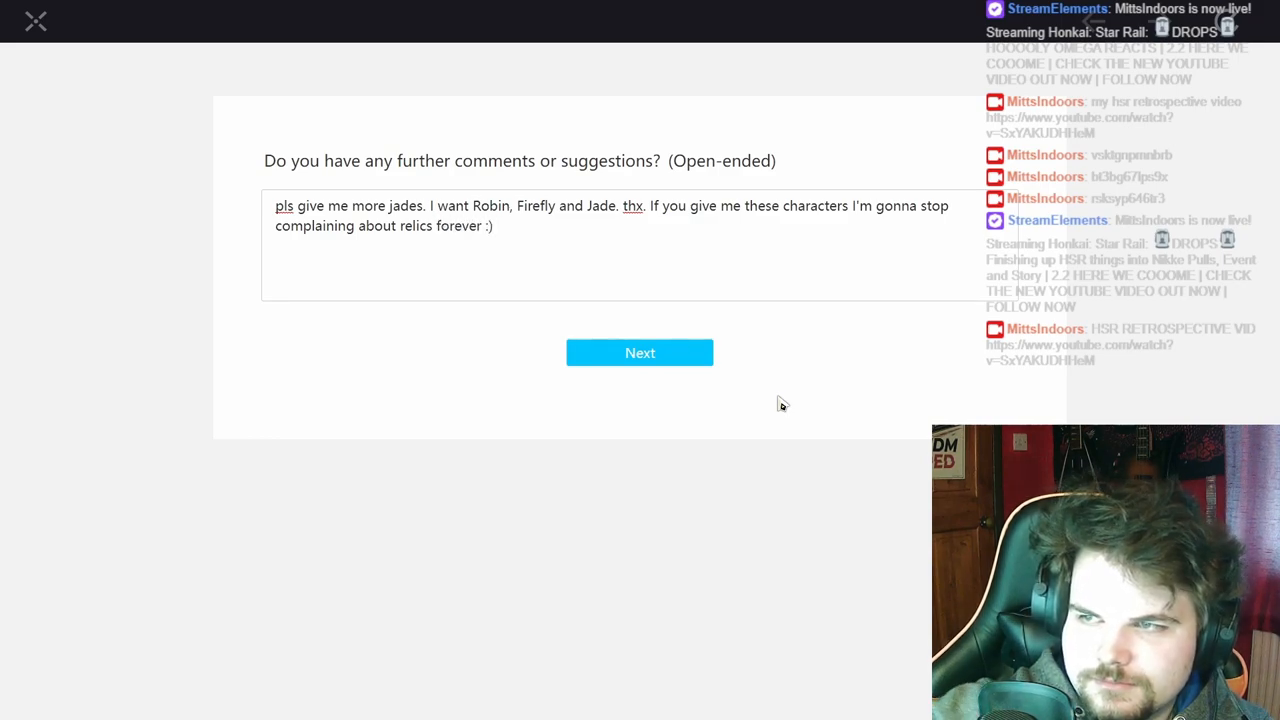
{"action": "mouse_move", "coordinate": [750, 388]}
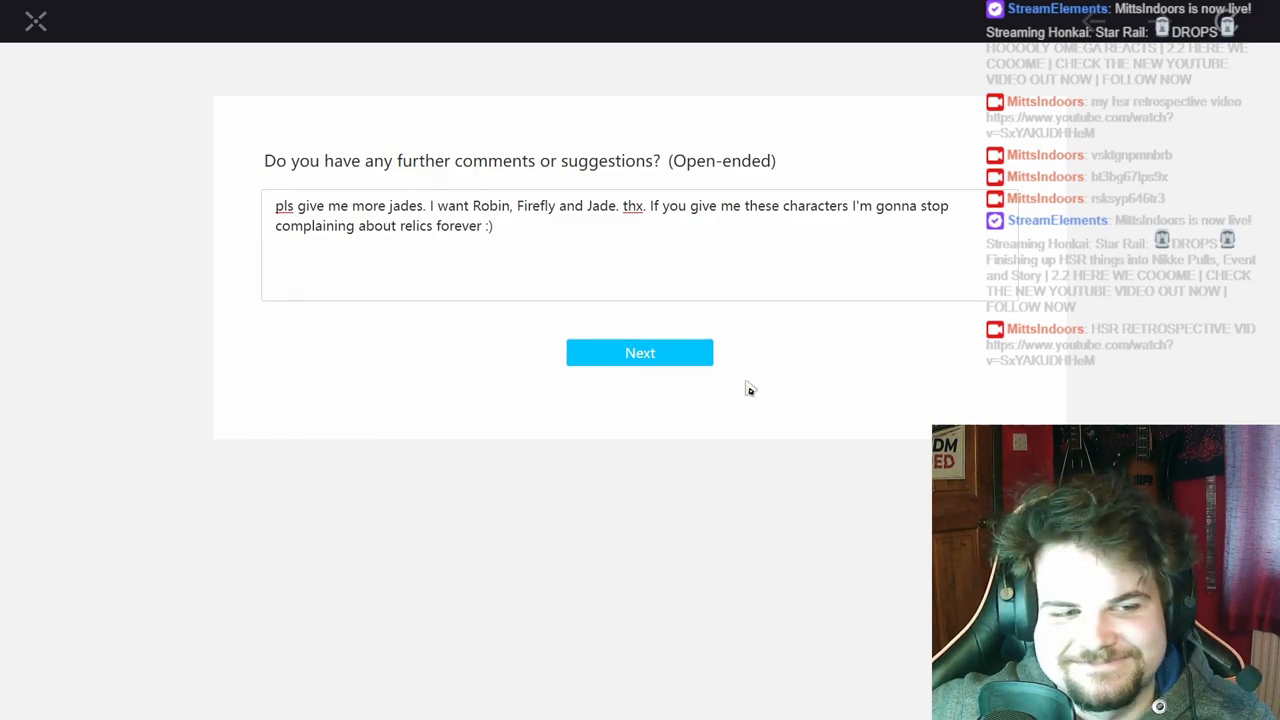
{"action": "left_click", "coordinate": [639, 352]}
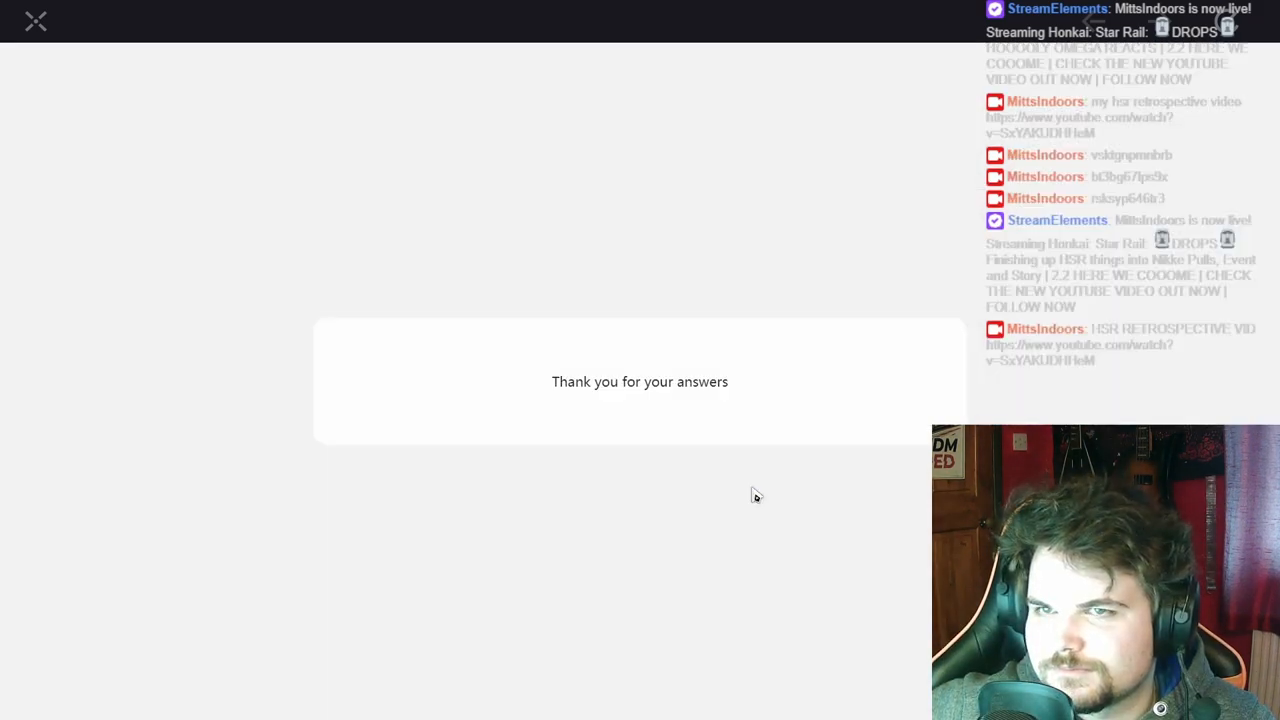